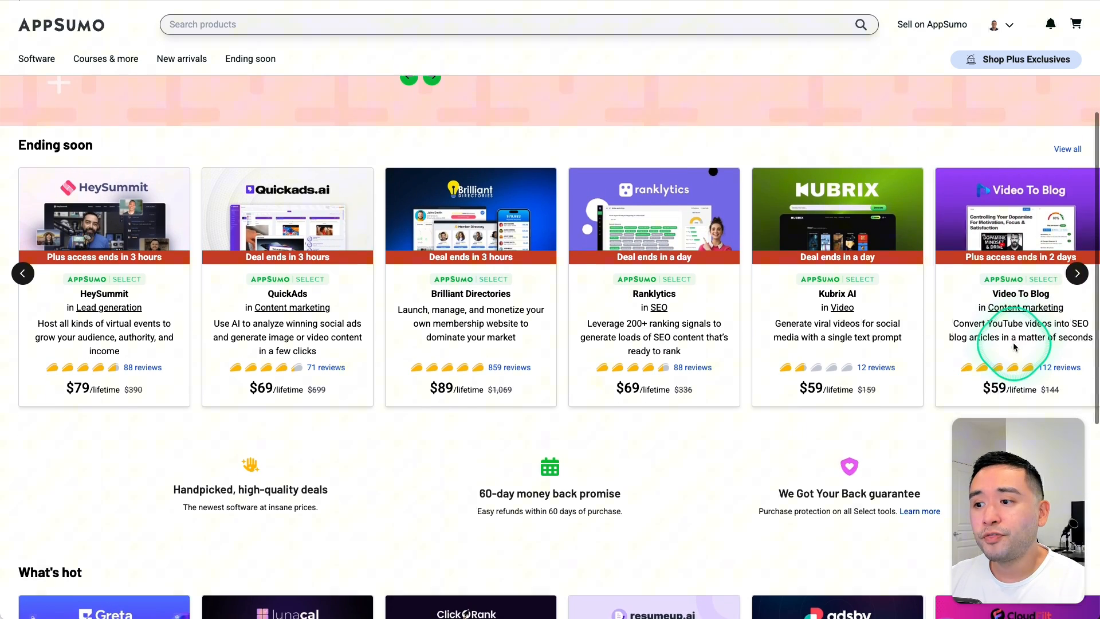
# - Scroll through the homepage deals and advance the featured Plus deals carousel three times
pyautogui.scroll(-3)
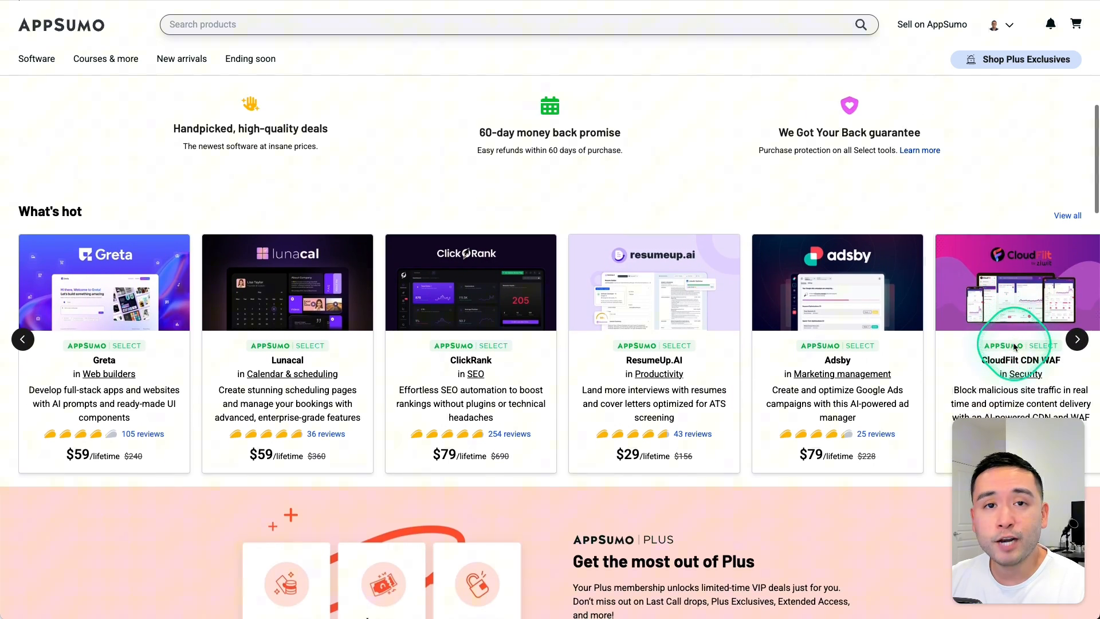
pyautogui.scroll(-3)
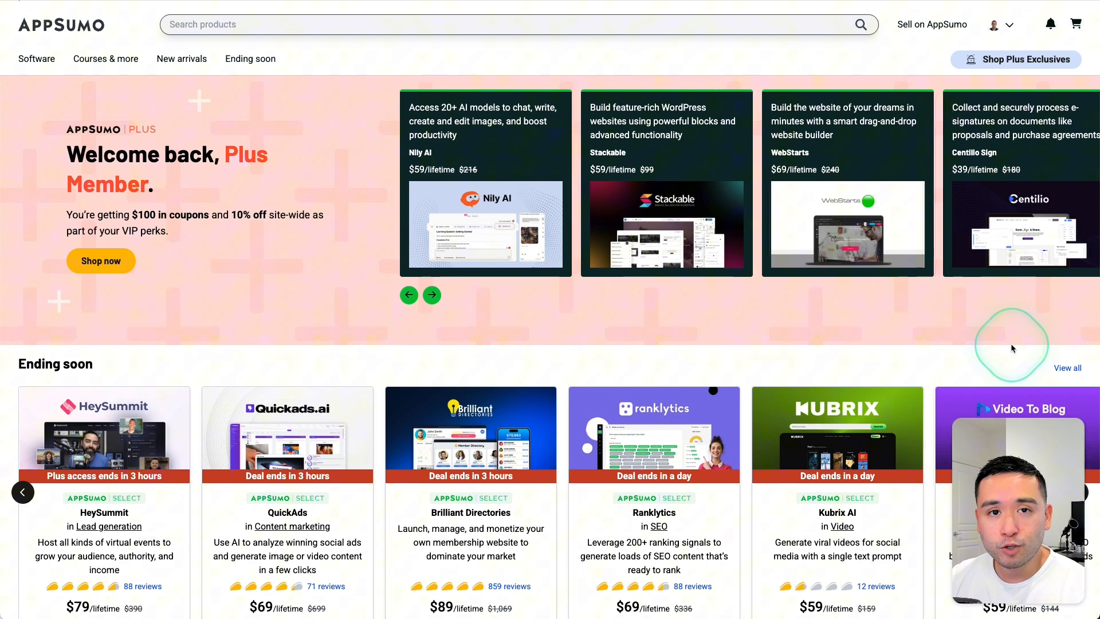
pyautogui.click(430, 296)
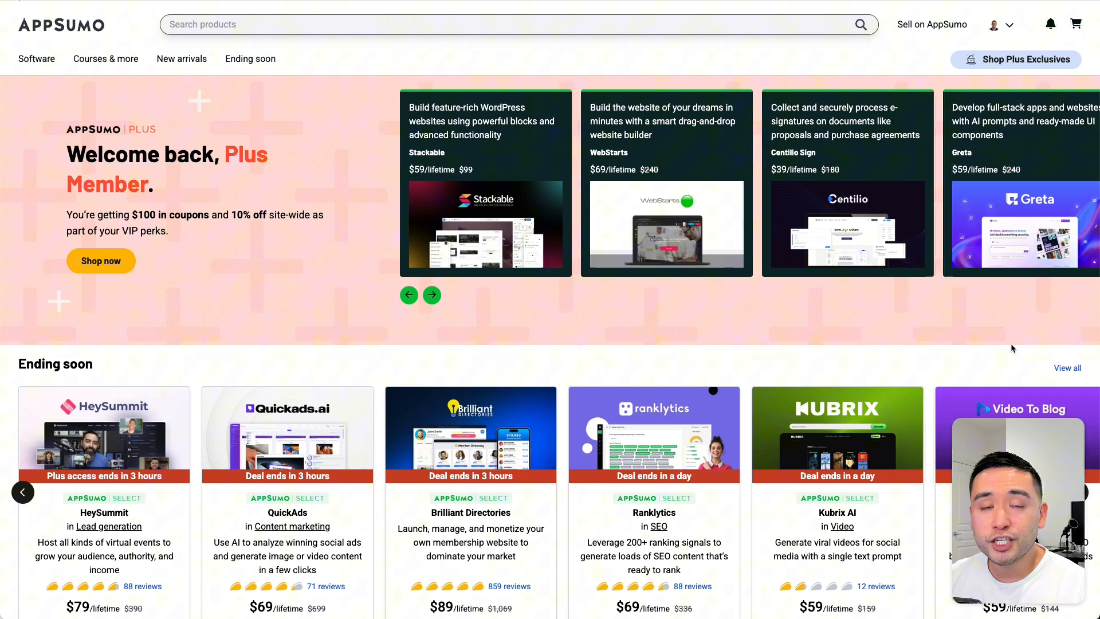
pyautogui.click(431, 295)
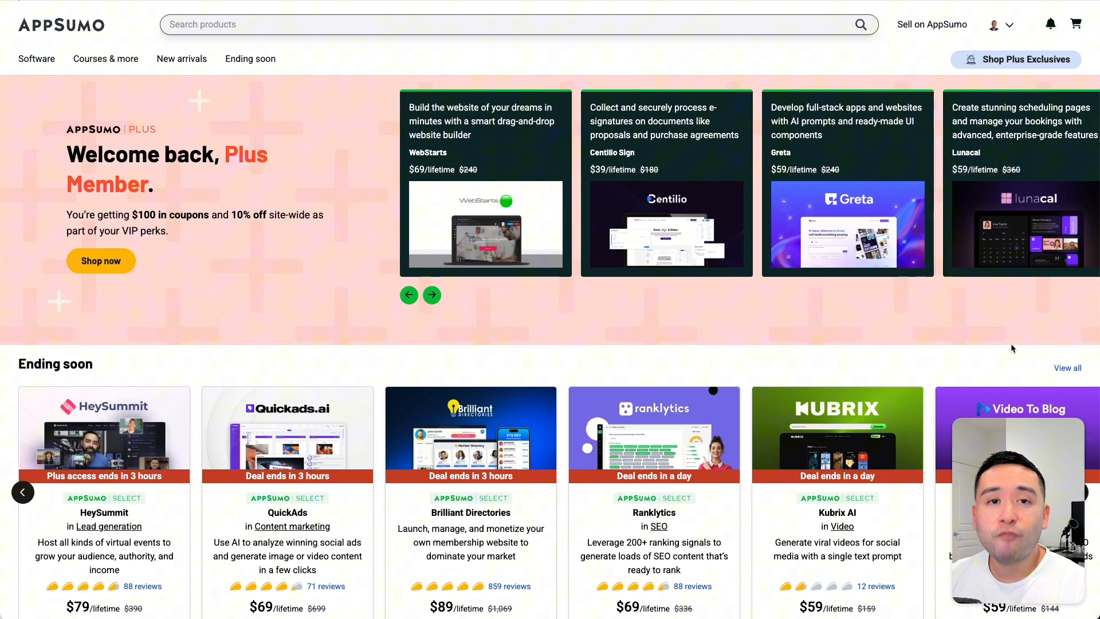
pyautogui.click(777, 374)
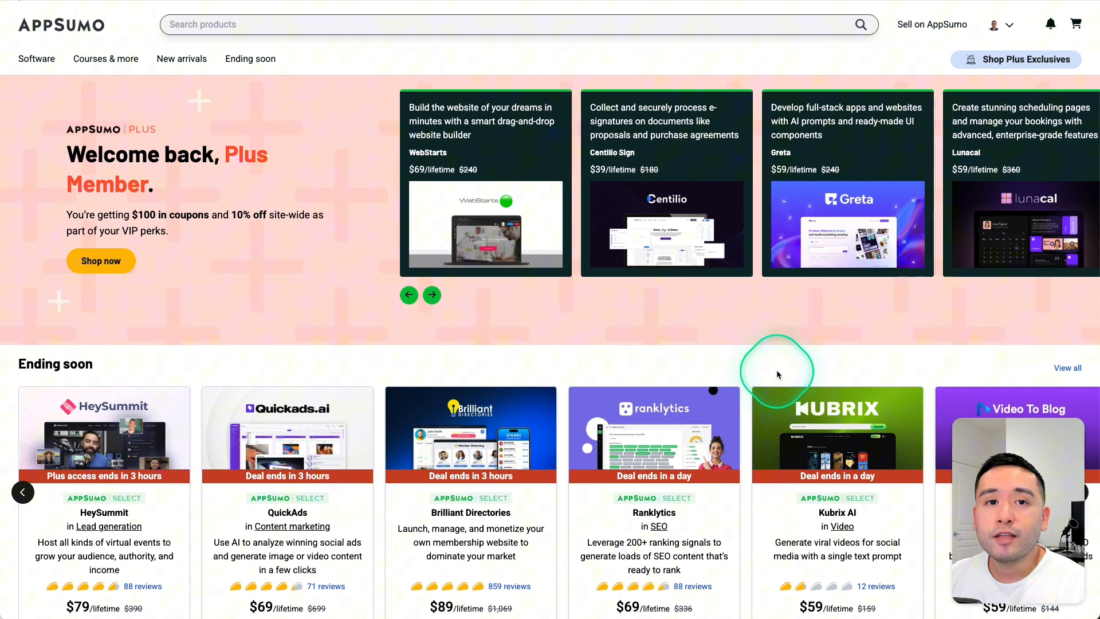
pyautogui.scroll(-3)
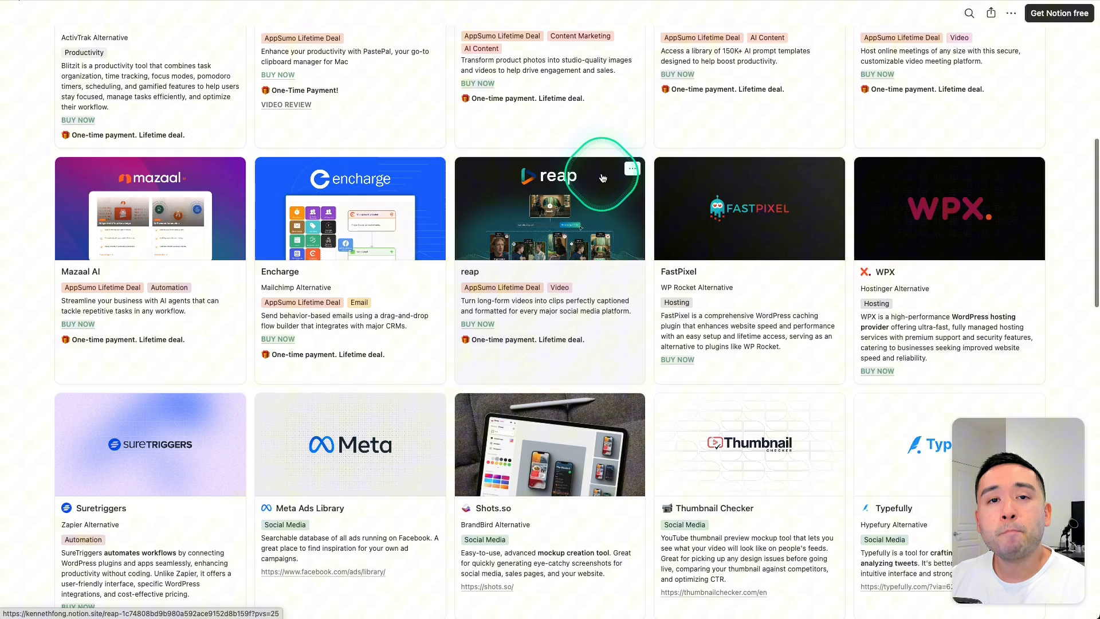
pyautogui.scroll(-3)
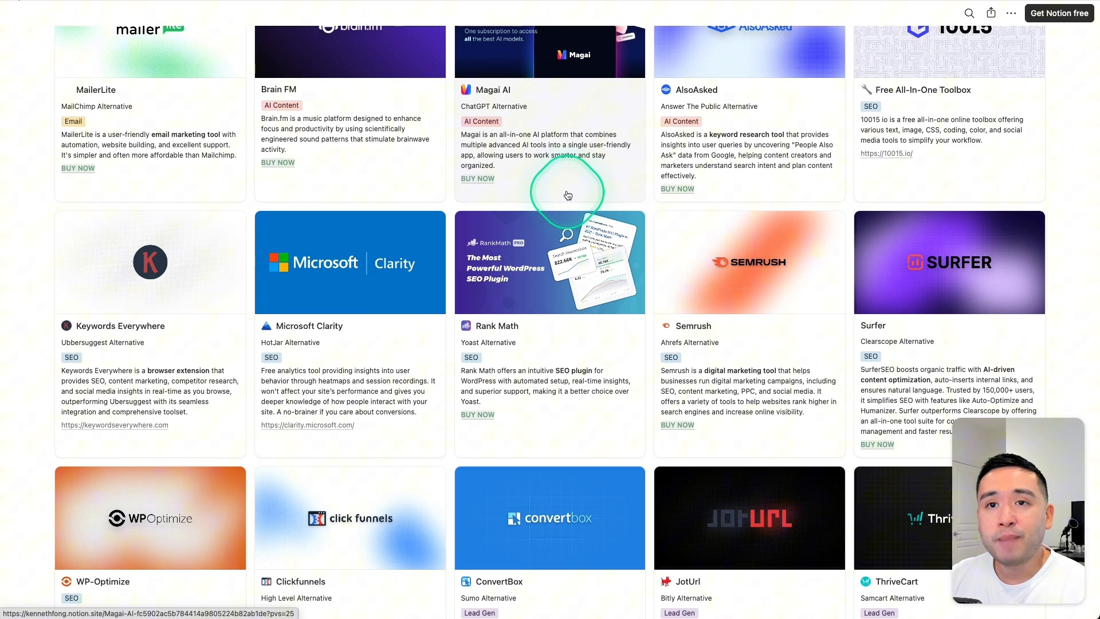
pyautogui.scroll(-3)
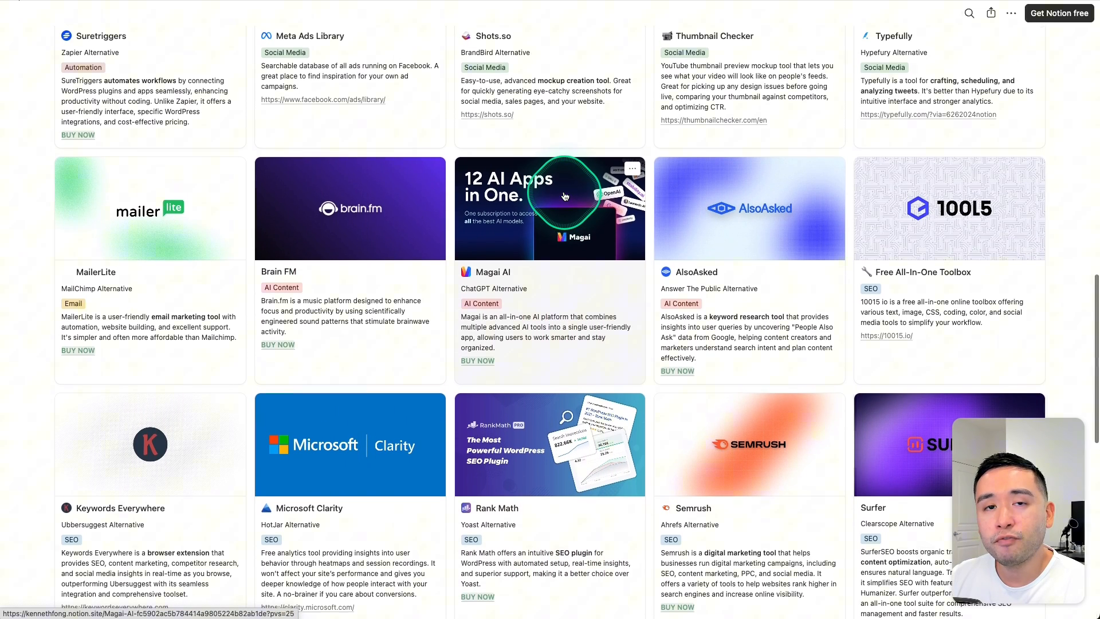
pyautogui.scroll(3)
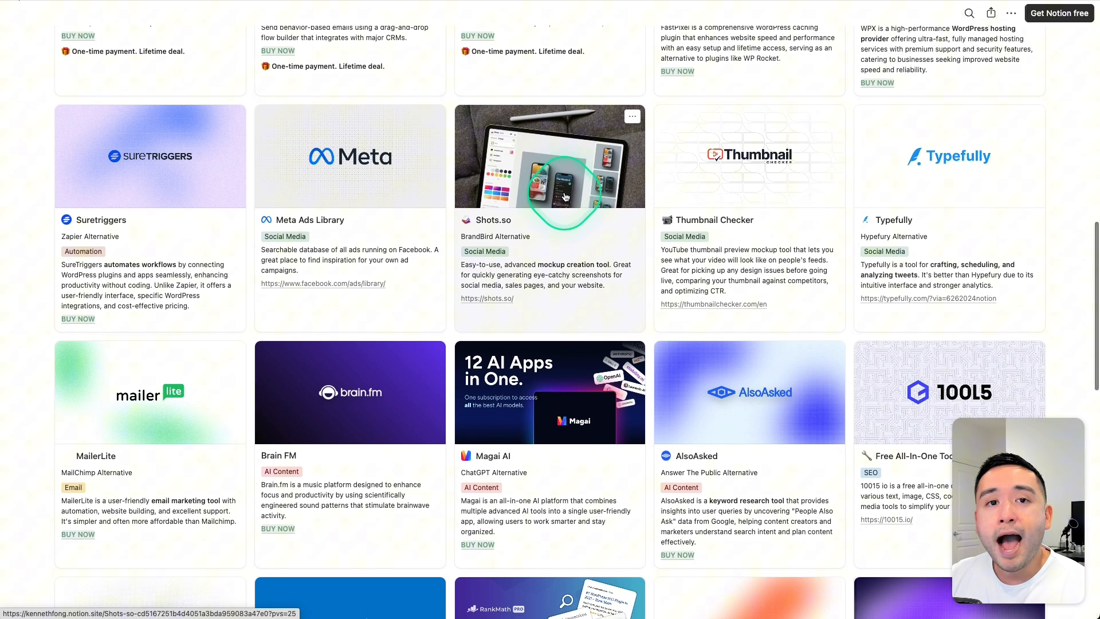
pyautogui.scroll(3)
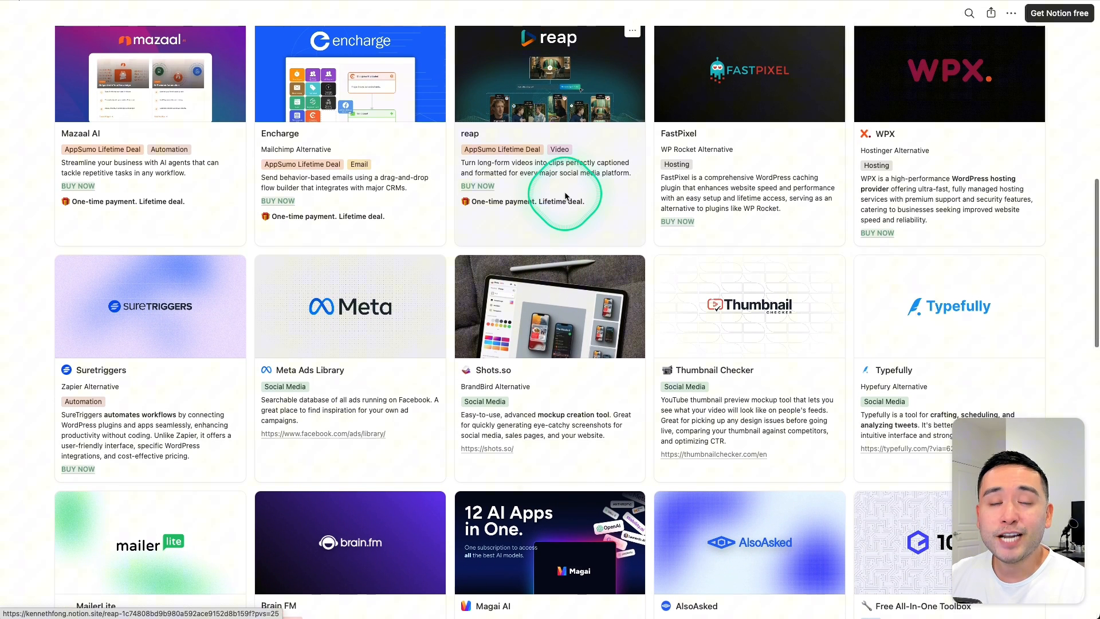
pyautogui.scroll(-3)
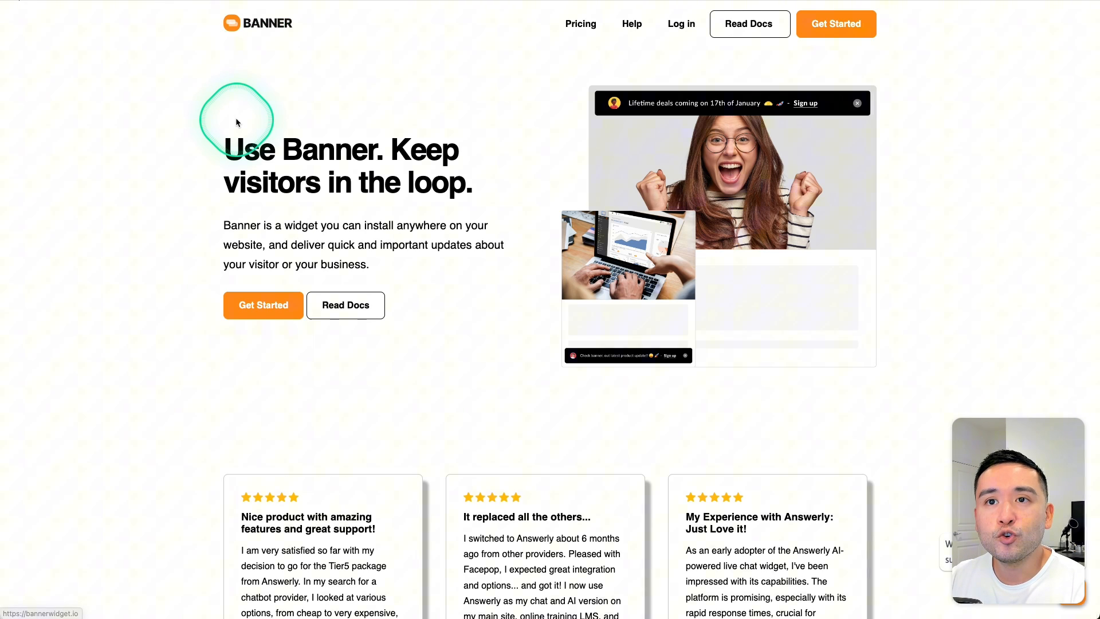
pyautogui.scroll(-3)
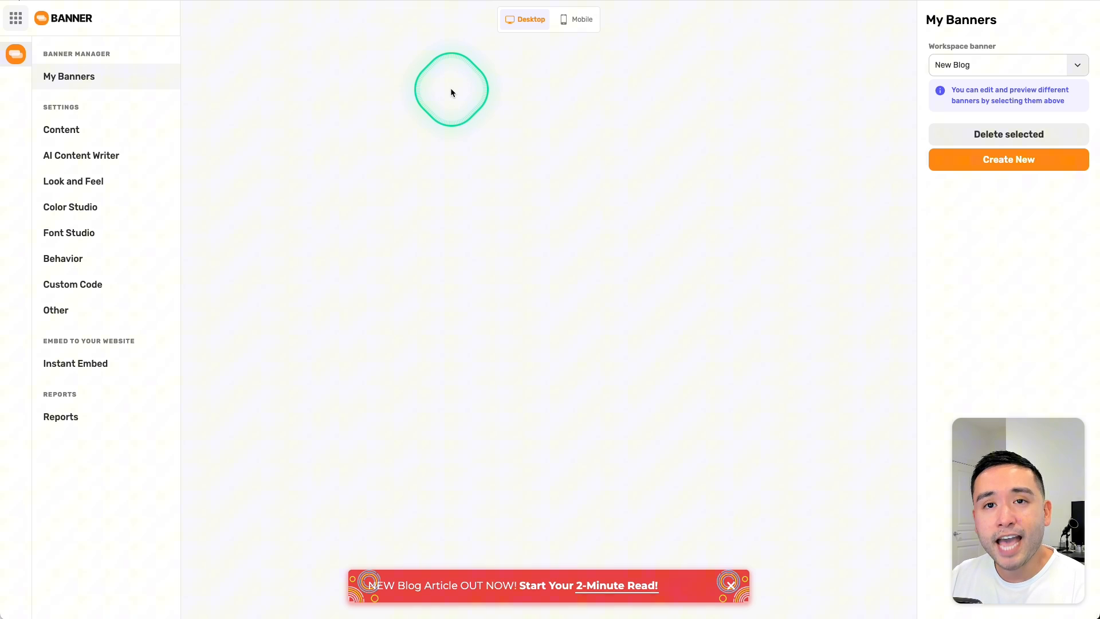
pyautogui.moveTo(643, 218)
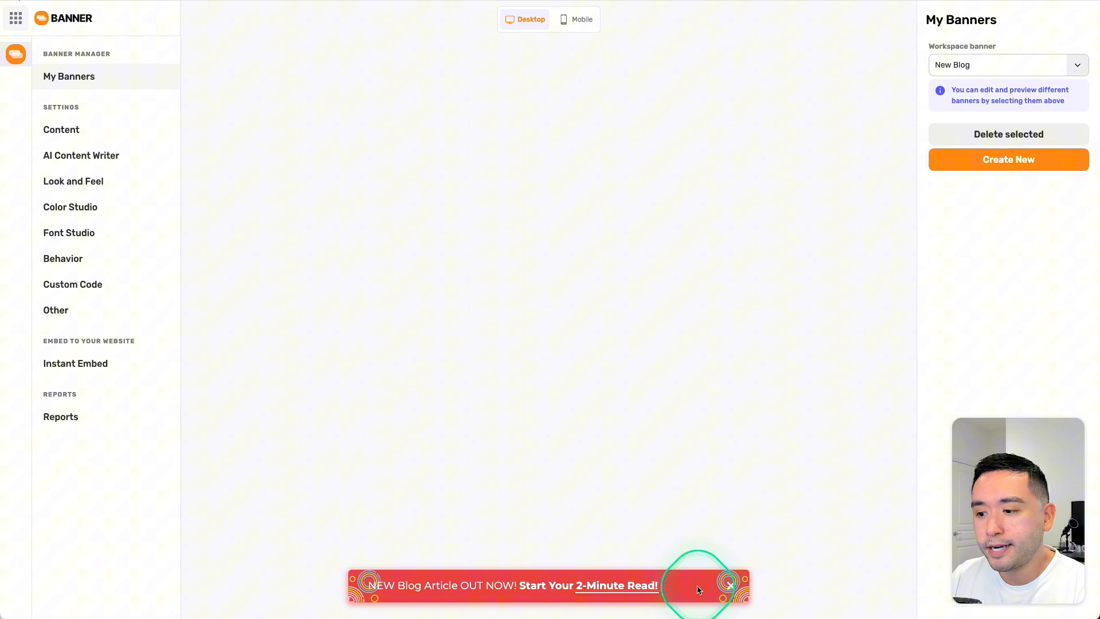
pyautogui.moveTo(678, 435)
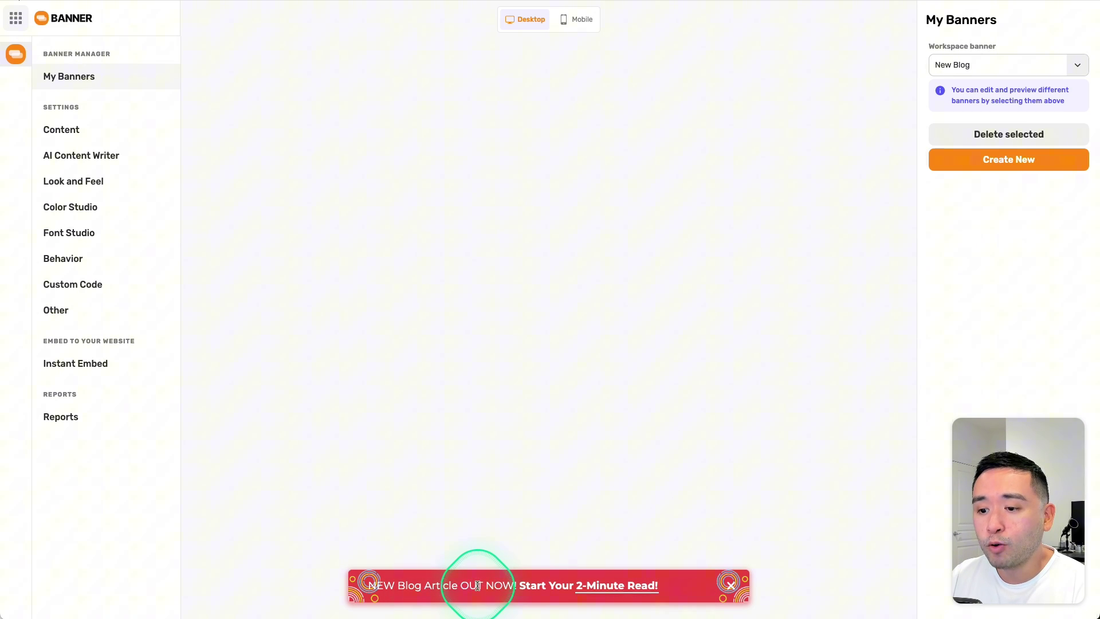
pyautogui.moveTo(622, 566)
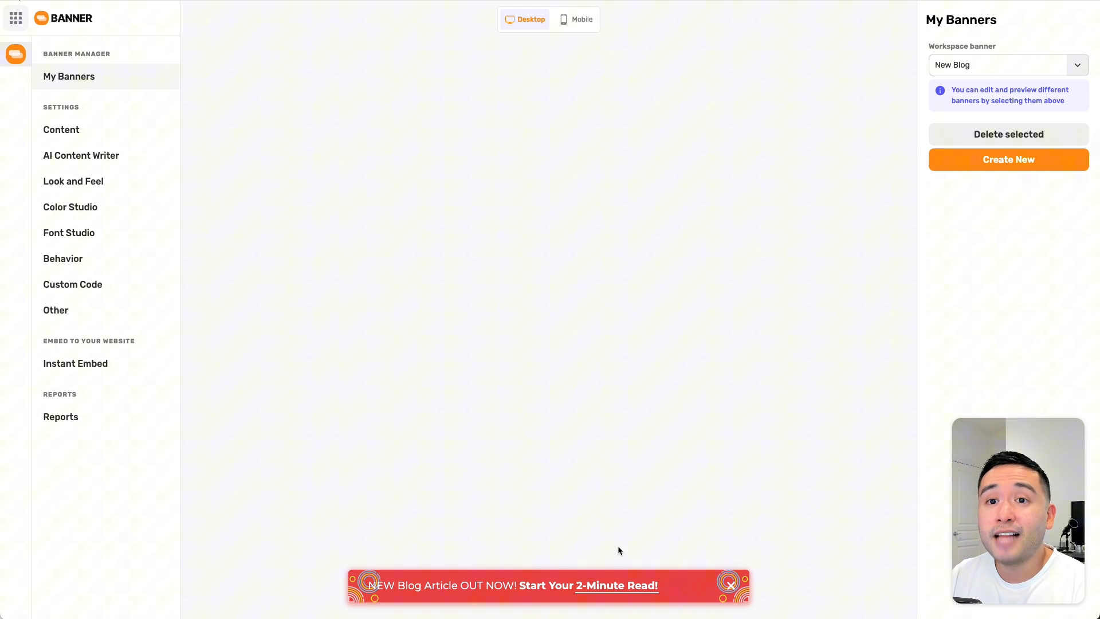
pyautogui.click(543, 411)
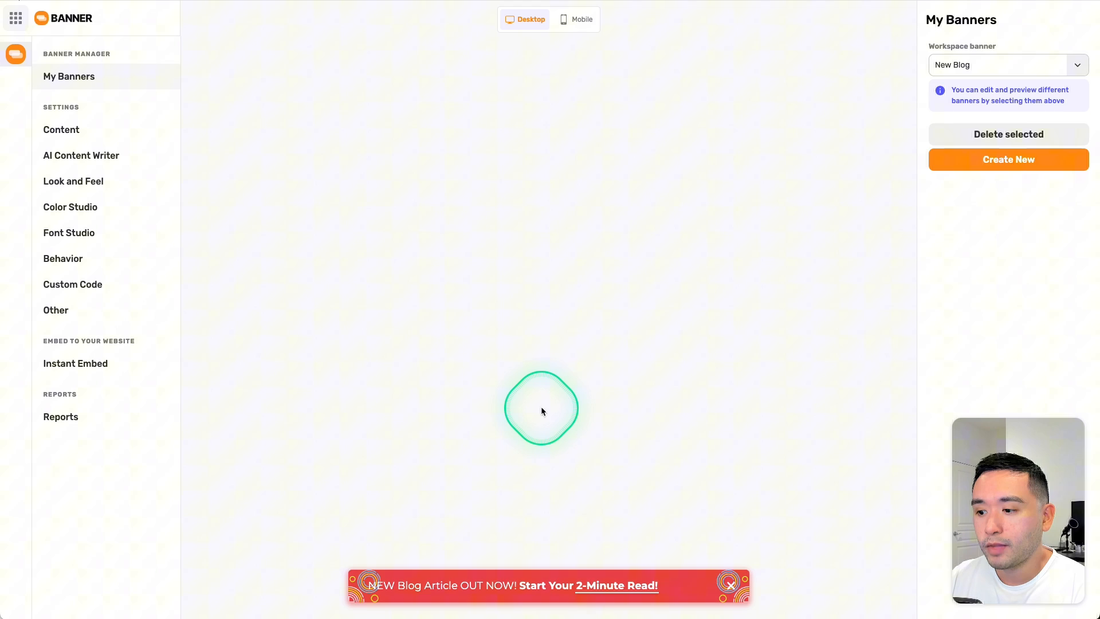
# - In the banner message content, make NEW bold and append a smiley emoji to the text
pyautogui.click(61, 130)
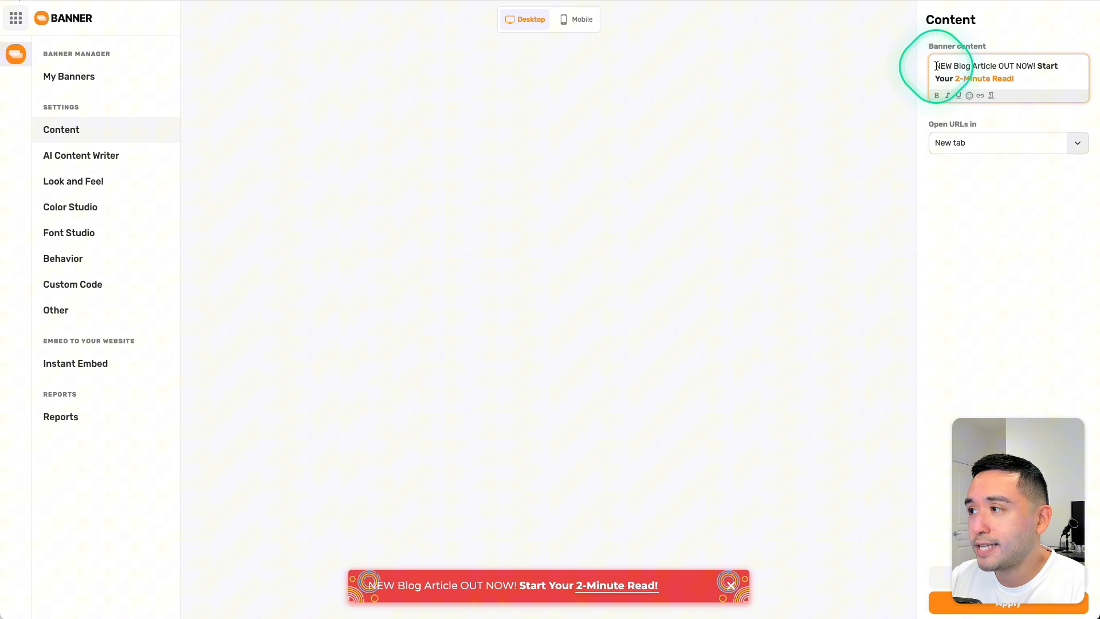
pyautogui.moveTo(937, 66); pyautogui.dragTo(1045, 65)
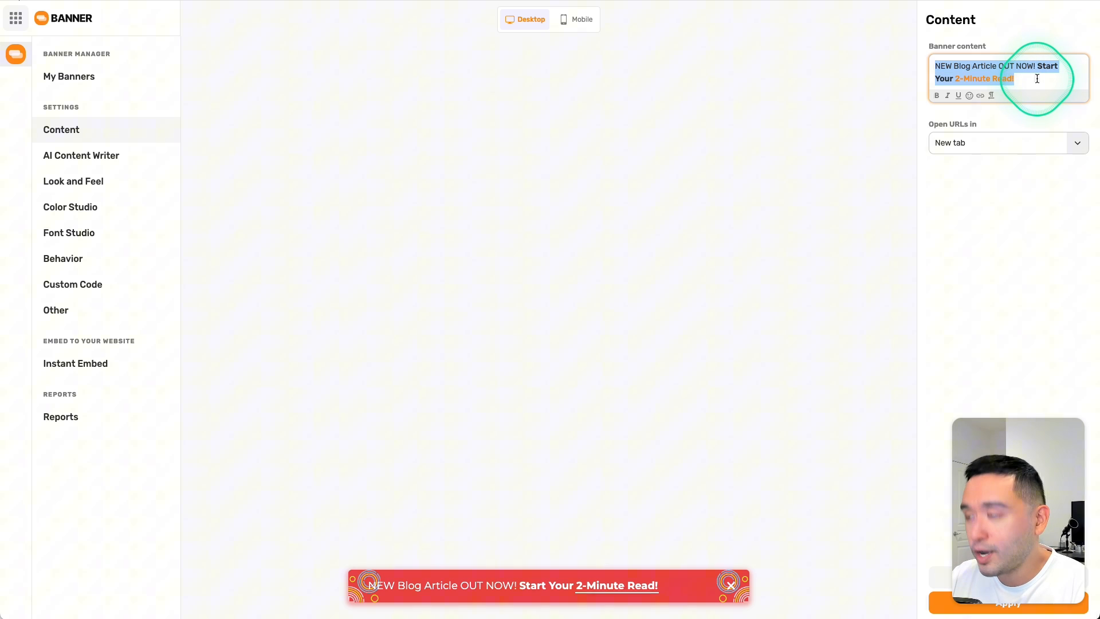
pyautogui.click(937, 95)
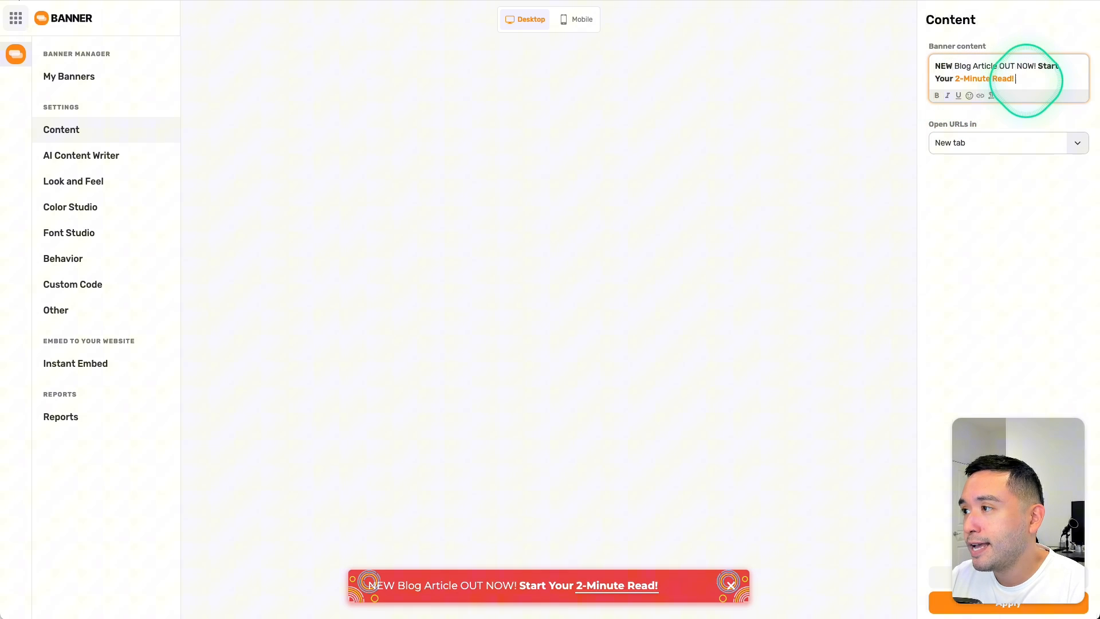
pyautogui.click(970, 95)
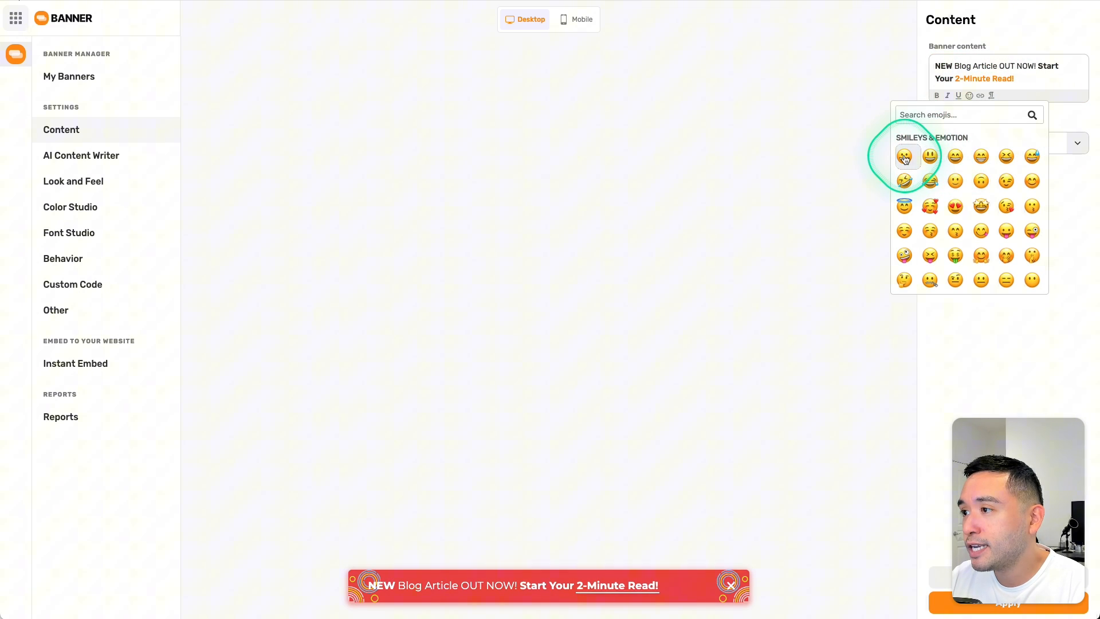
pyautogui.click(903, 156)
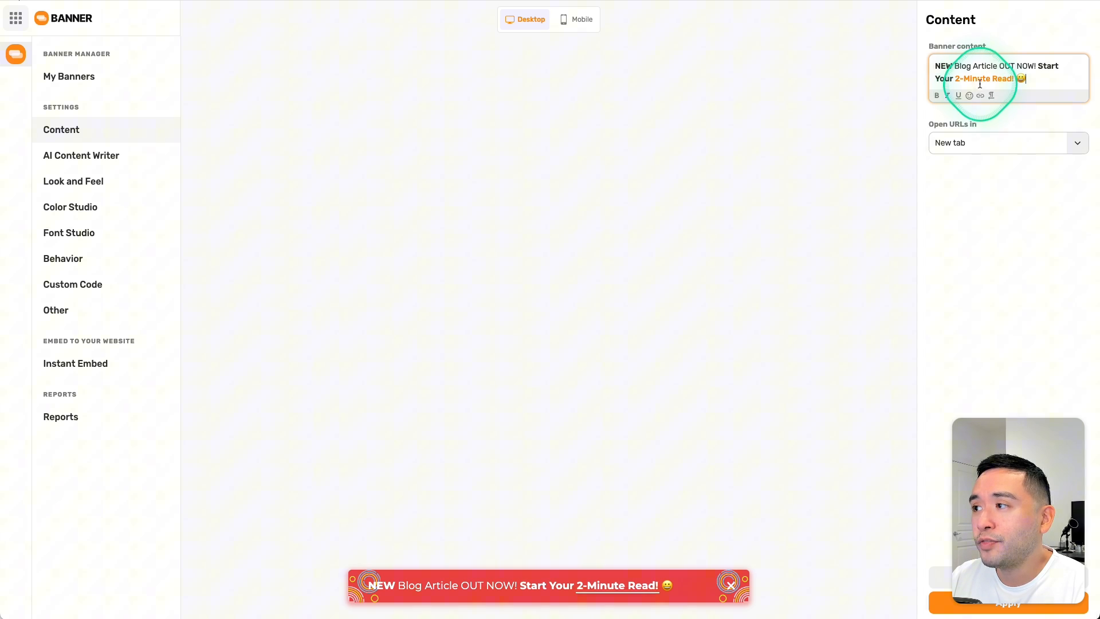
# - Keep banner links set to open in a new tab
pyautogui.click(1007, 142)
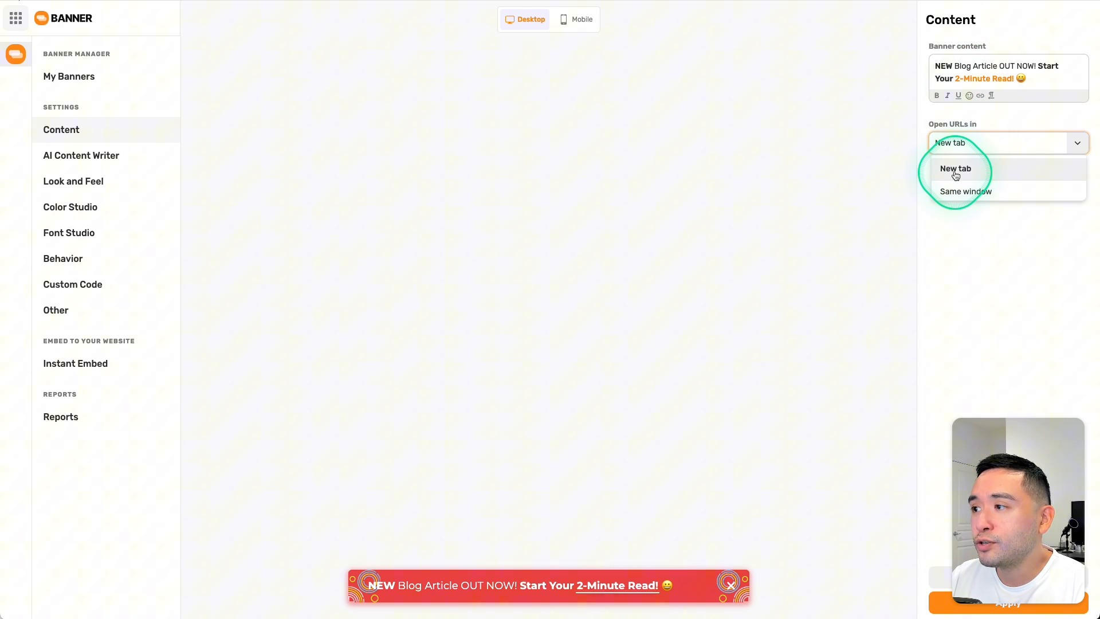
pyautogui.moveTo(979, 186)
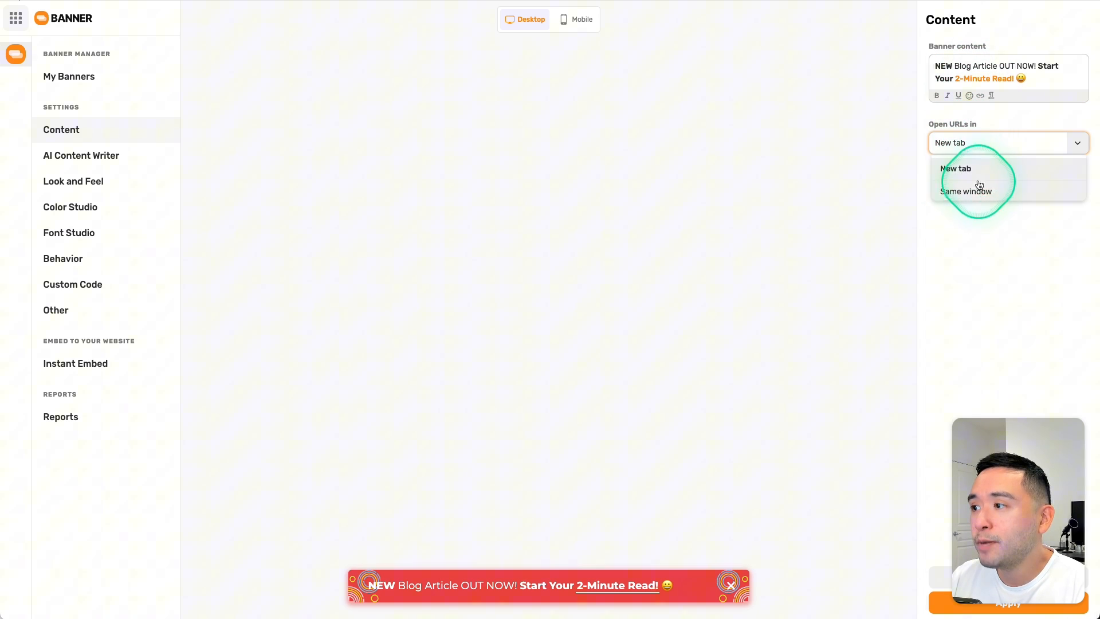
pyautogui.click(956, 168)
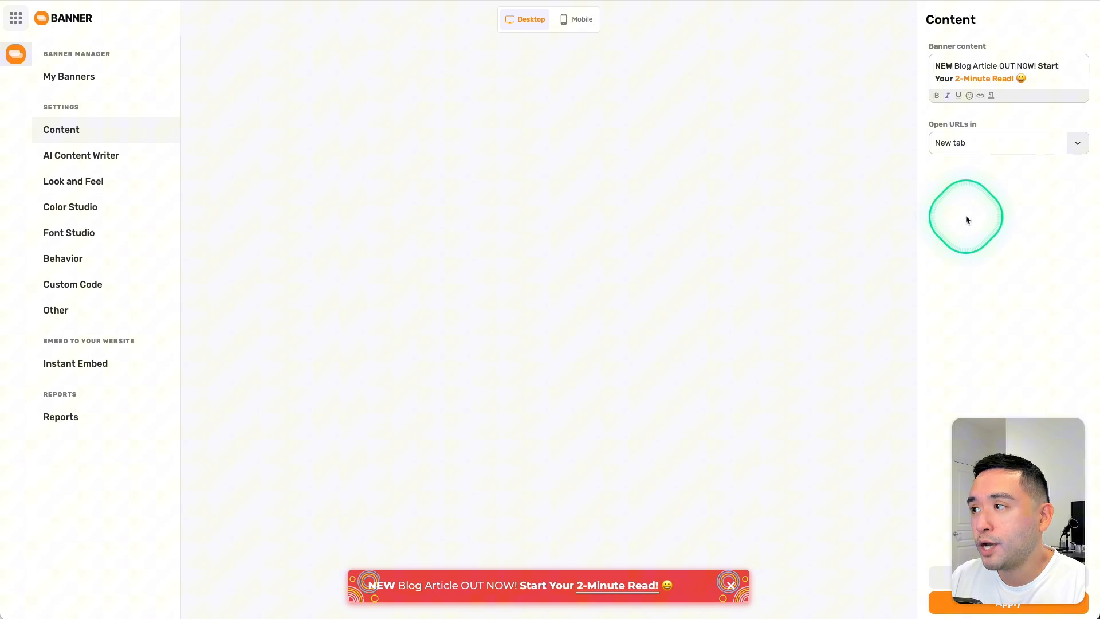
pyautogui.moveTo(329, 163)
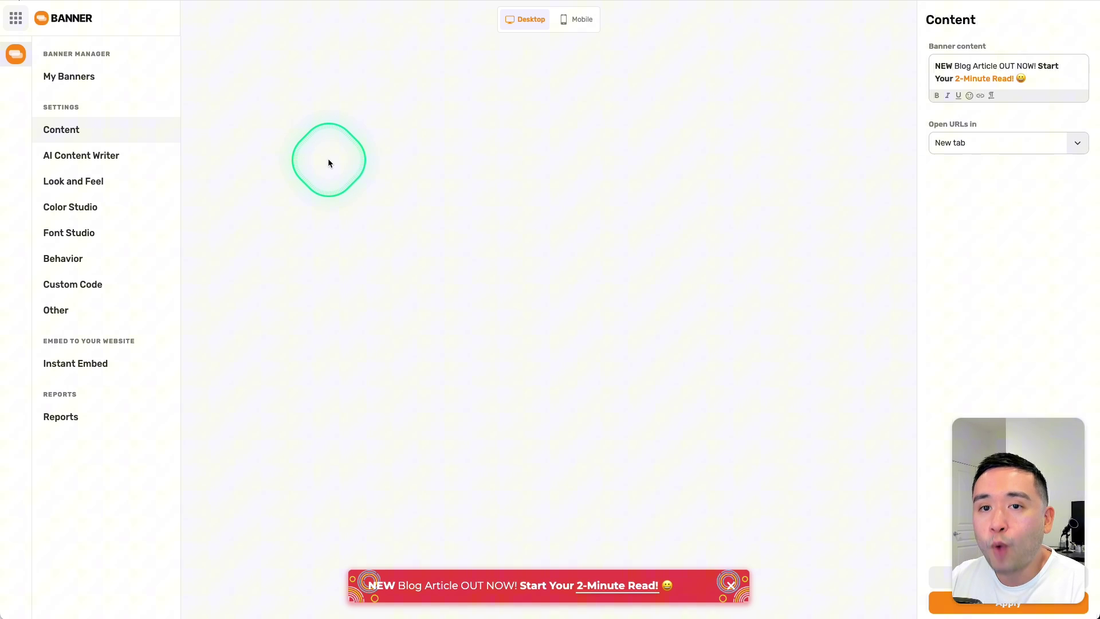
# - Have the AI Content Writer rewrite 'NEW Blog Article OUT NOW! Start Your 2-Minute Read!' into punchier banner wording
pyautogui.click(81, 156)
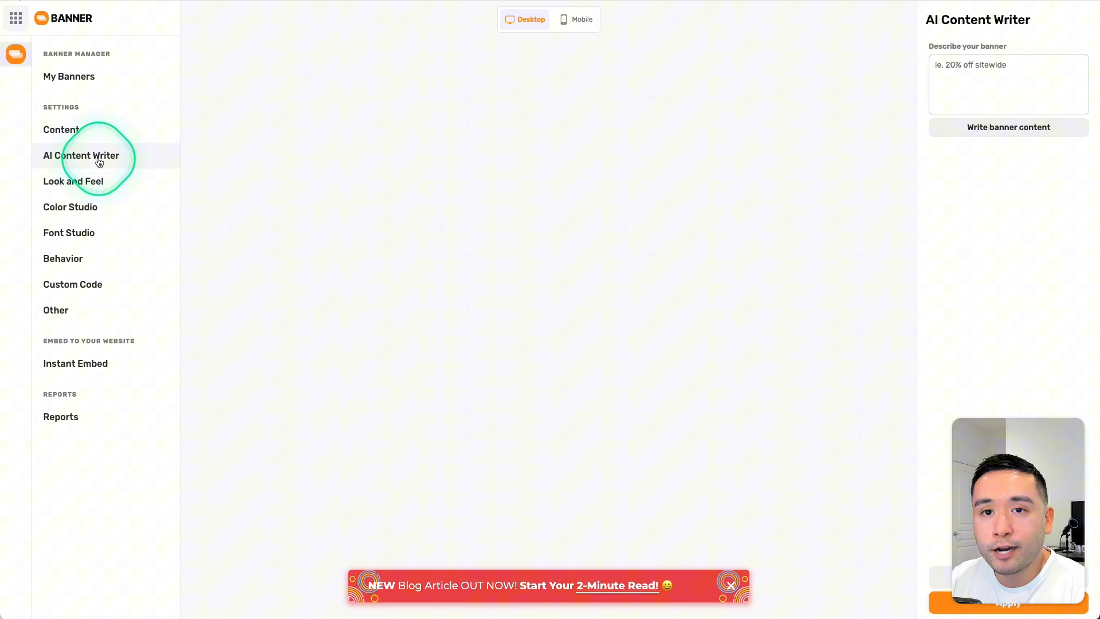
pyautogui.click(997, 75)
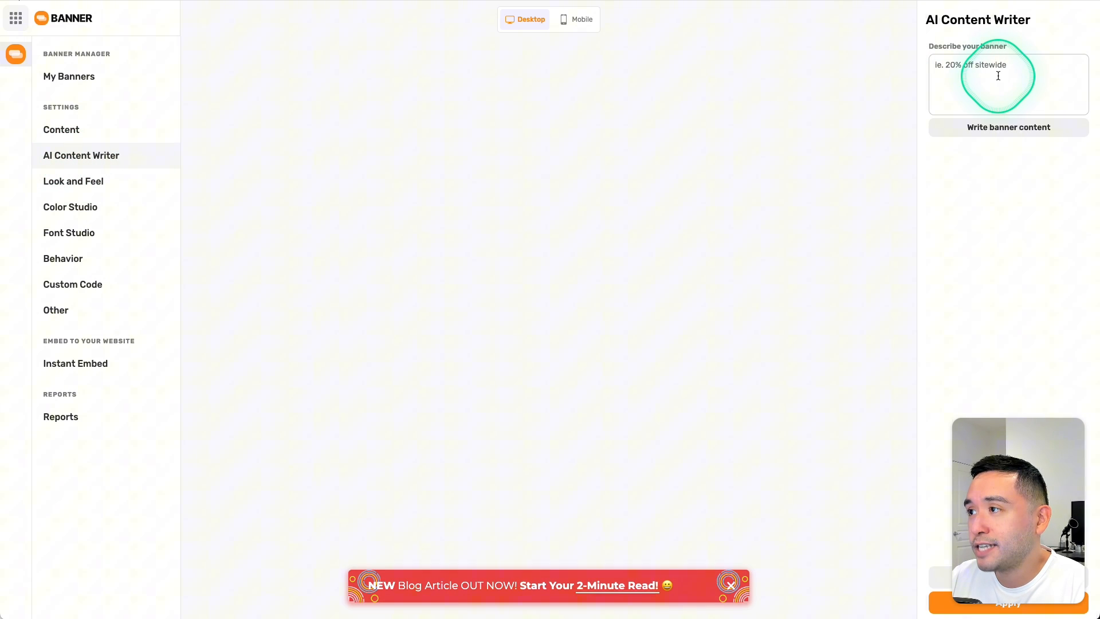
pyautogui.write('NEW Blog Article OUT NOW! Start Your 2-Minute Read!')
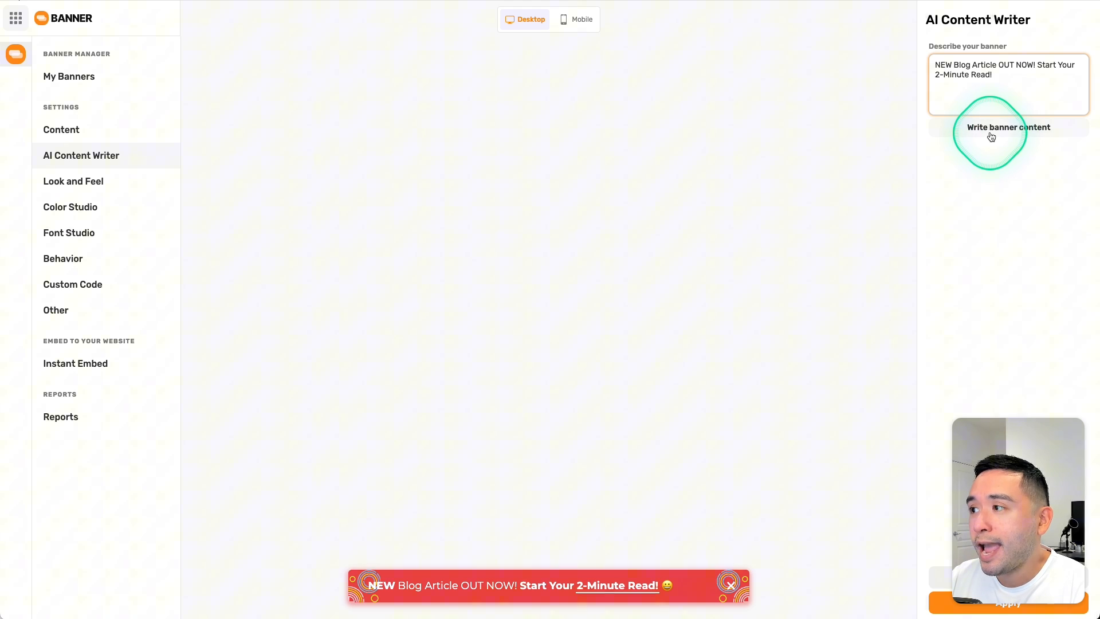
pyautogui.click(1008, 127)
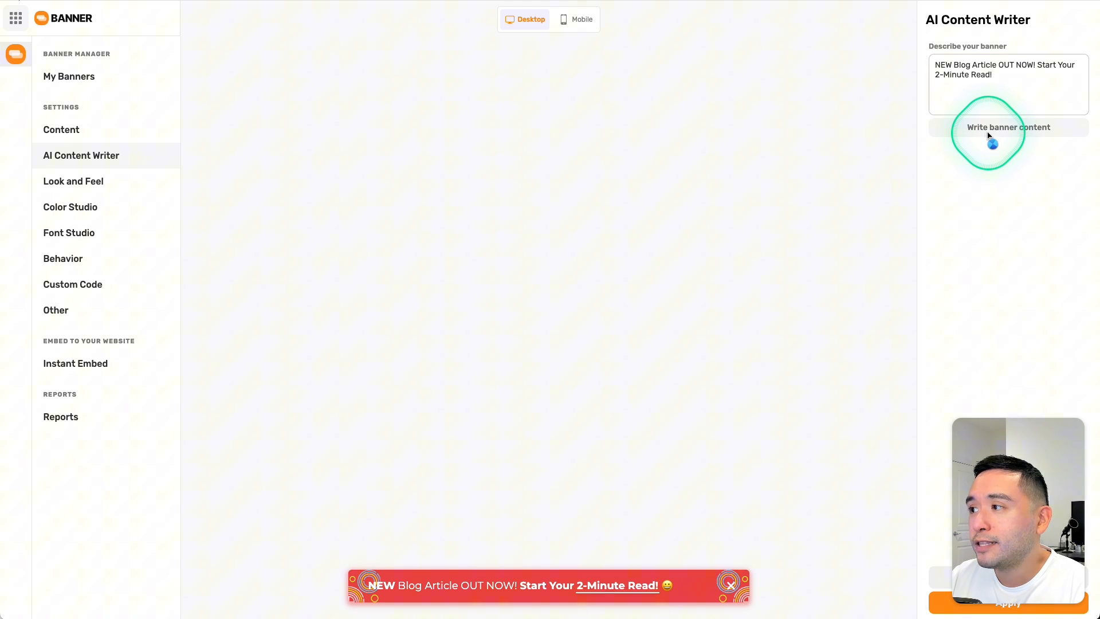
pyautogui.click(1008, 127)
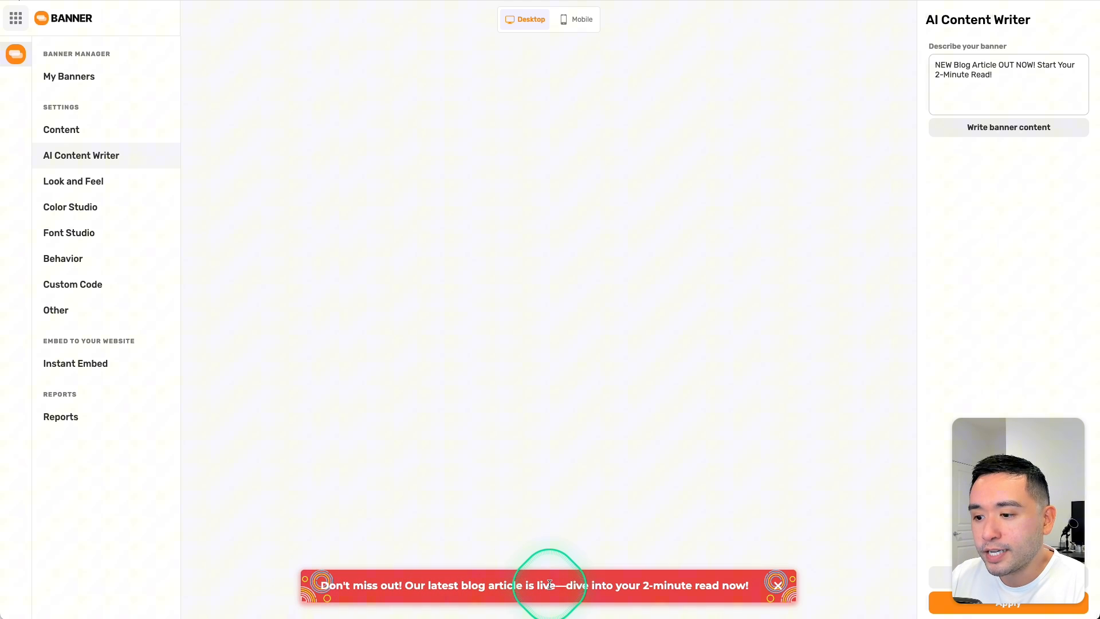
pyautogui.moveTo(713, 589)
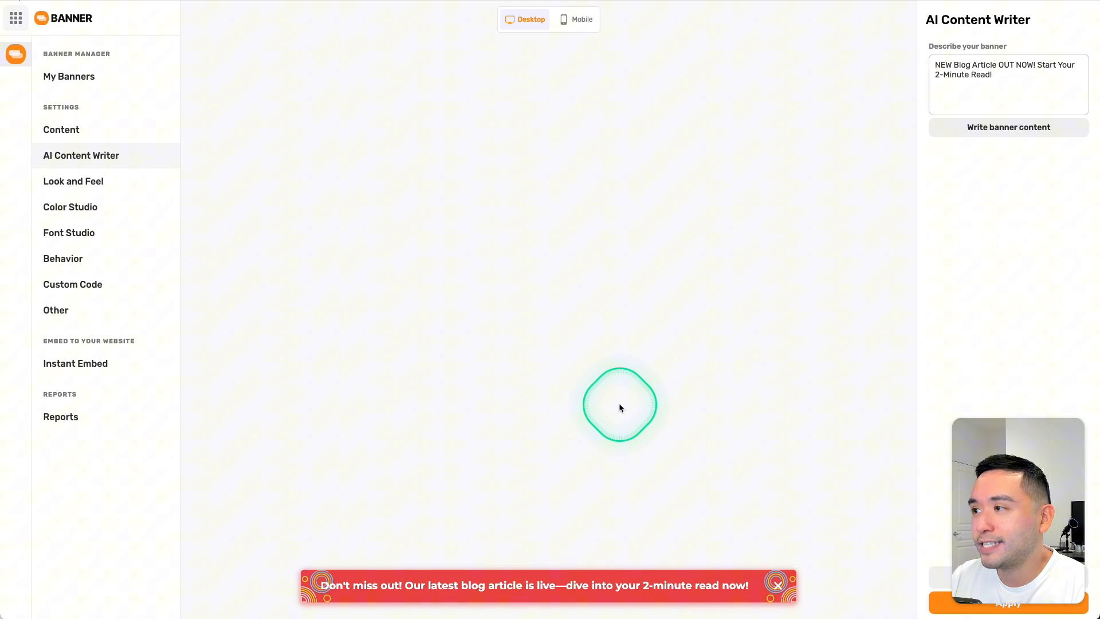
pyautogui.click(73, 181)
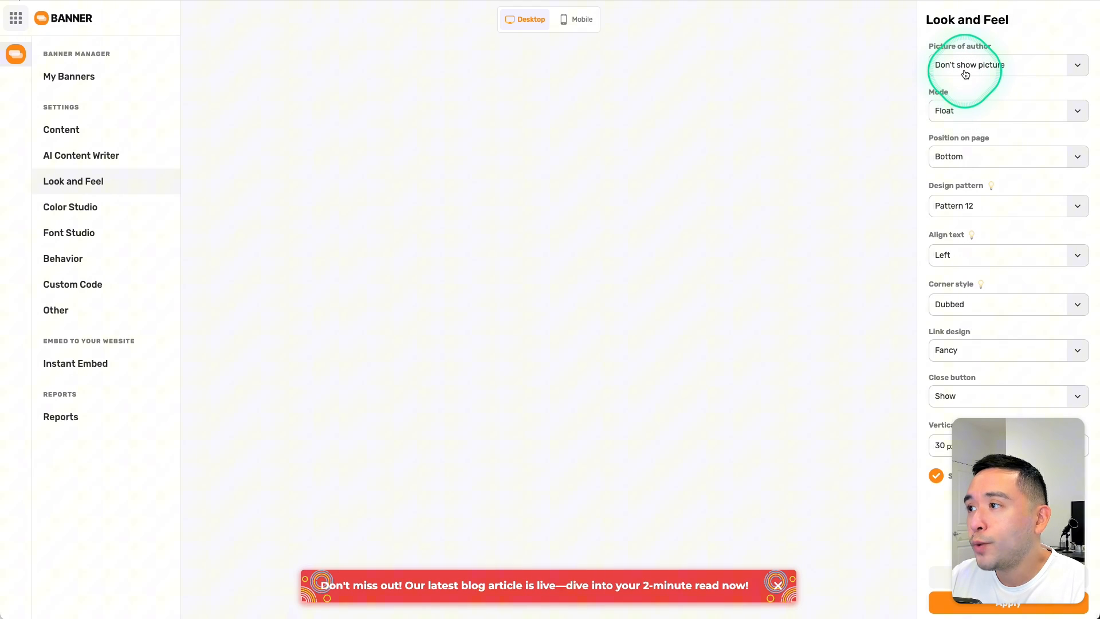
# - Show the author's photo on the banner, trying Expand mode and Top position before reverting to floating at the bottom
pyautogui.click(1009, 64)
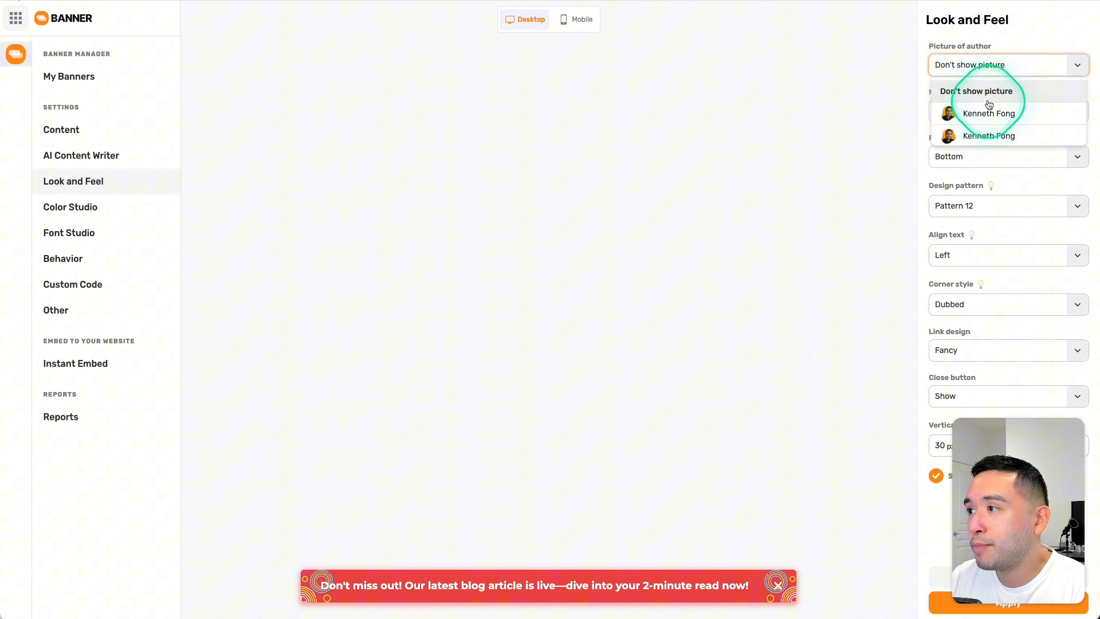
pyautogui.click(989, 112)
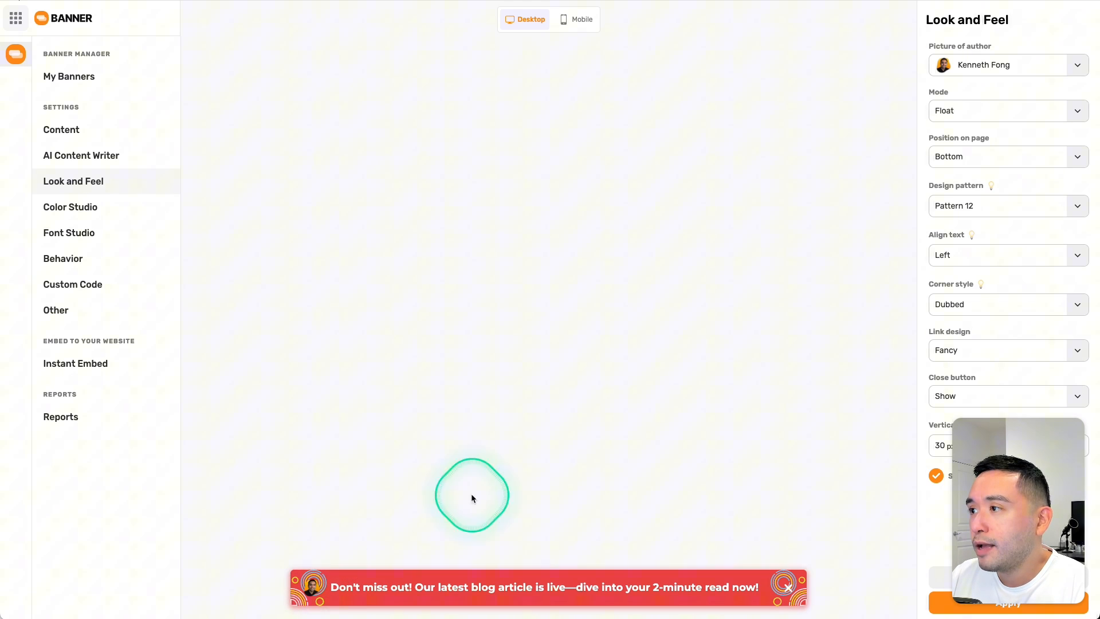
pyautogui.click(1009, 111)
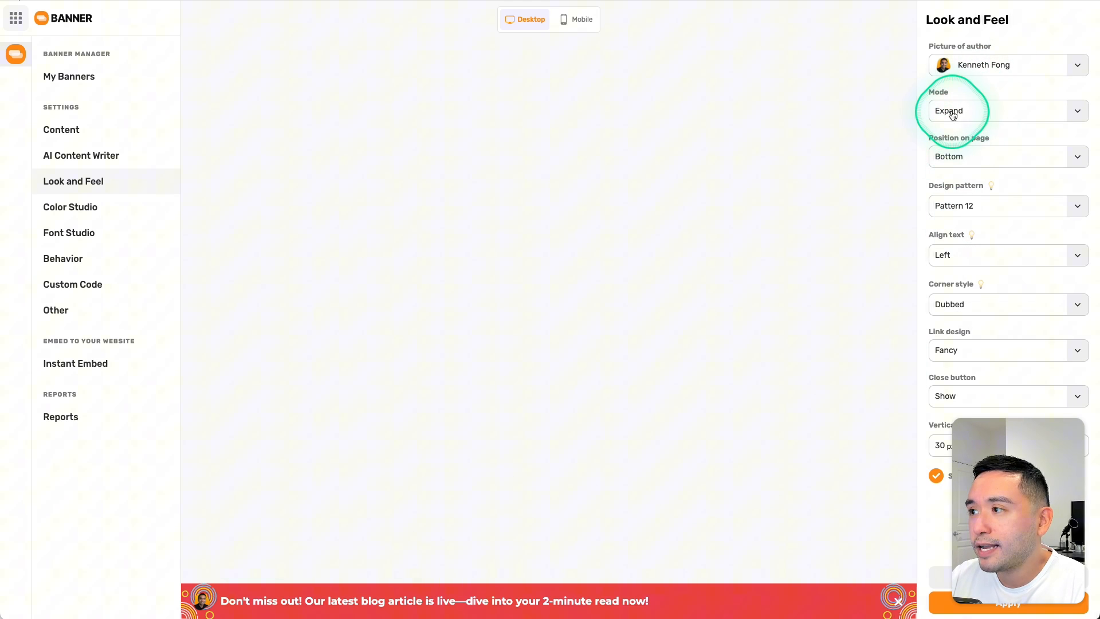
pyautogui.click(1008, 111)
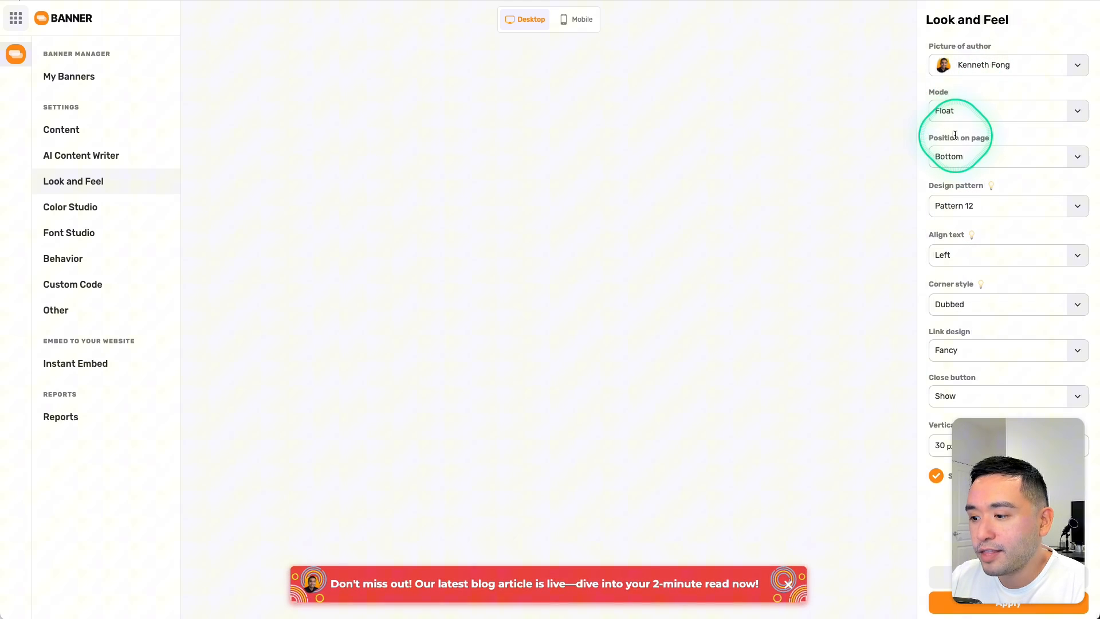
pyautogui.click(1009, 156)
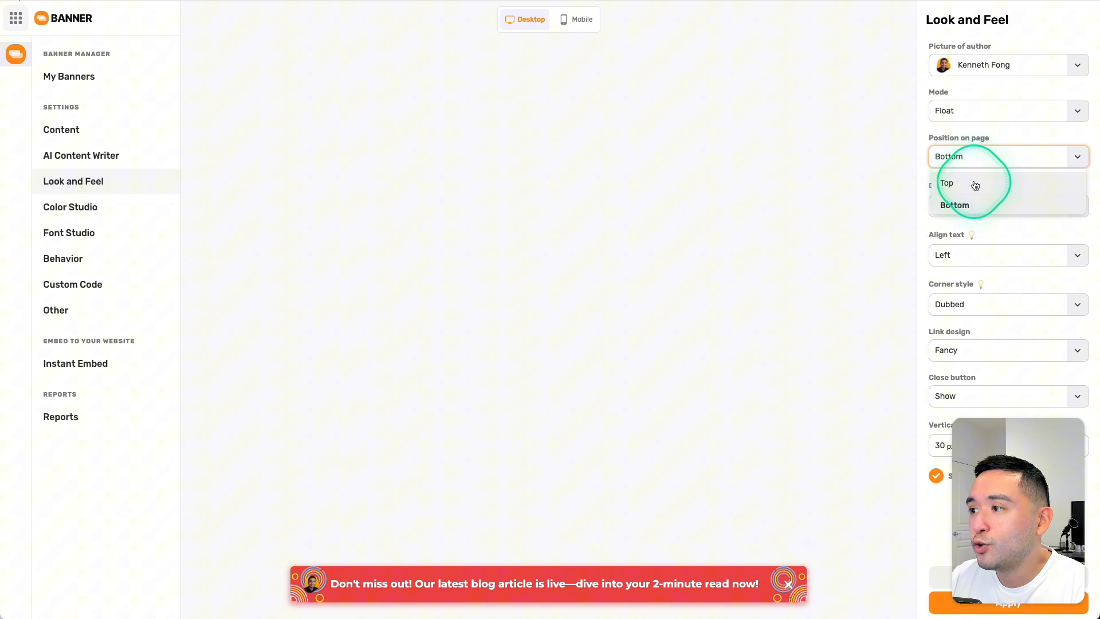
pyautogui.click(946, 182)
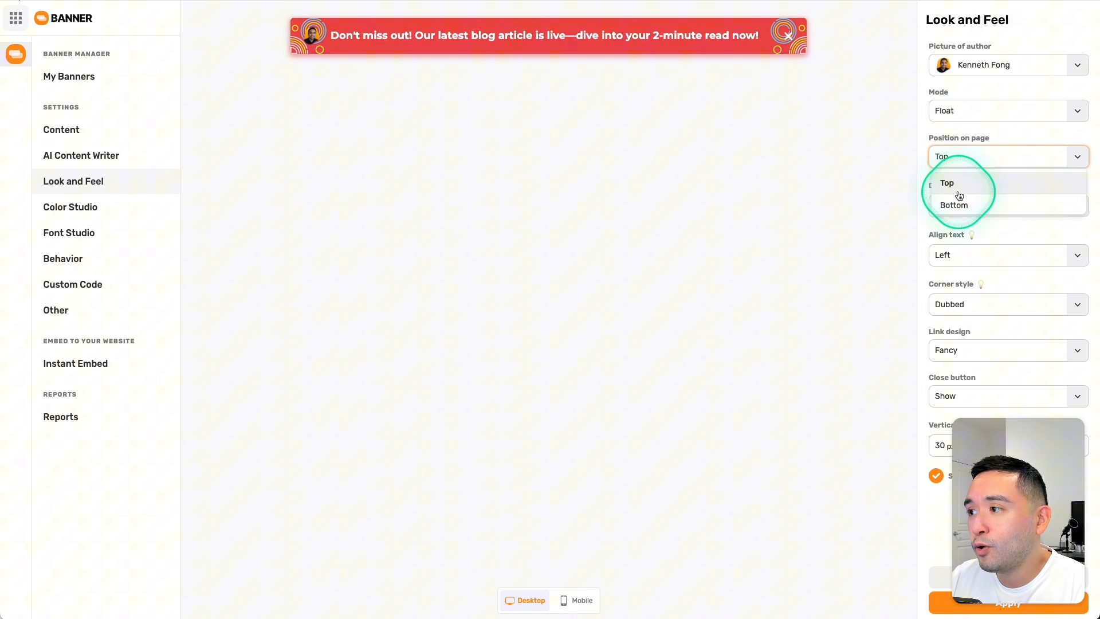
pyautogui.click(954, 204)
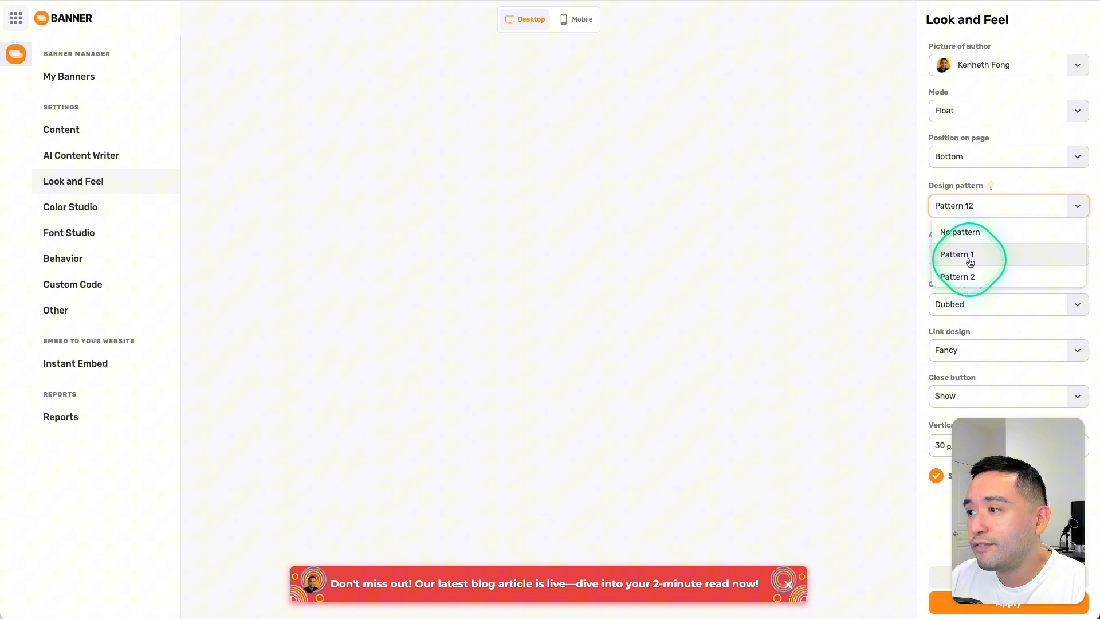
# - Try Pattern 10 as the banner design, then revert to Pattern 12 and leave alignment unchanged
pyautogui.scroll(-3)
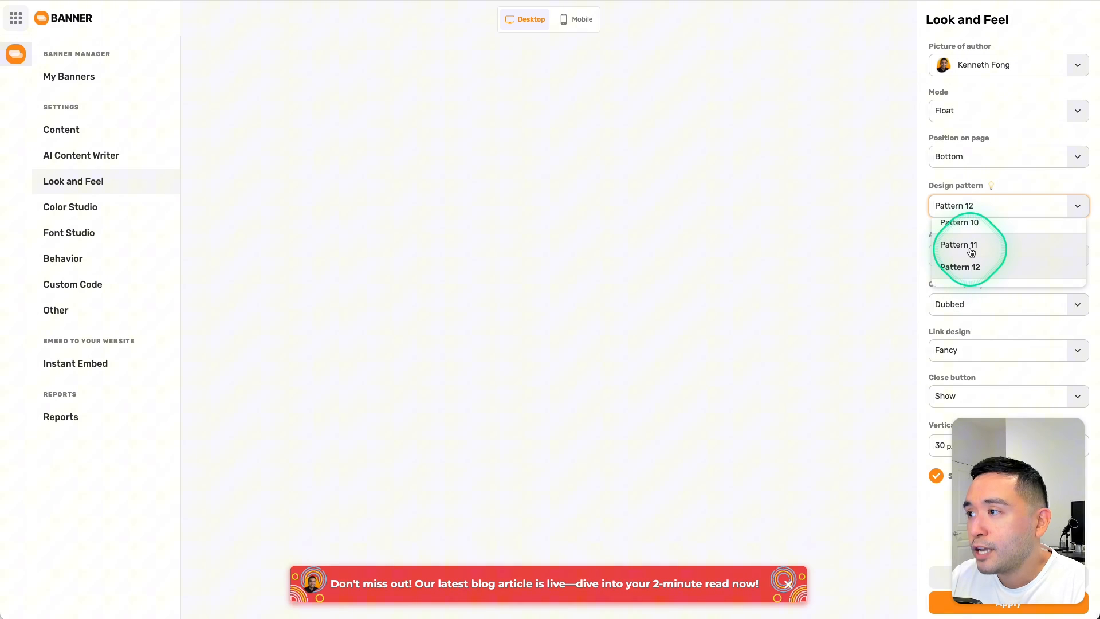
pyautogui.click(958, 244)
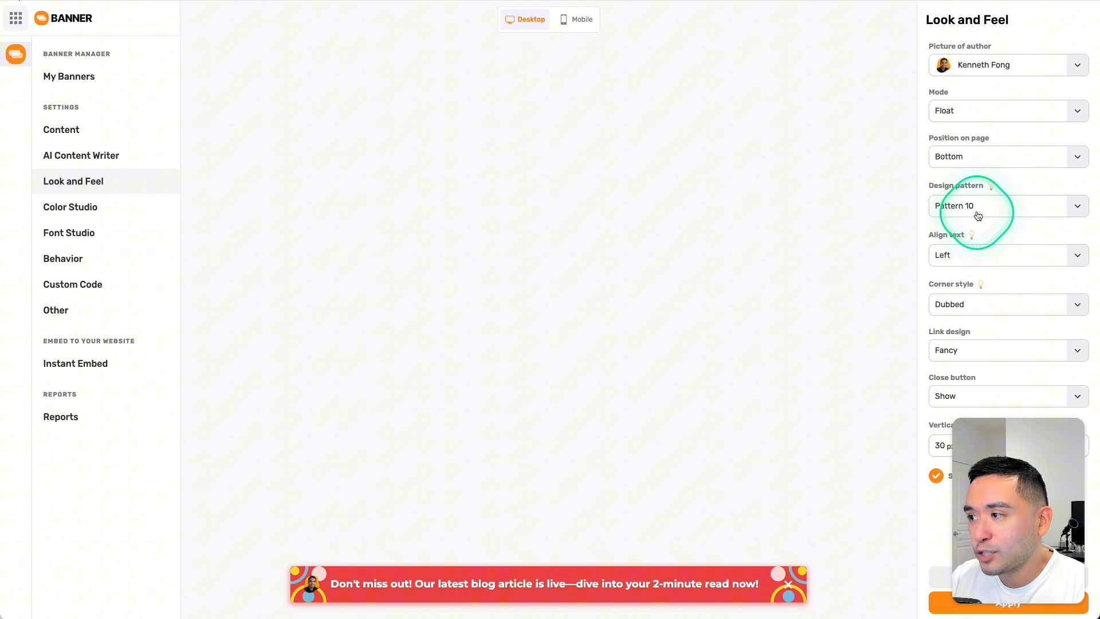
pyautogui.click(1009, 206)
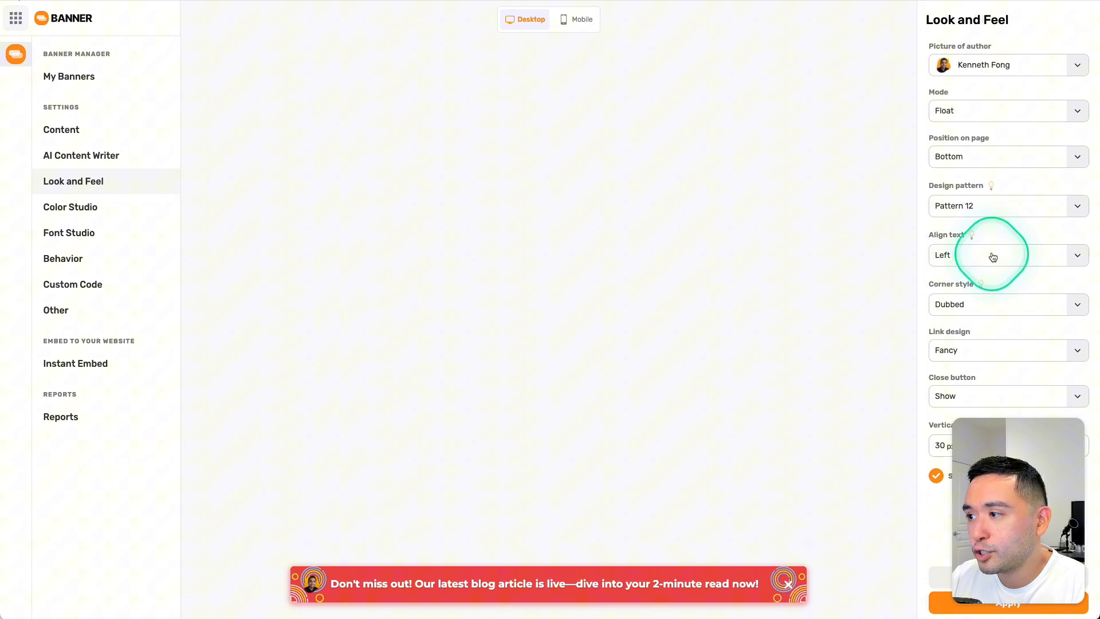
pyautogui.click(994, 254)
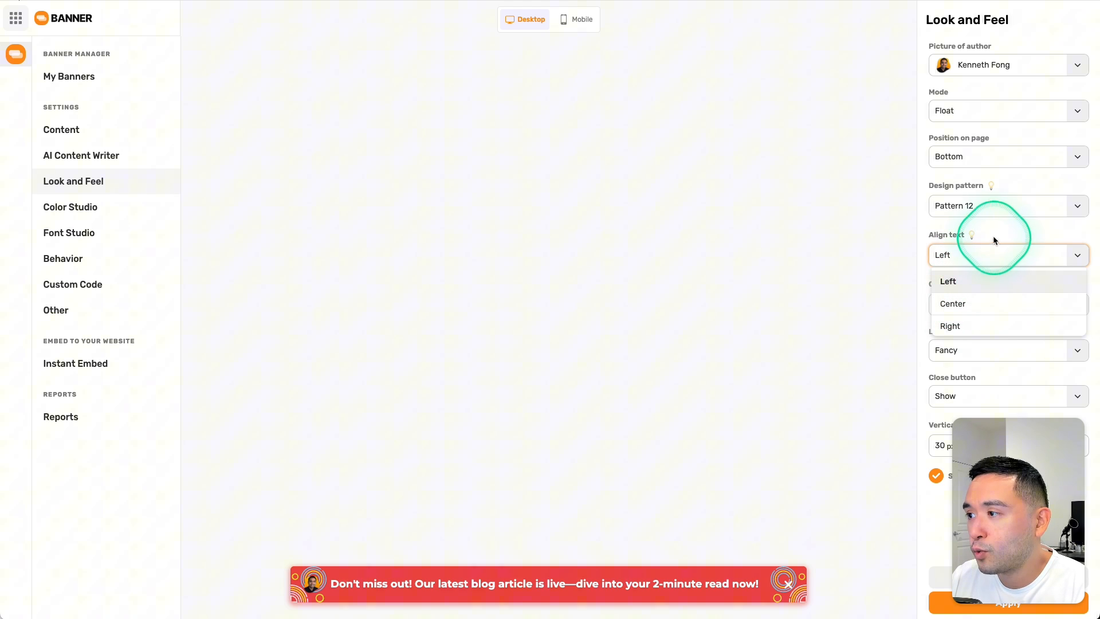
pyautogui.click(948, 282)
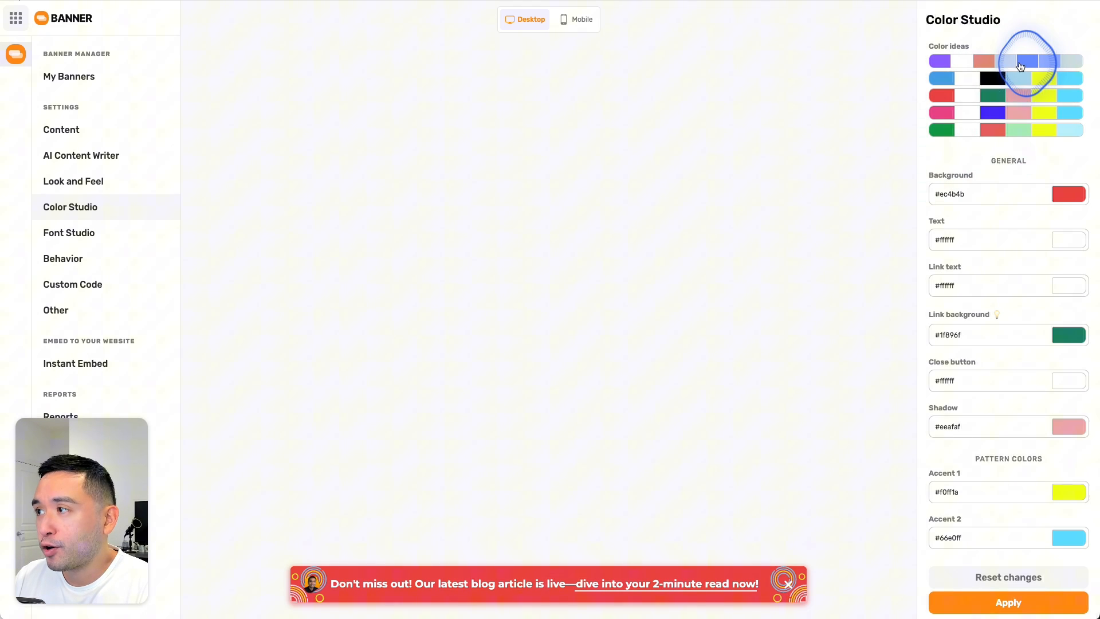
# - In Color Studio, try the blue colour idea then apply the purple palette with blue accents
pyautogui.click(1017, 77)
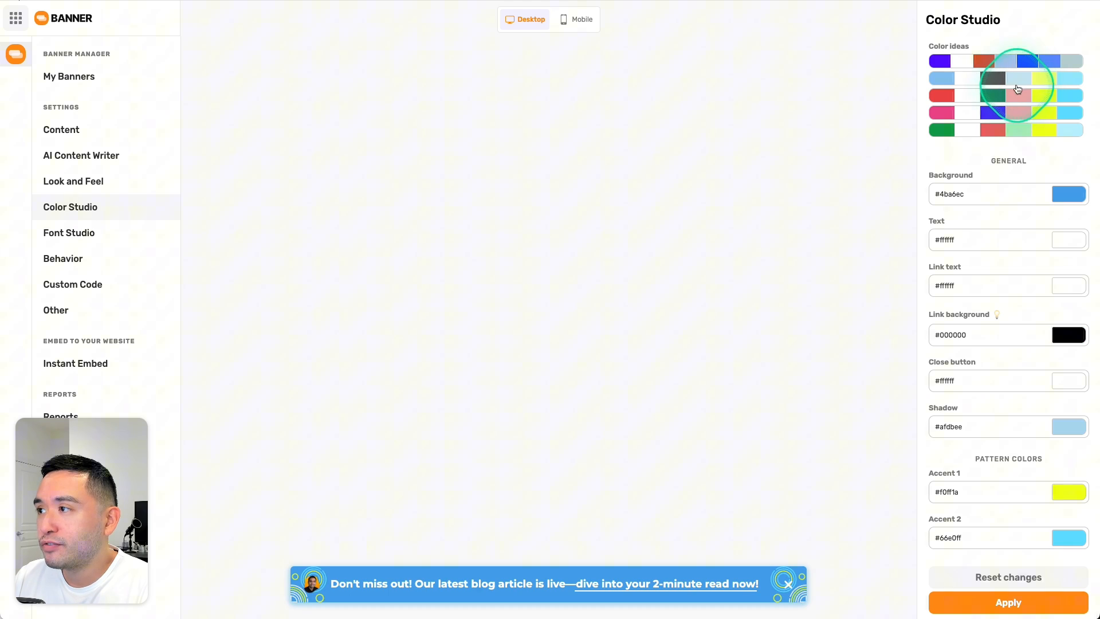
pyautogui.click(1019, 112)
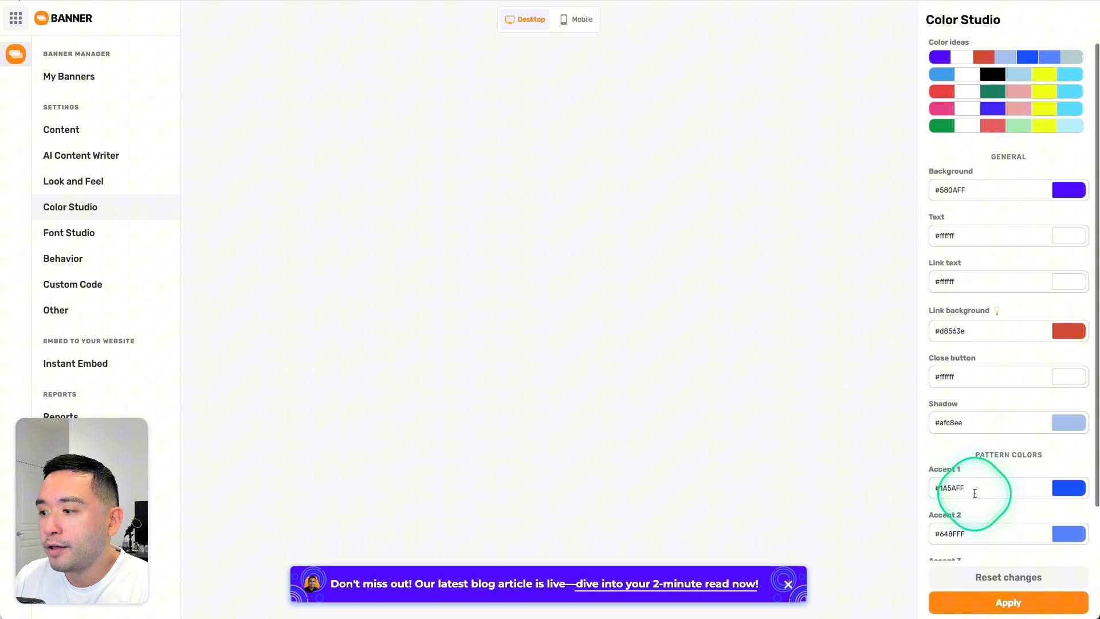
pyautogui.scroll(-3)
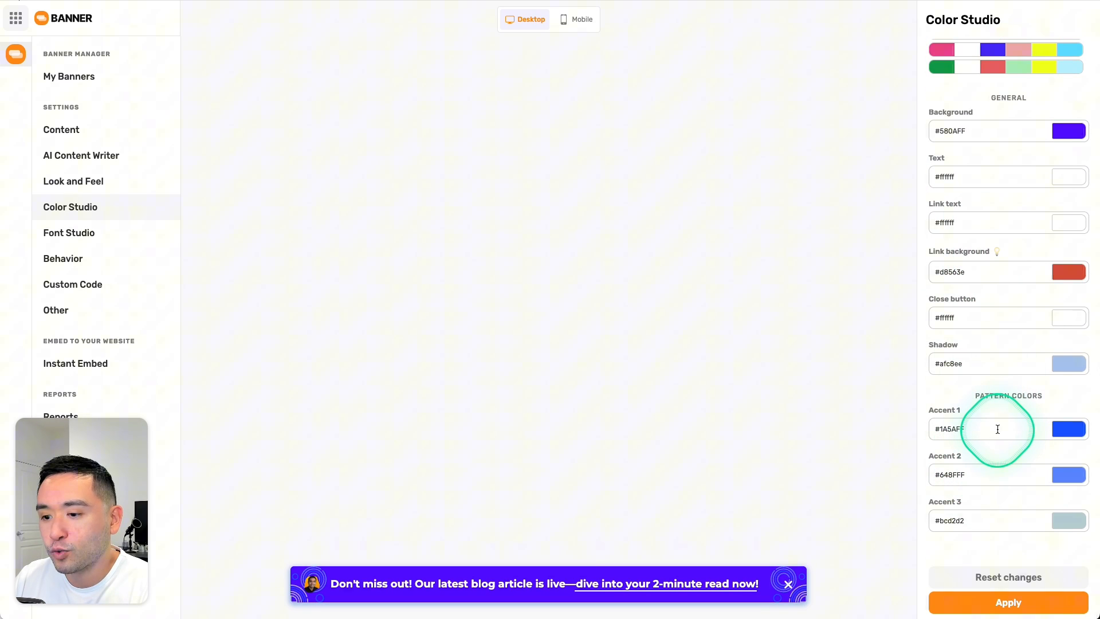
# - Review Font Studio and Behavior options unchanged, then bring up the Custom Code settings
pyautogui.click(69, 233)
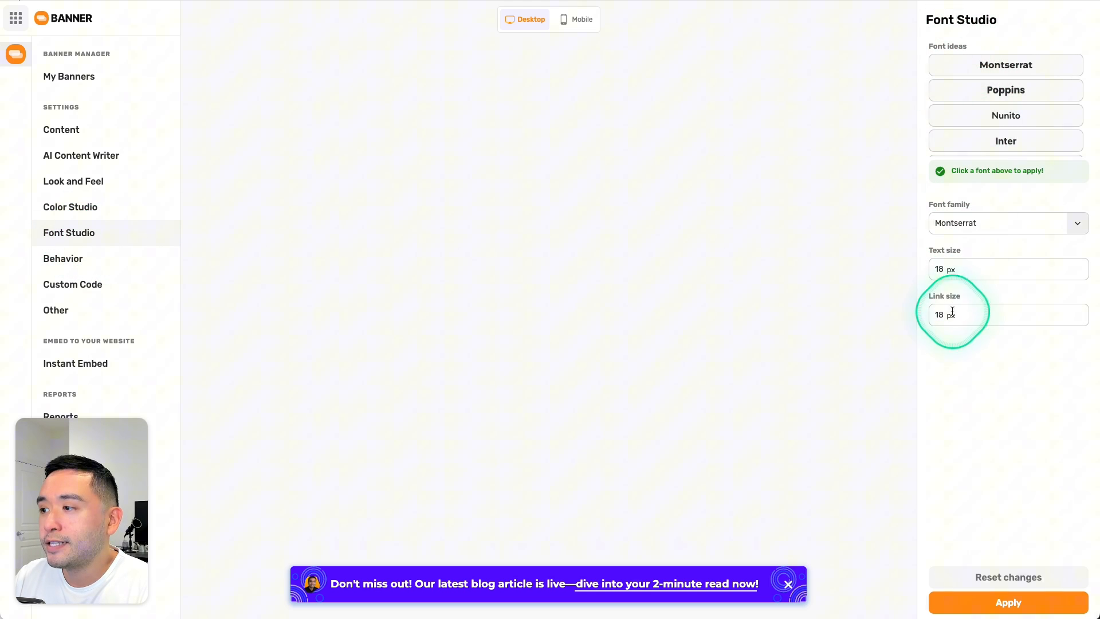
pyautogui.click(63, 259)
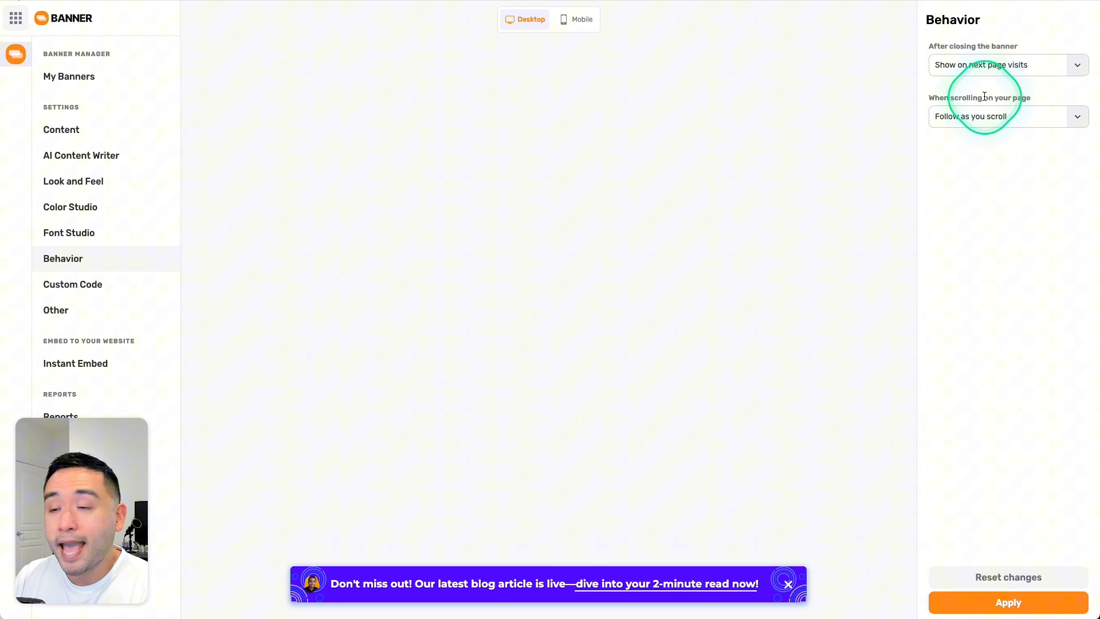
pyautogui.moveTo(1011, 80)
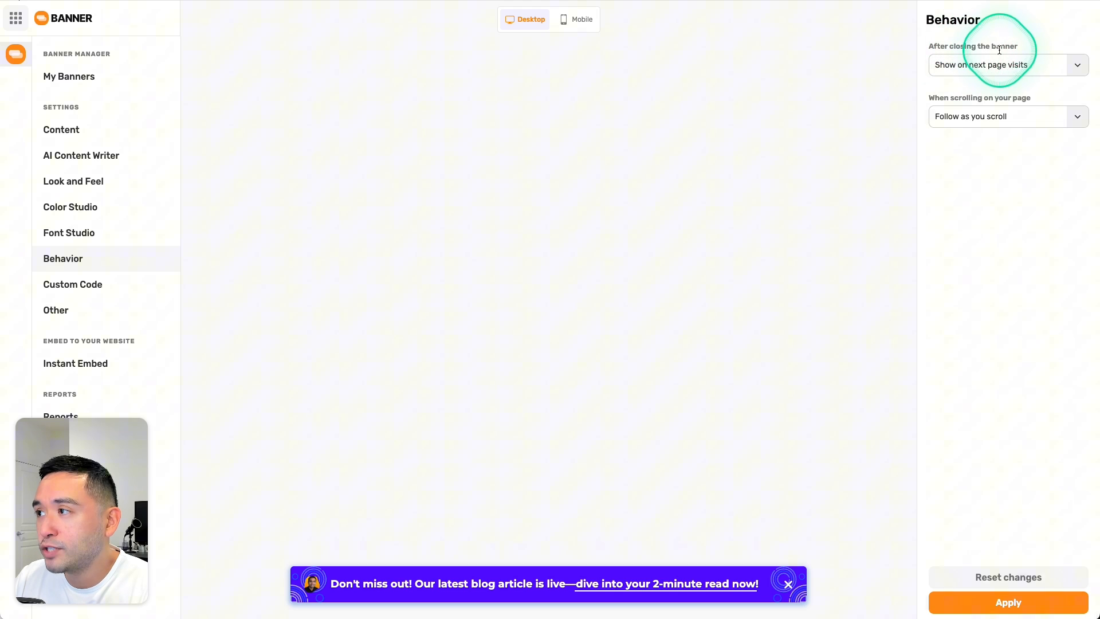
pyautogui.click(1008, 64)
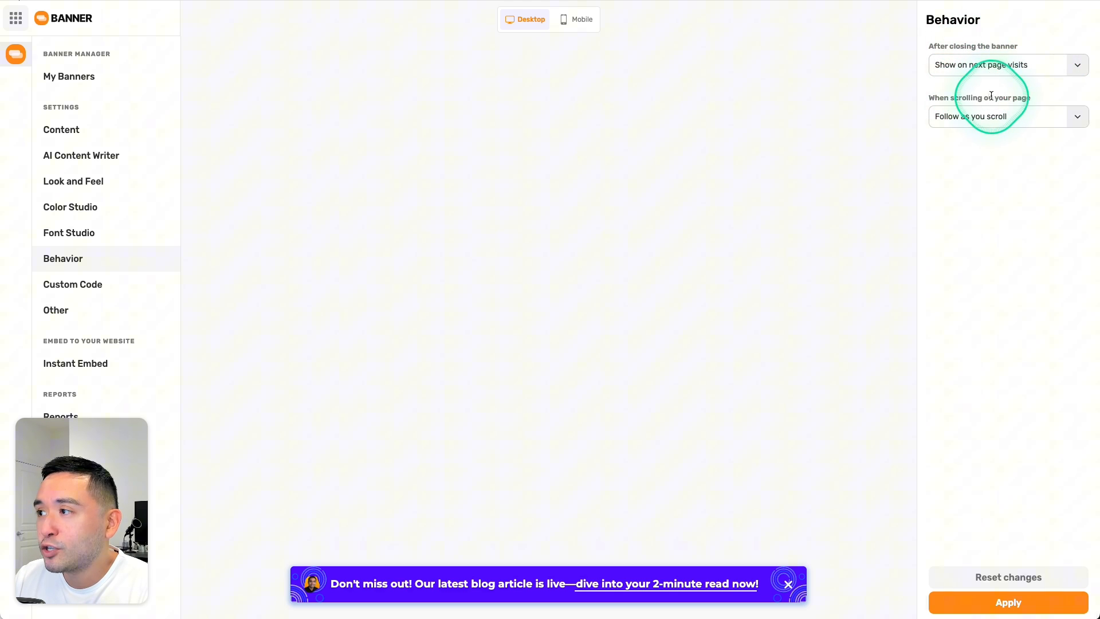
pyautogui.click(1008, 117)
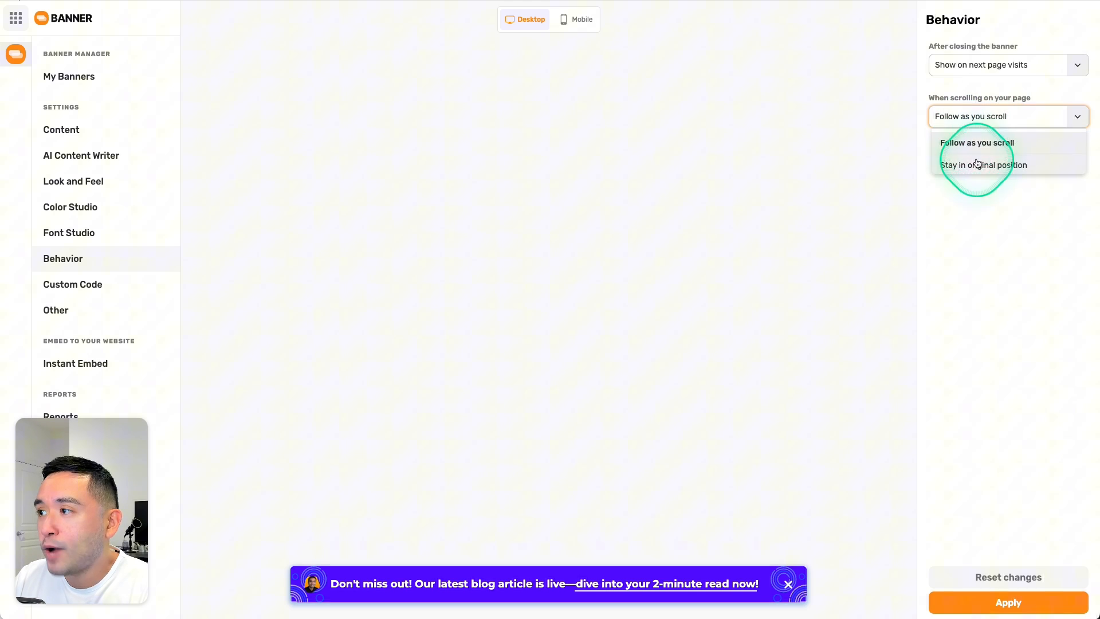
pyautogui.click(74, 284)
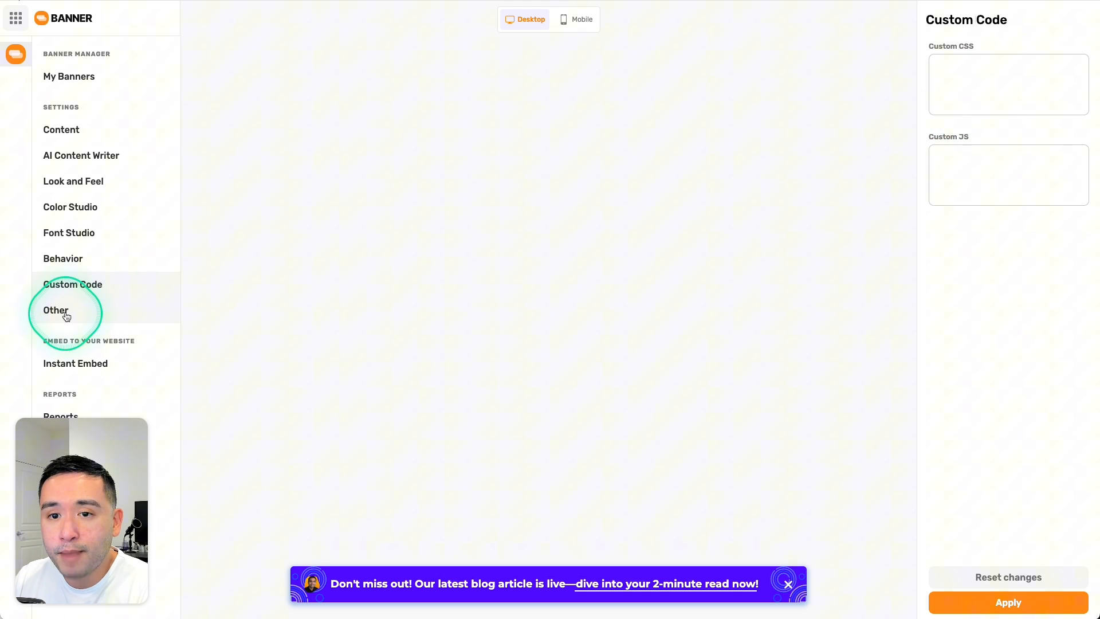
# - Review Instant Embed visibility for kennethfong.com staying on all pages, then bring up Performance reports
pyautogui.click(55, 310)
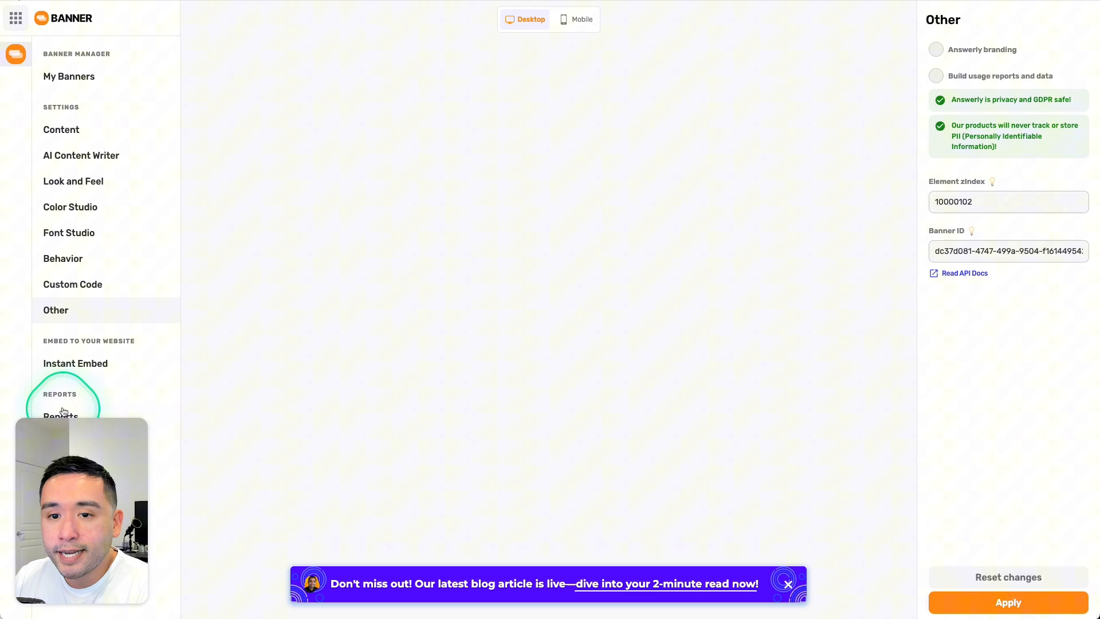
pyautogui.click(76, 363)
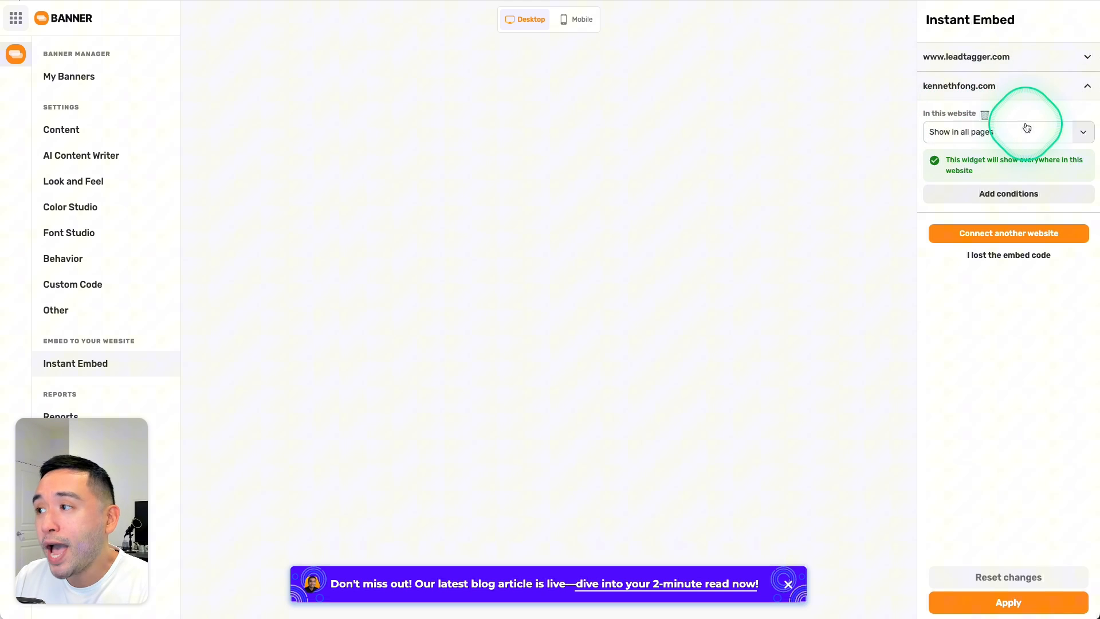
pyautogui.click(1028, 131)
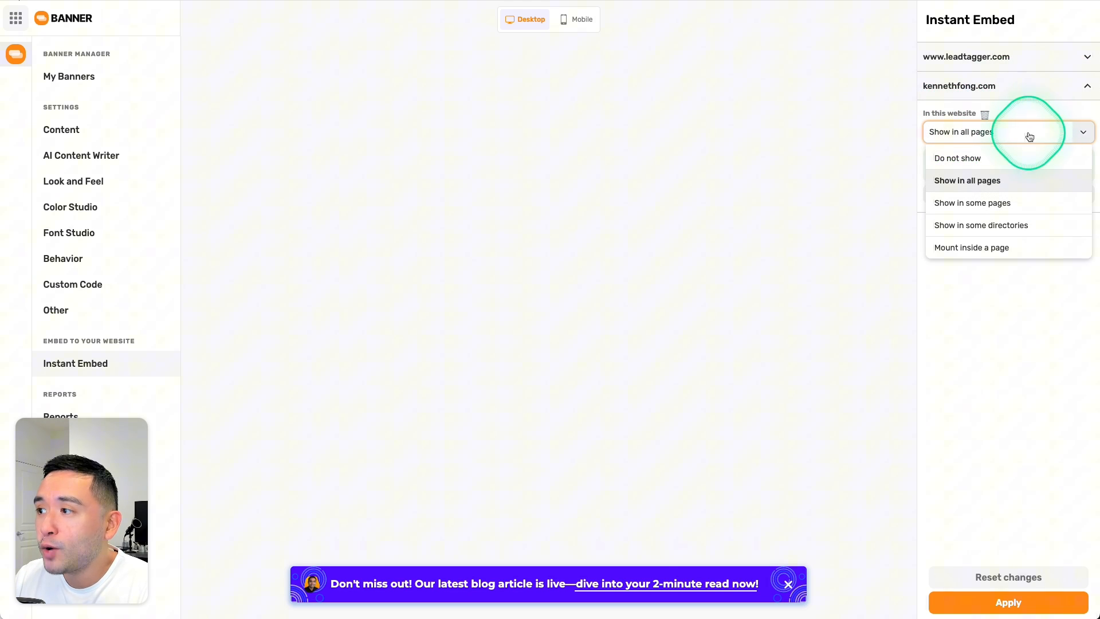
pyautogui.moveTo(997, 232)
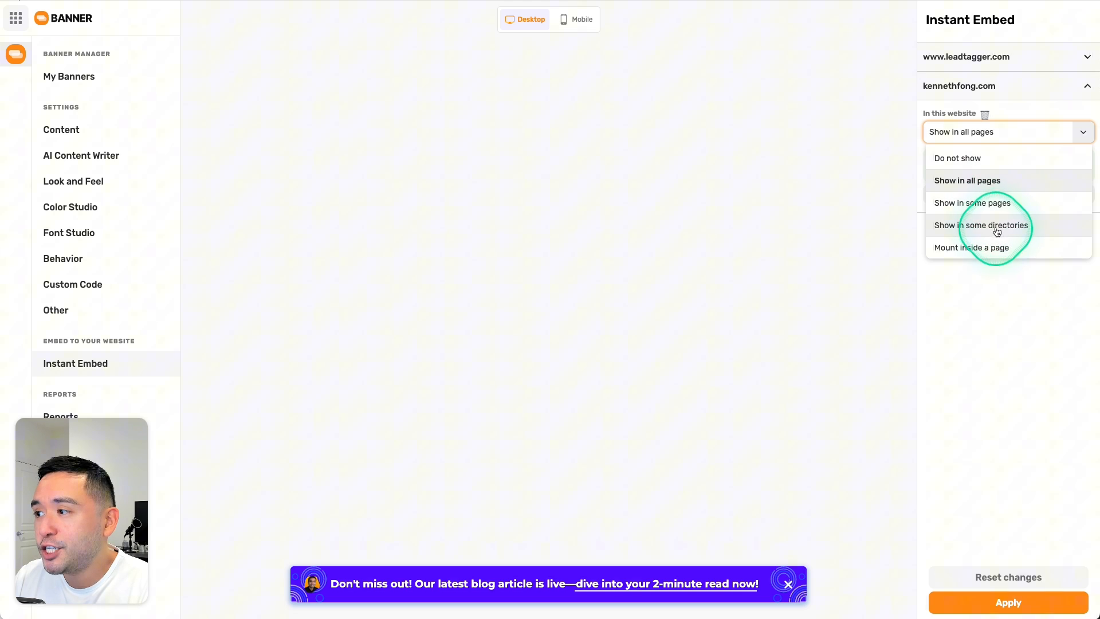
pyautogui.click(967, 181)
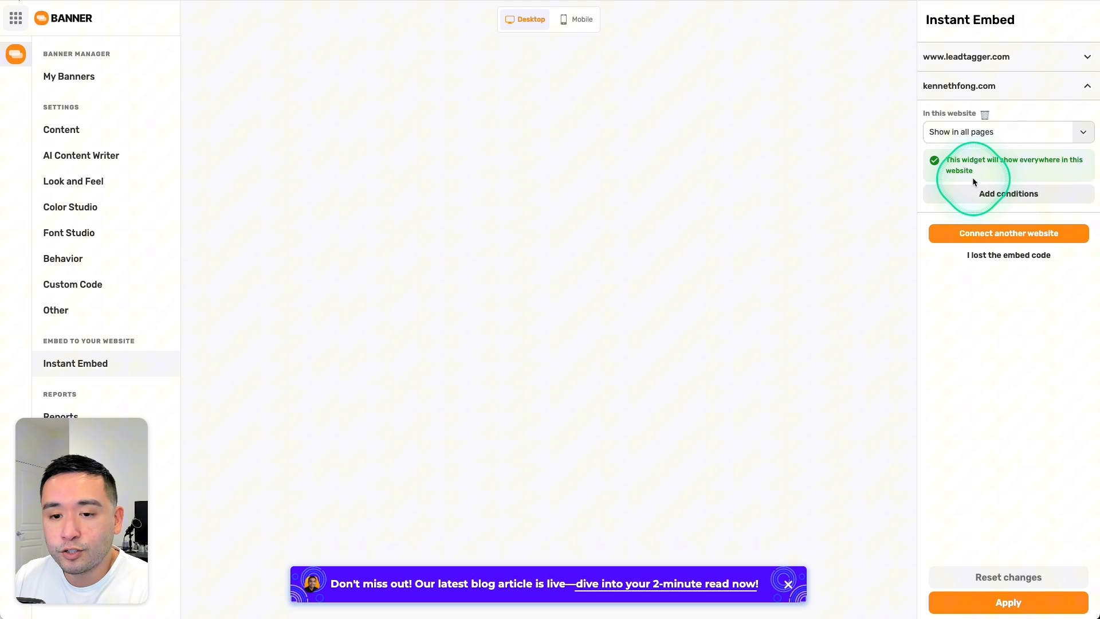
pyautogui.click(61, 417)
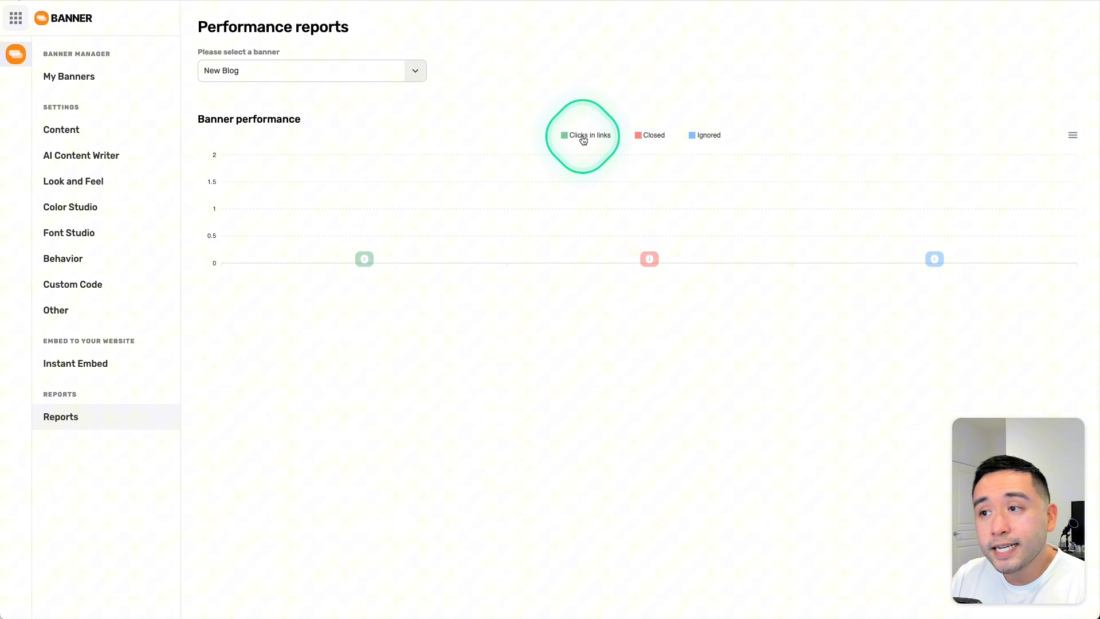
pyautogui.moveTo(635, 140)
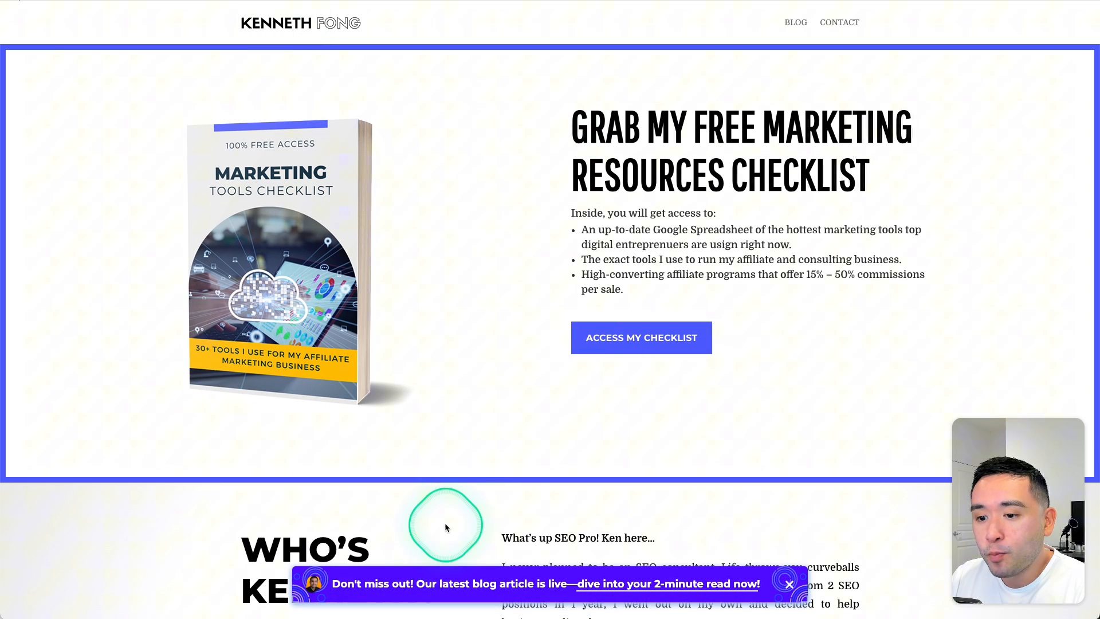
# - Follow the site banner's 'dive into your 2-minute read now!' link to the AI content creation article
pyautogui.scroll(-3)
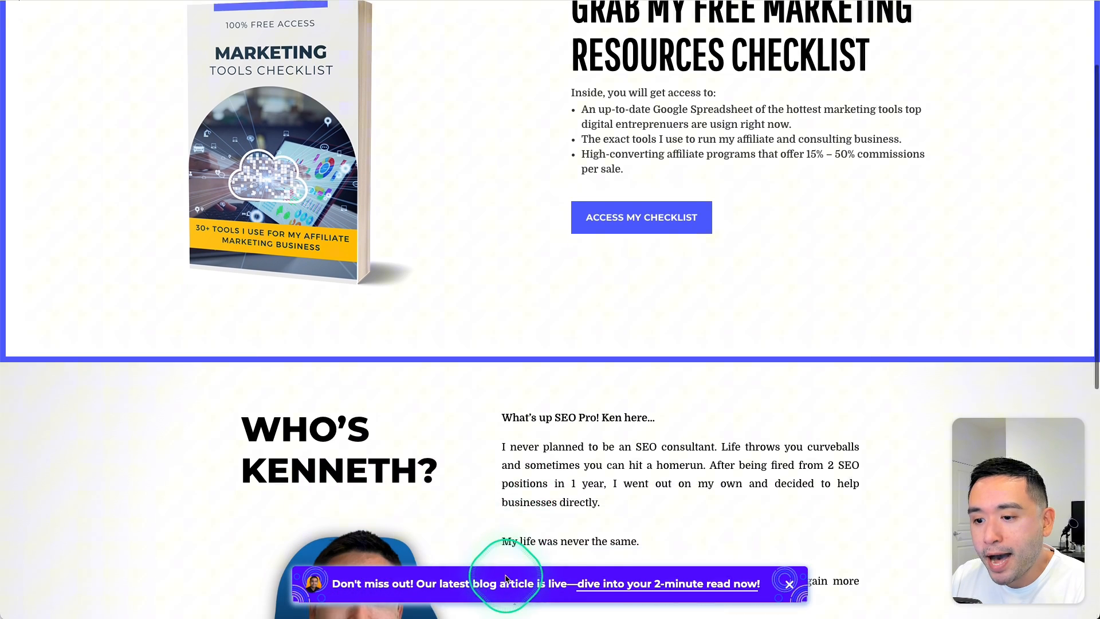
pyautogui.scroll(-3)
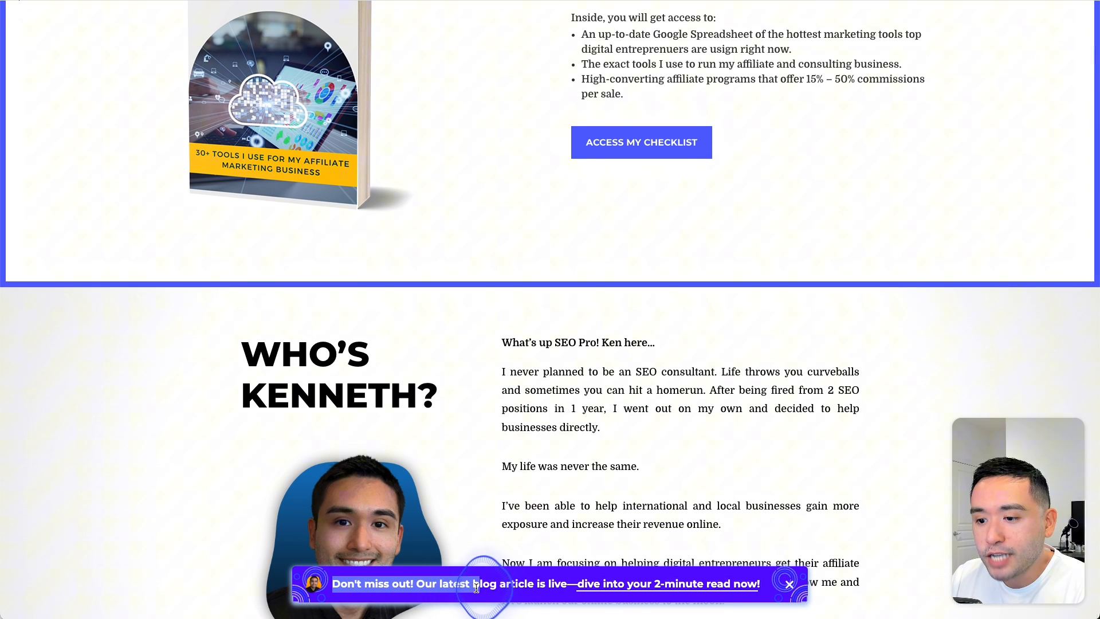
pyautogui.moveTo(606, 591)
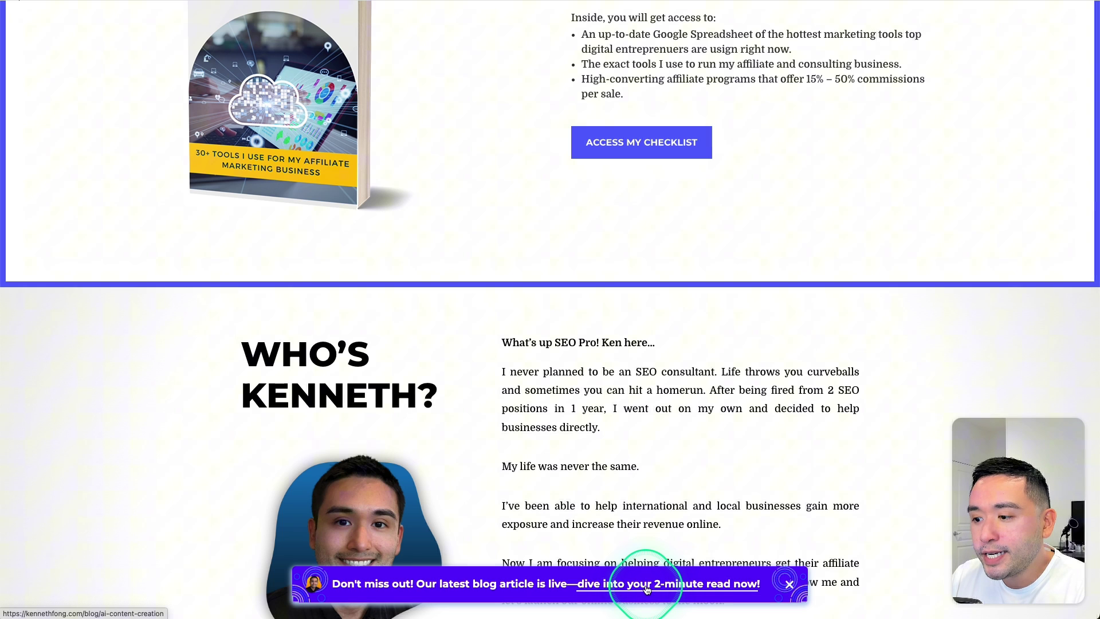
pyautogui.click(646, 583)
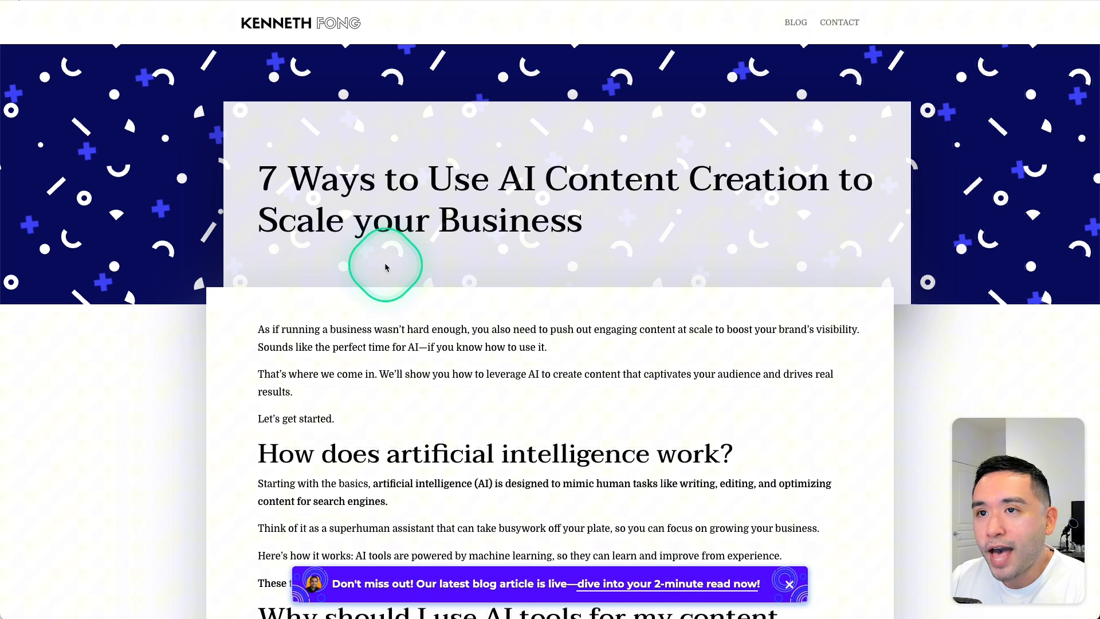
pyautogui.scroll(-3)
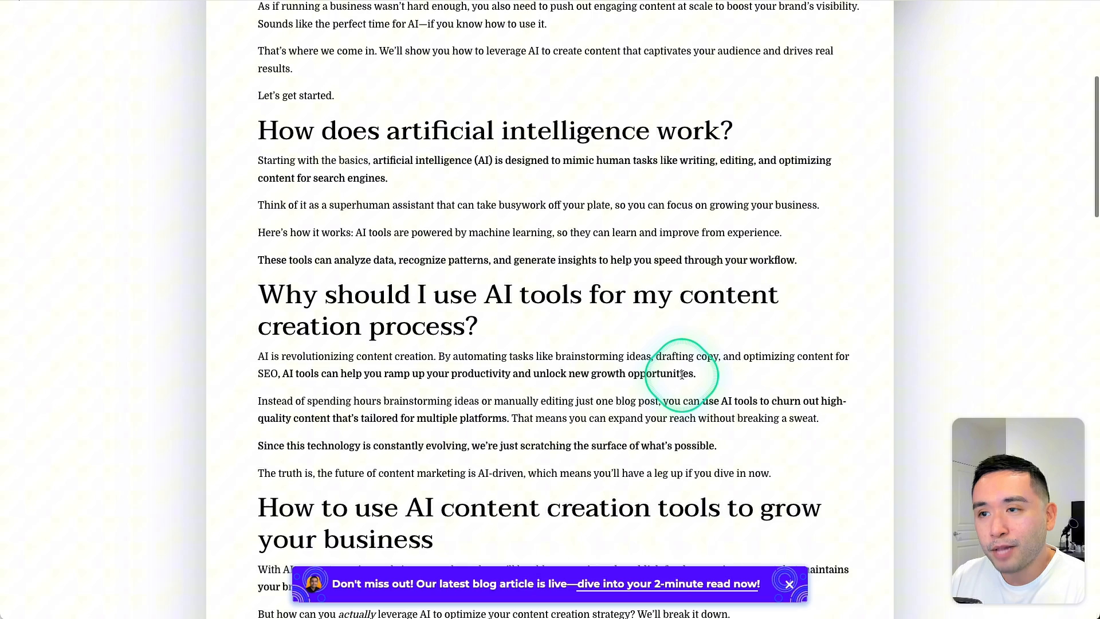
pyautogui.scroll(-3)
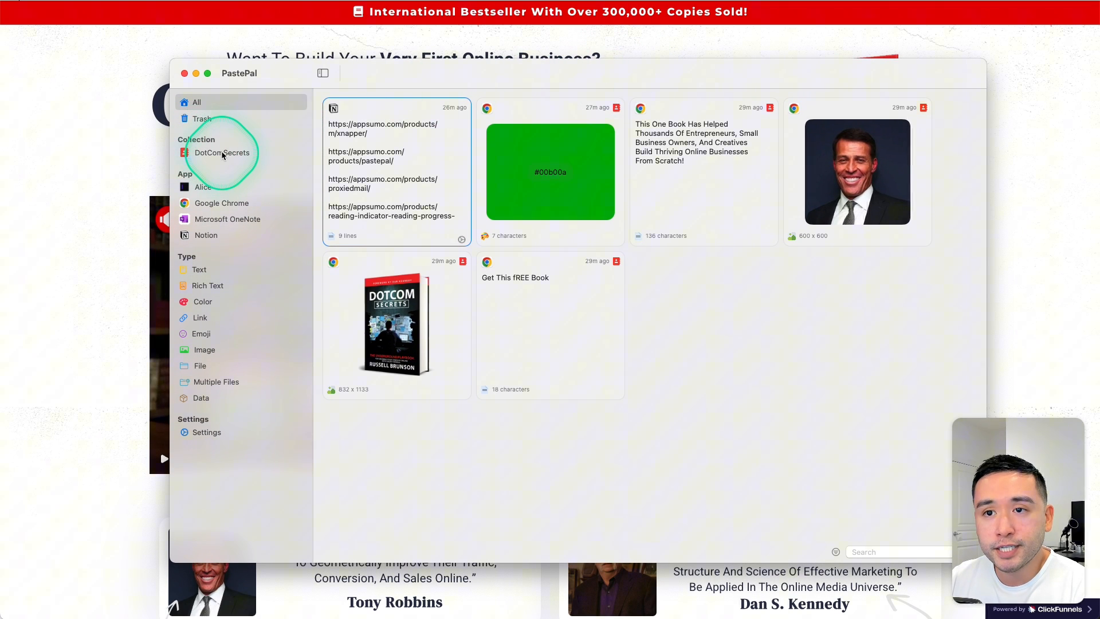
pyautogui.moveTo(223, 161)
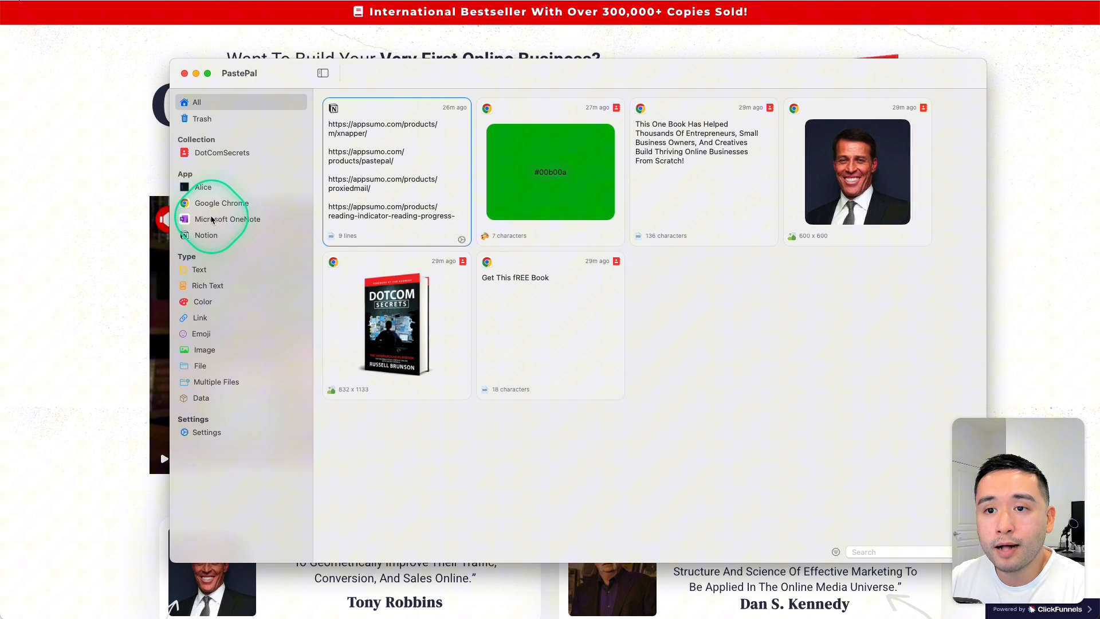
# - Filter clipboard history to rich text, then to colour clips, and close the window
pyautogui.click(208, 286)
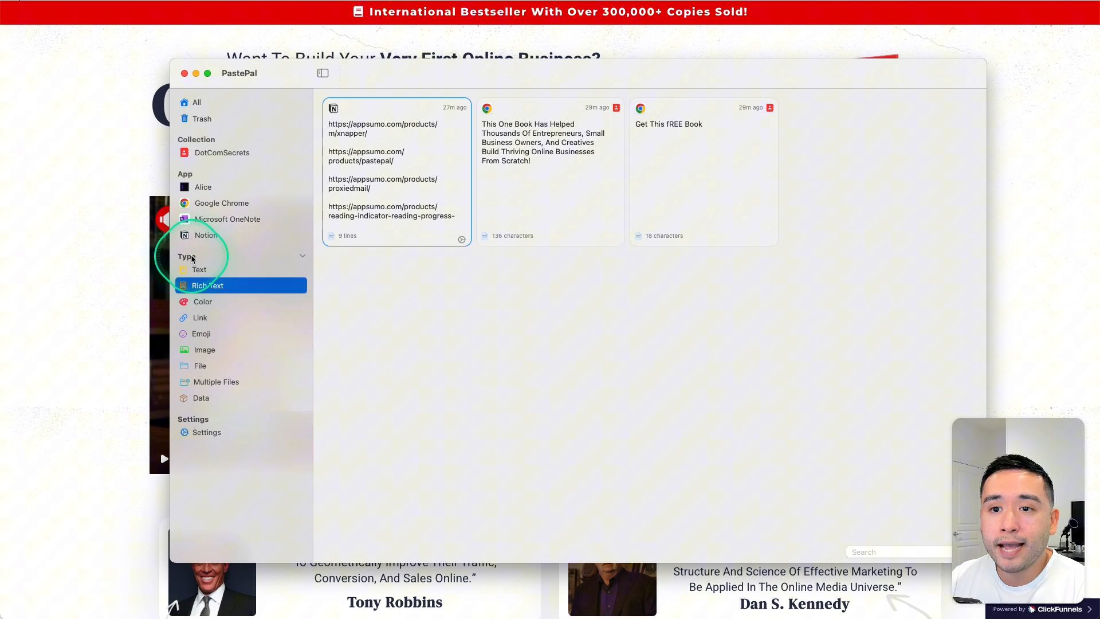
pyautogui.click(203, 302)
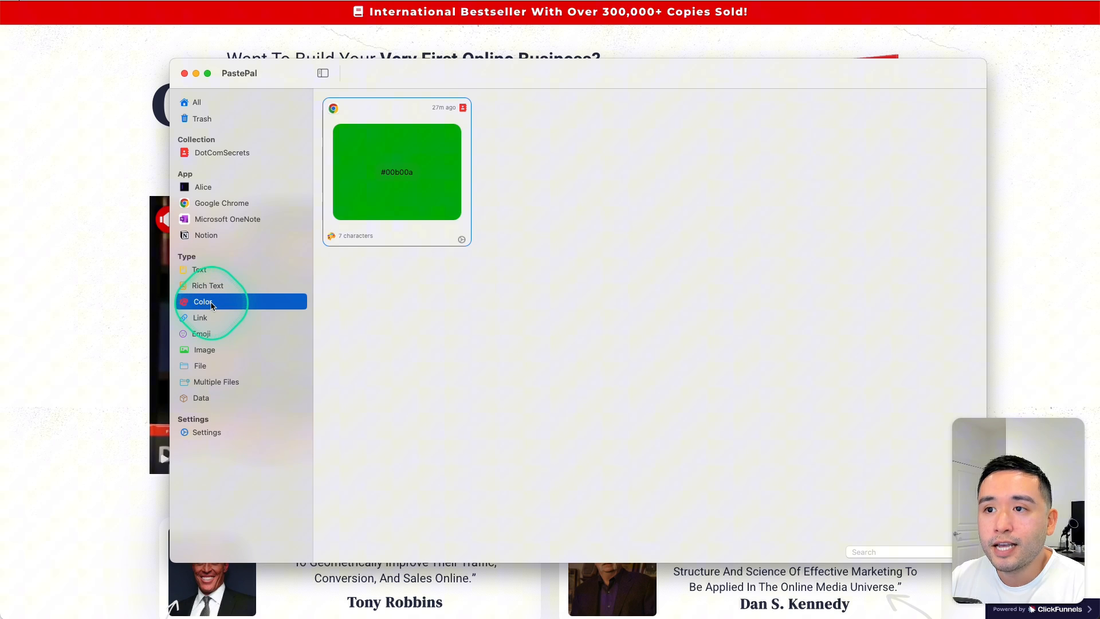
pyautogui.click(185, 73)
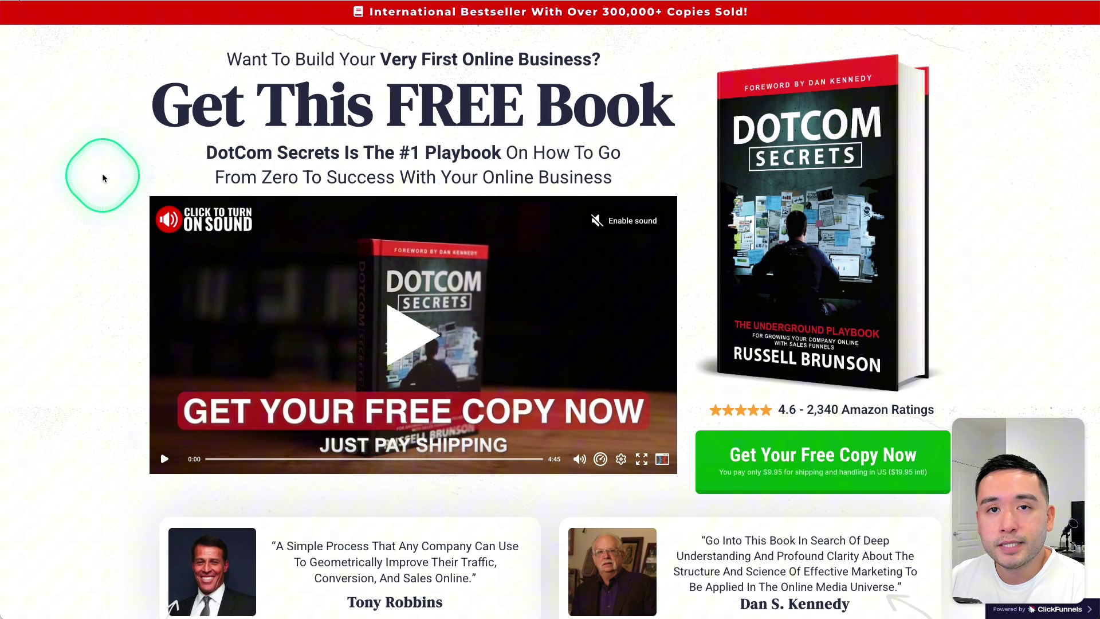
# - Select the 'Everything Included' heading and its five-item bonus list on the DotCom Secrets page
pyautogui.scroll(-3)
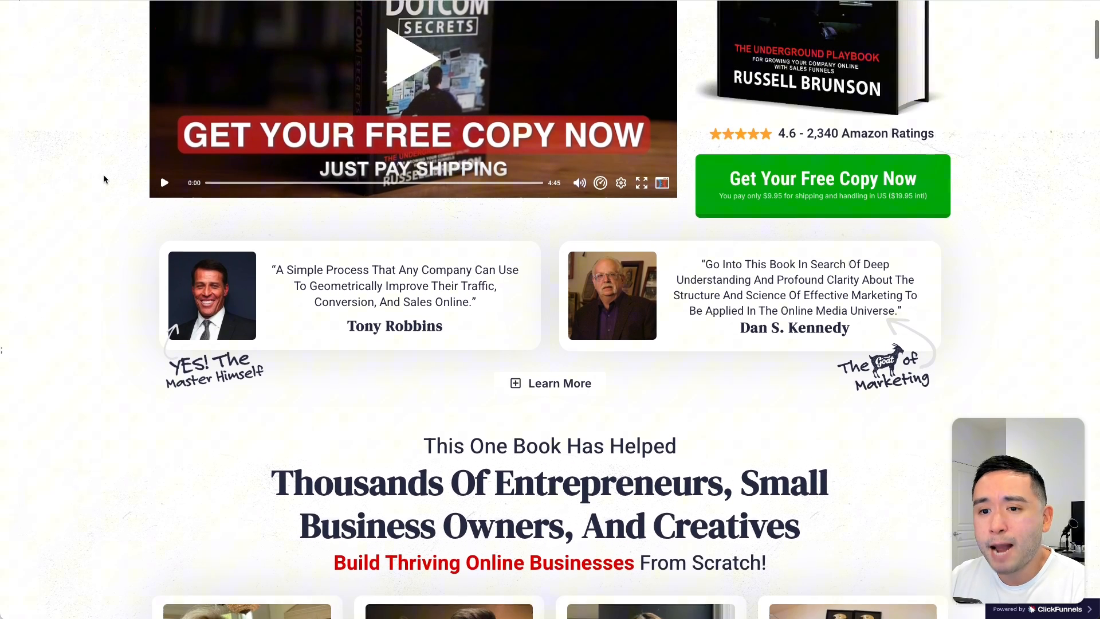
pyautogui.scroll(-3)
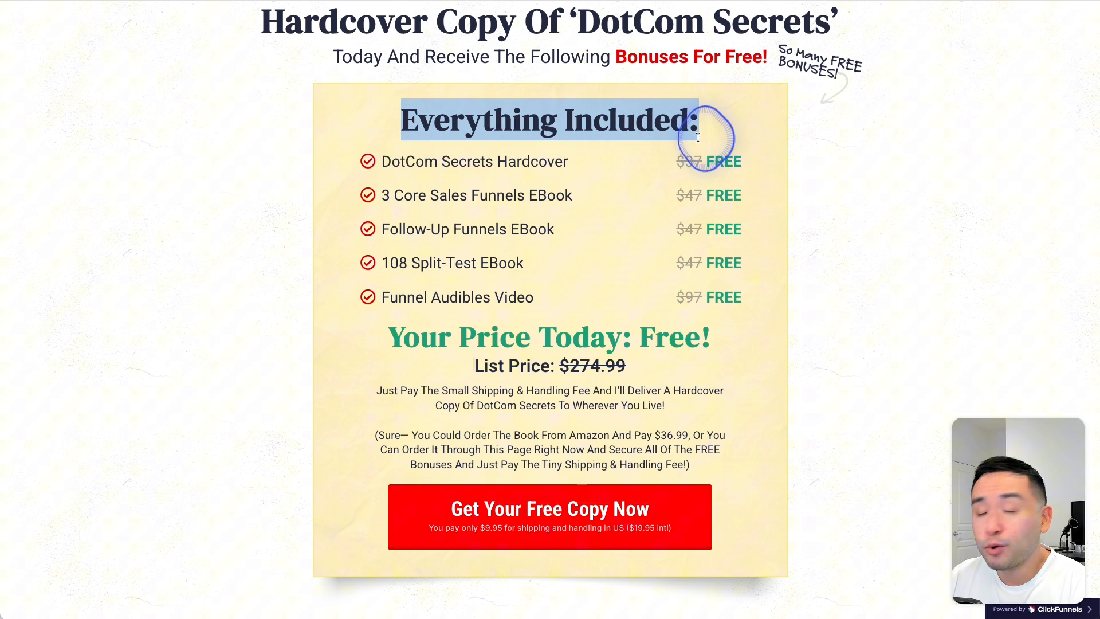
pyautogui.moveTo(698, 137); pyautogui.dragTo(741, 295)
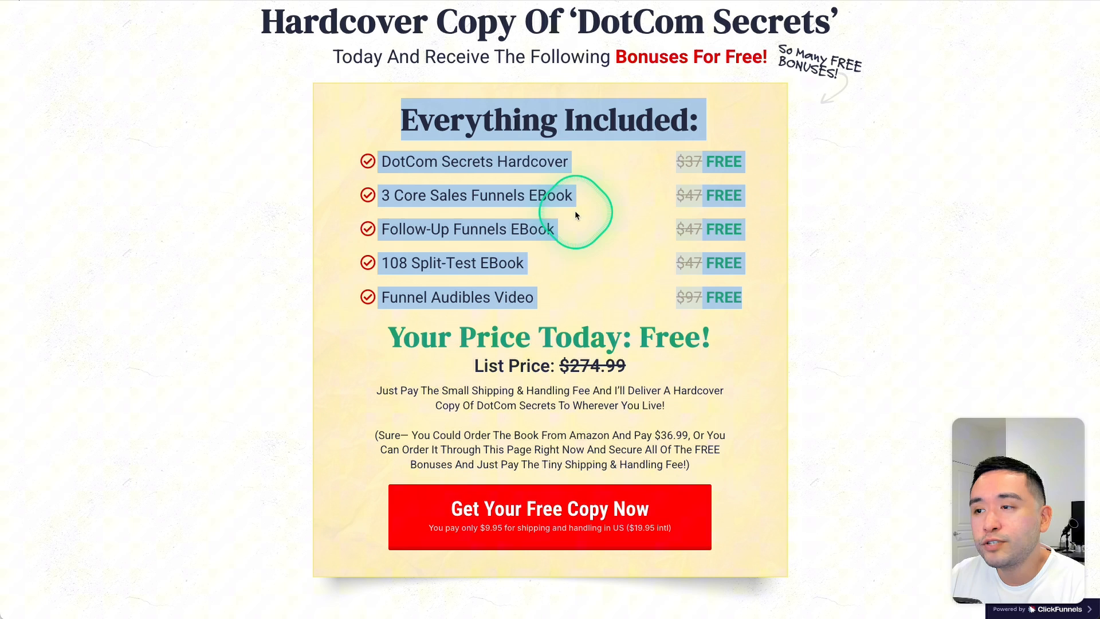
pyautogui.moveTo(586, 289)
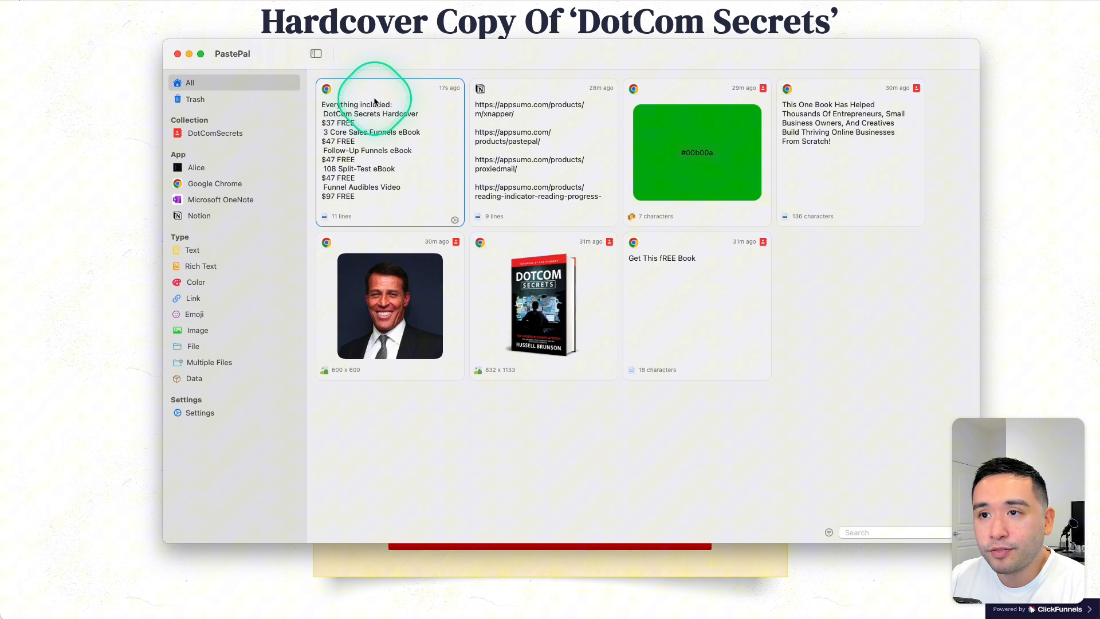
# - Add the Everything Included clip to the DotComSecrets collection and view that collection
pyautogui.rightClick(375, 101)
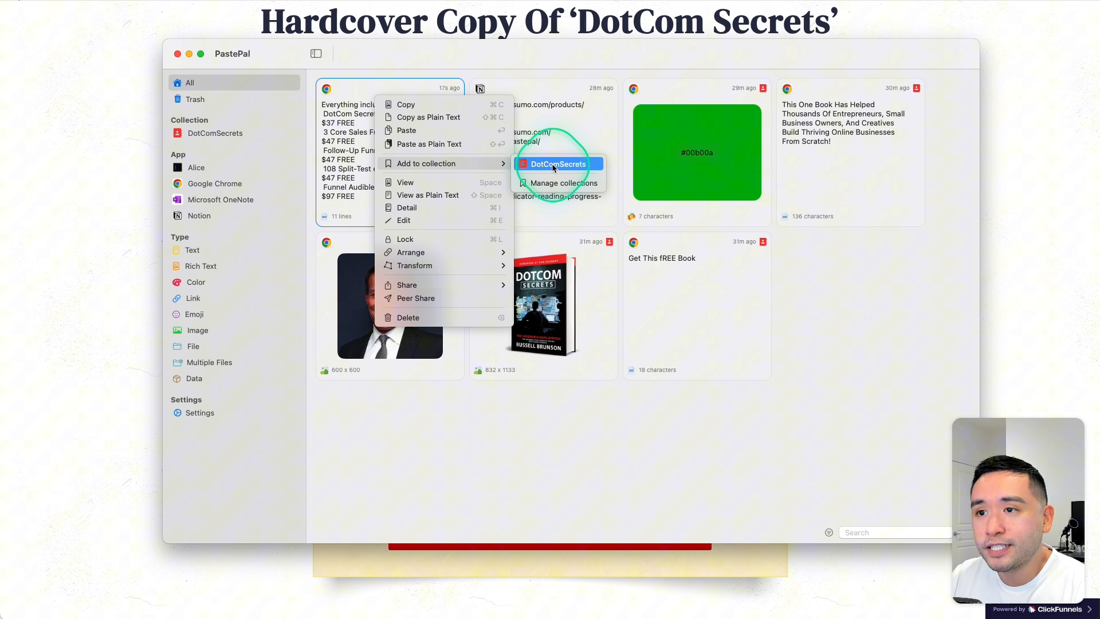
pyautogui.click(558, 164)
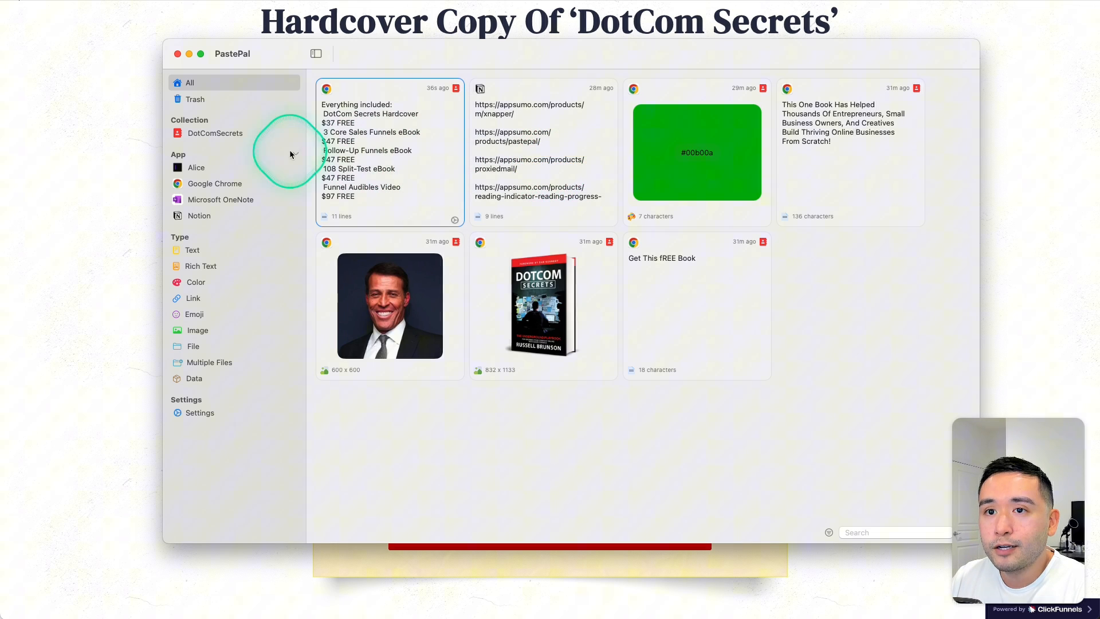
pyautogui.click(216, 133)
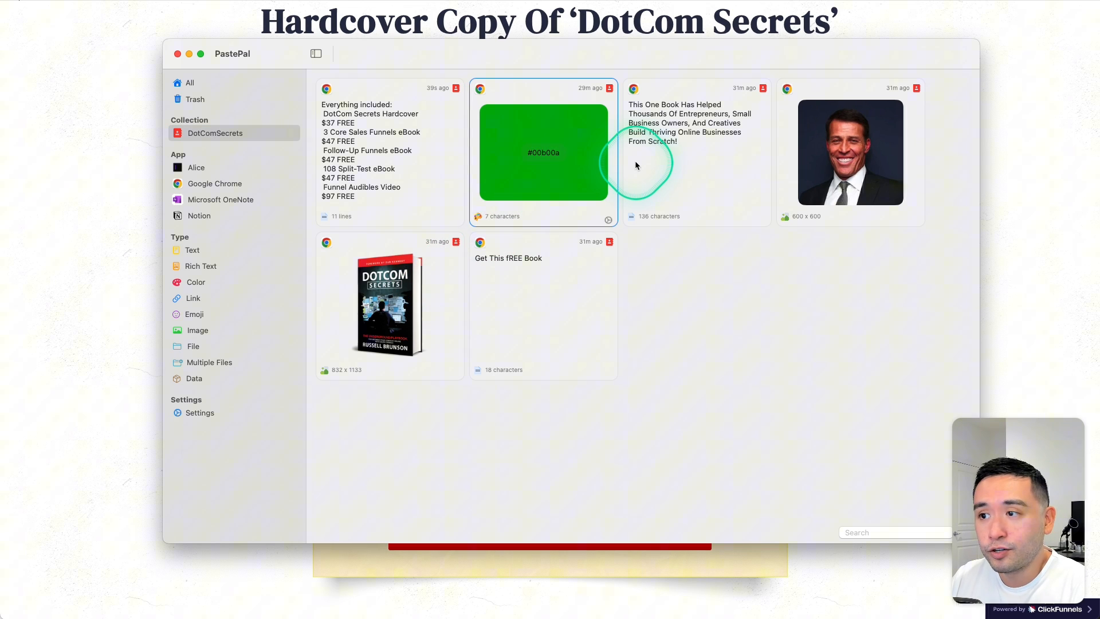
pyautogui.moveTo(213, 211)
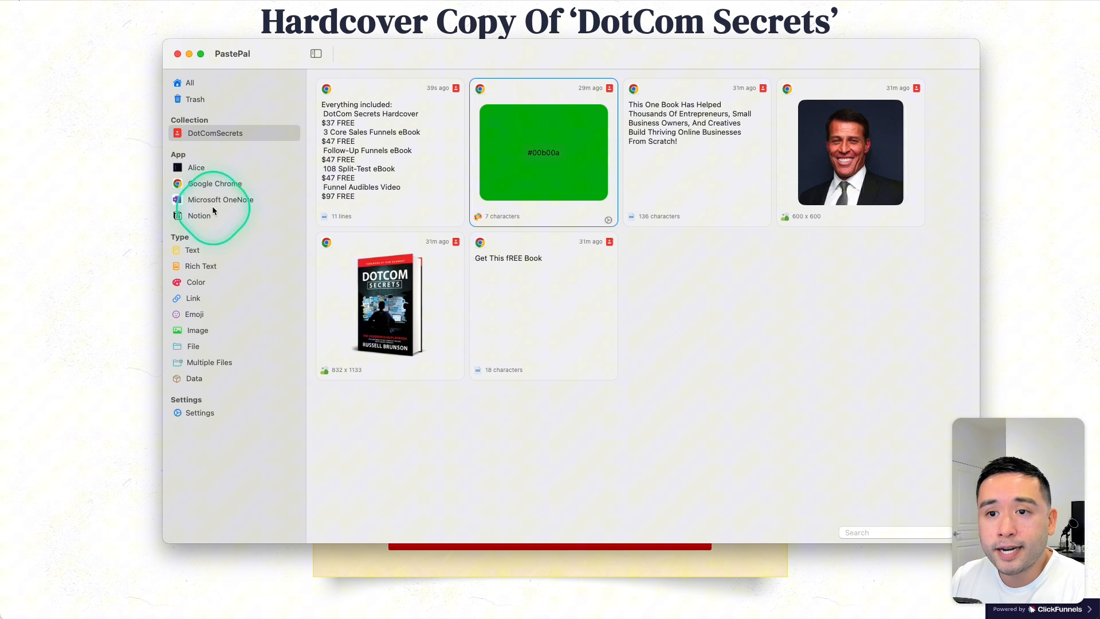
# - Filter history to clips copied from Notion and bring up actions for the AppSumo links clip
pyautogui.click(199, 215)
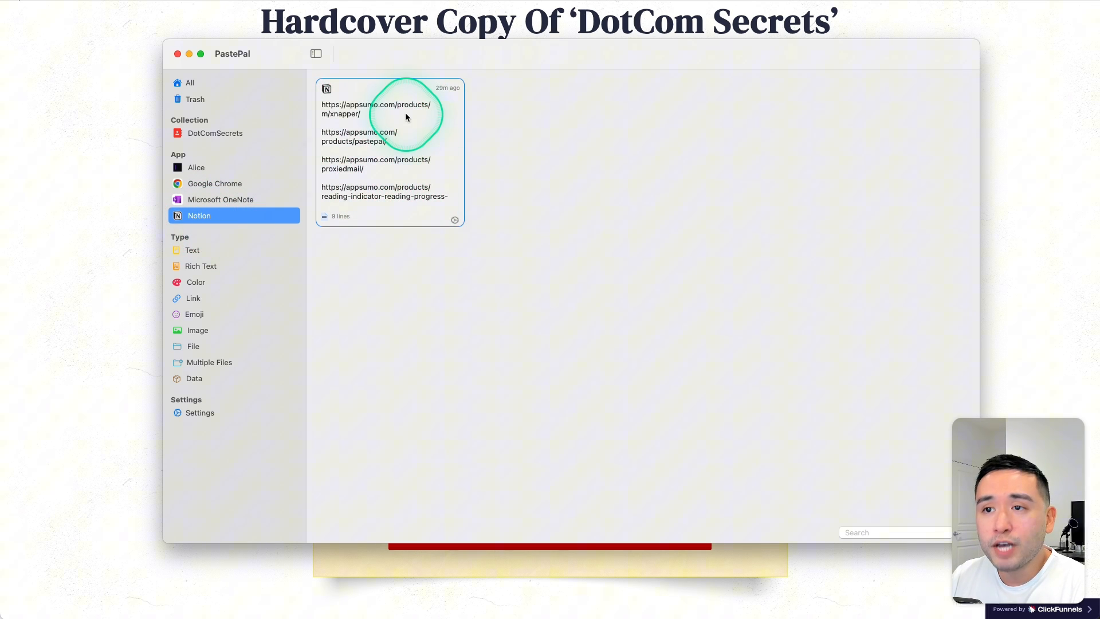
pyautogui.rightClick(407, 117)
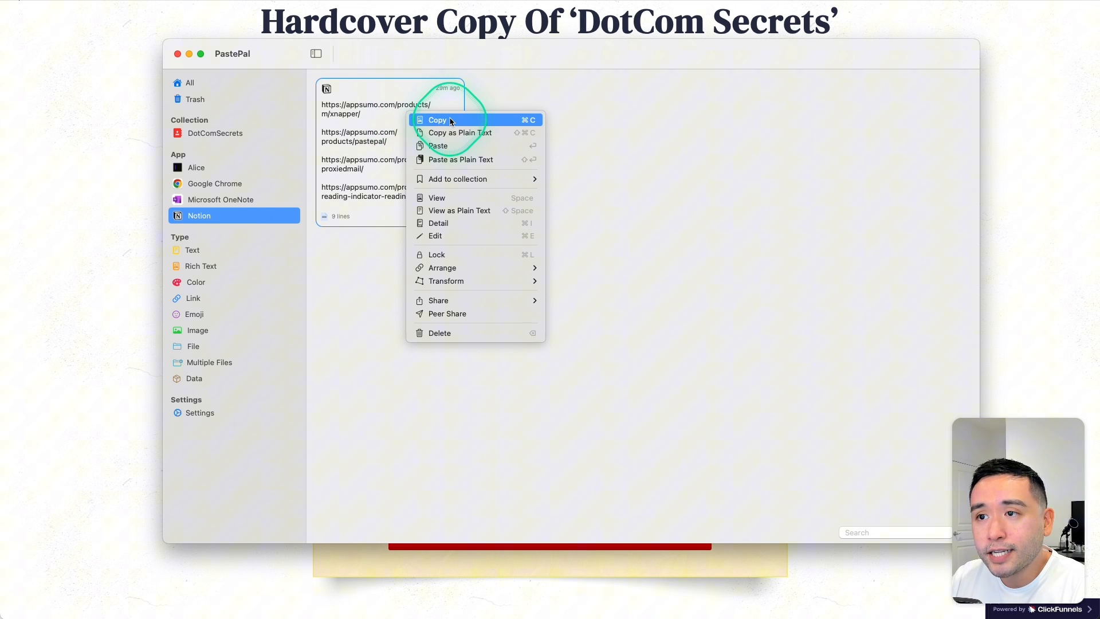
pyautogui.moveTo(491, 133)
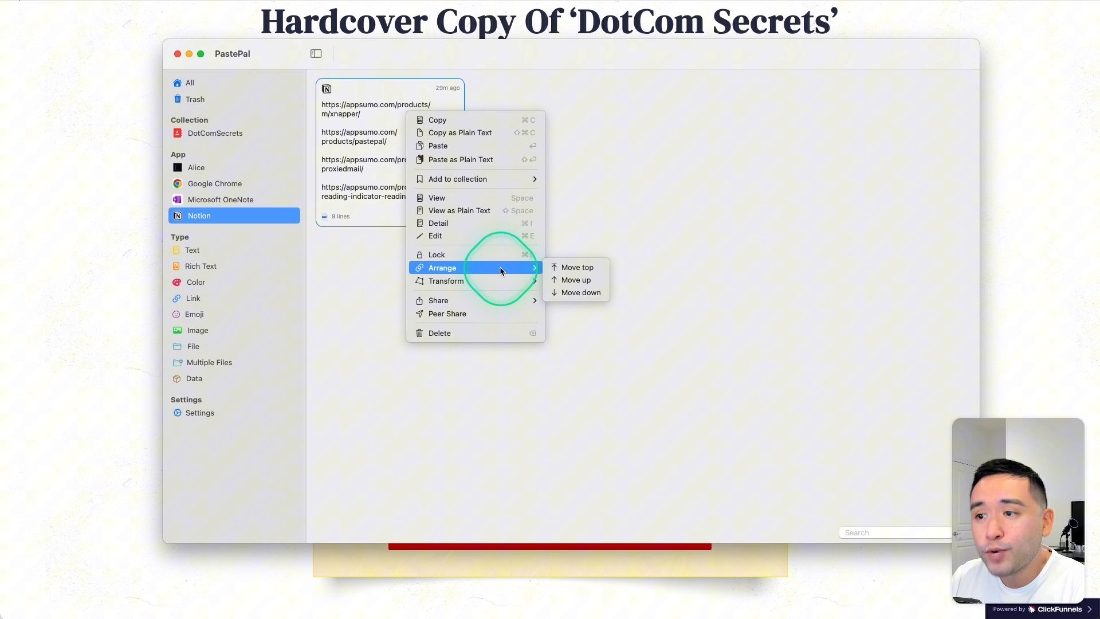
pyautogui.moveTo(447, 281)
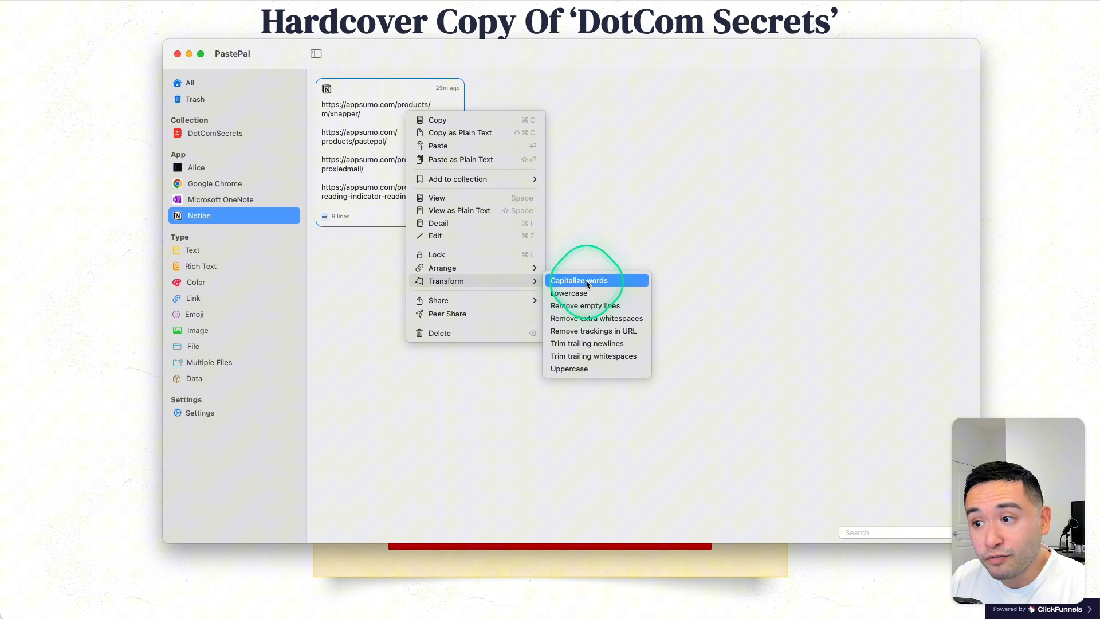
pyautogui.moveTo(602, 293)
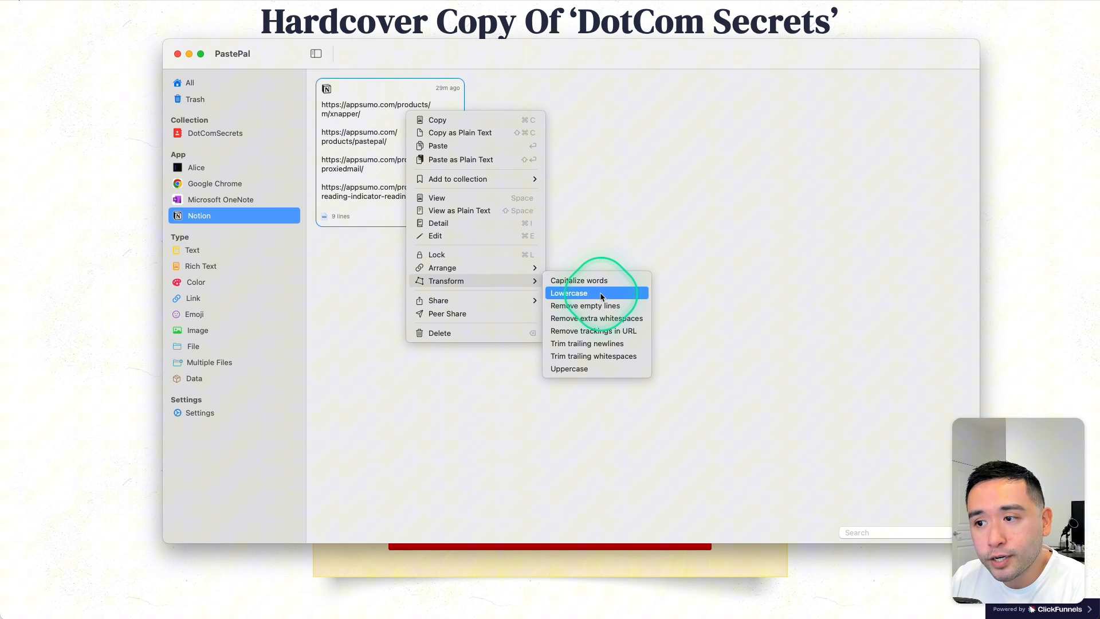
pyautogui.moveTo(587, 355)
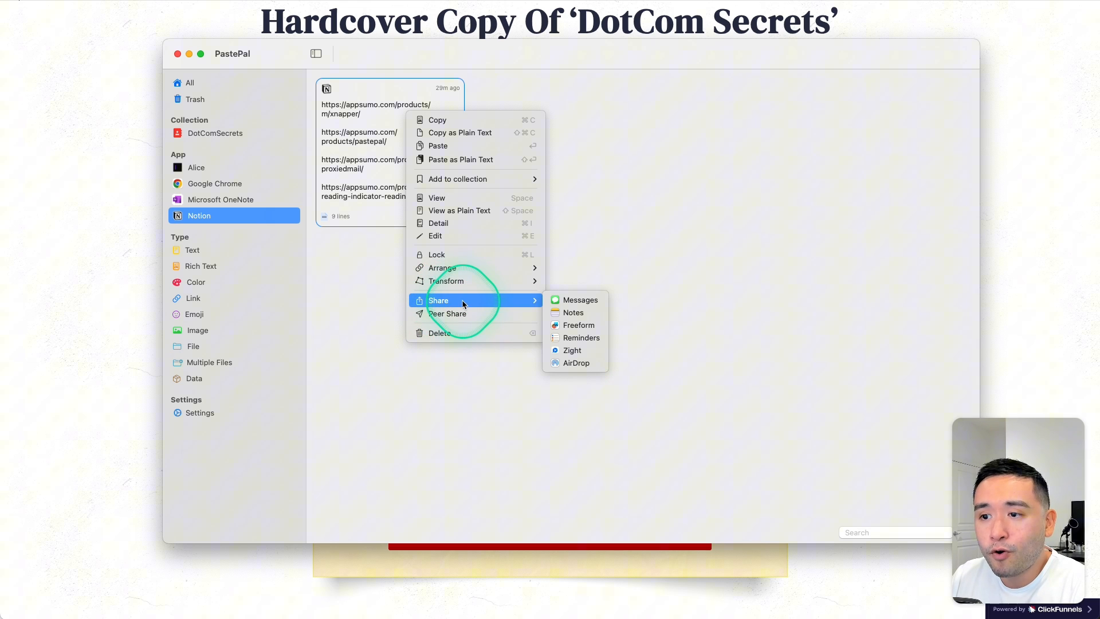
pyautogui.moveTo(354, 292)
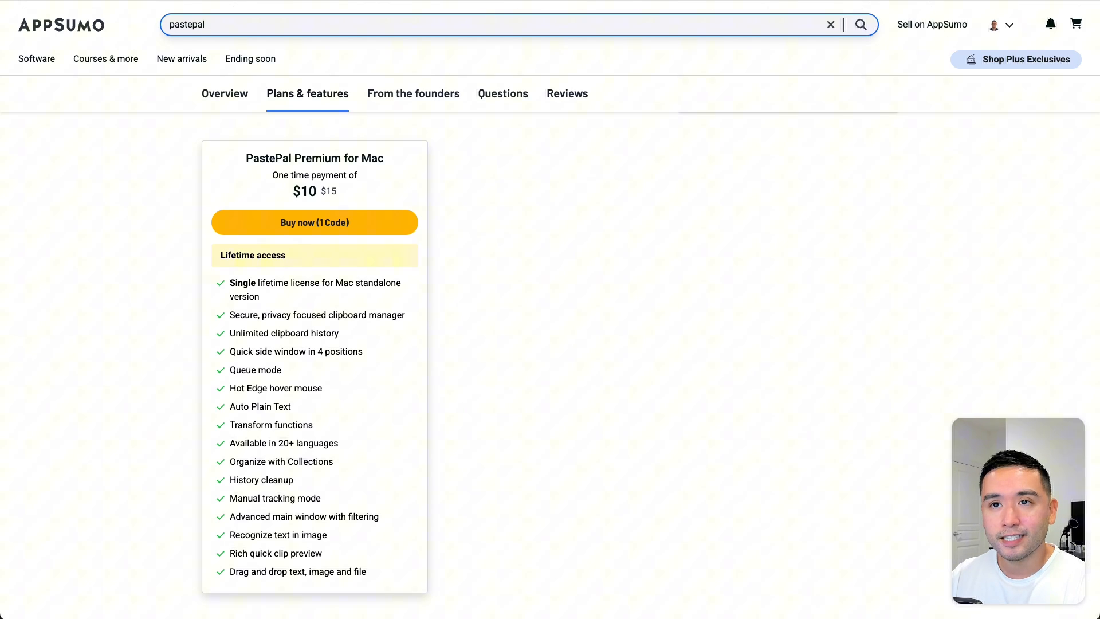
# - Look up the PastePal Premium for Mac lifetime deal and its Plans & features
pyautogui.click(860, 24)
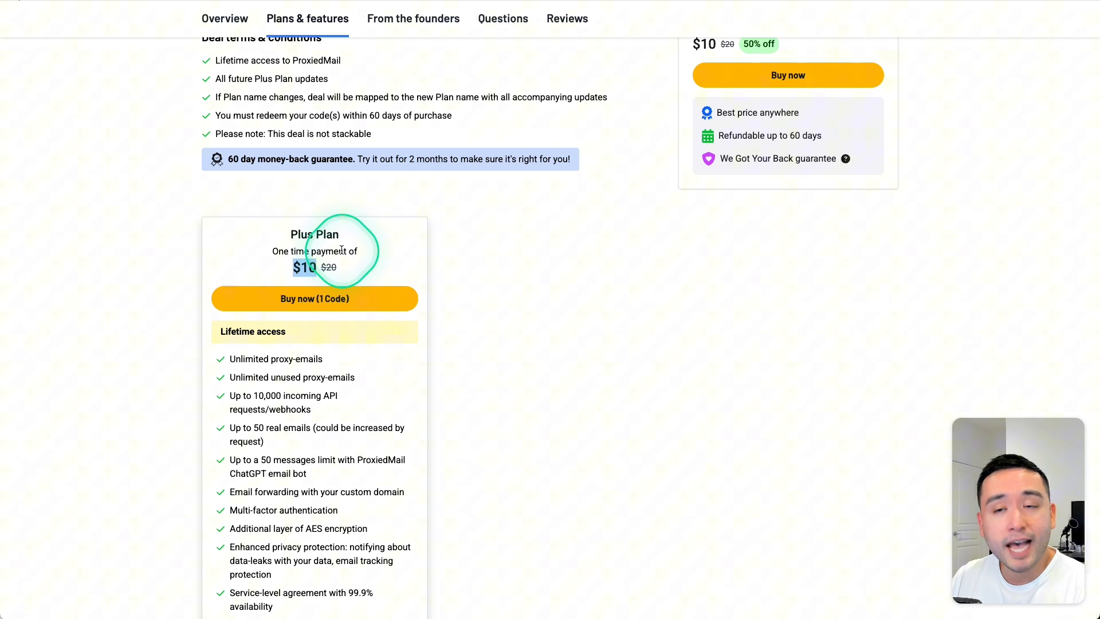
# - Start creating a new proxy email in the ProxiedMail dashboard
pyautogui.scroll(-3)
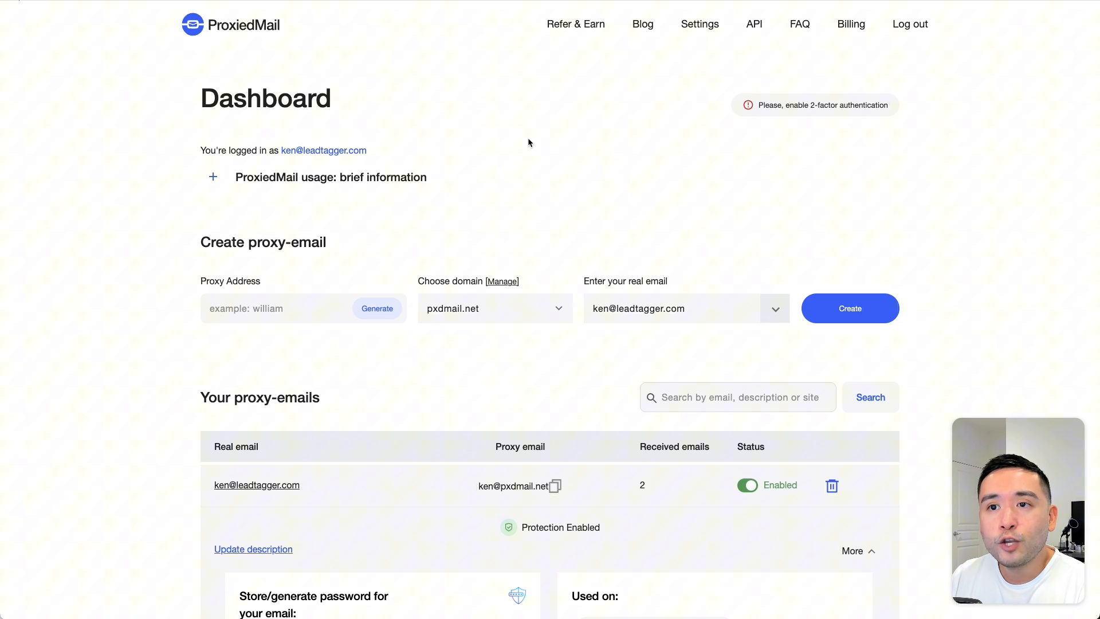
pyautogui.click(339, 106)
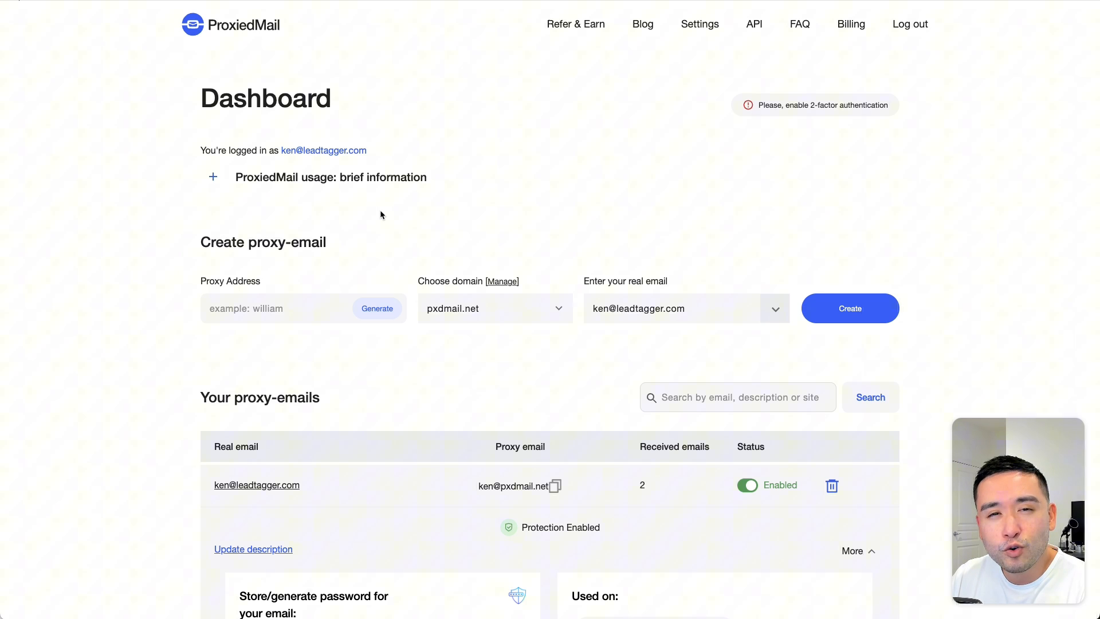
pyautogui.click(358, 236)
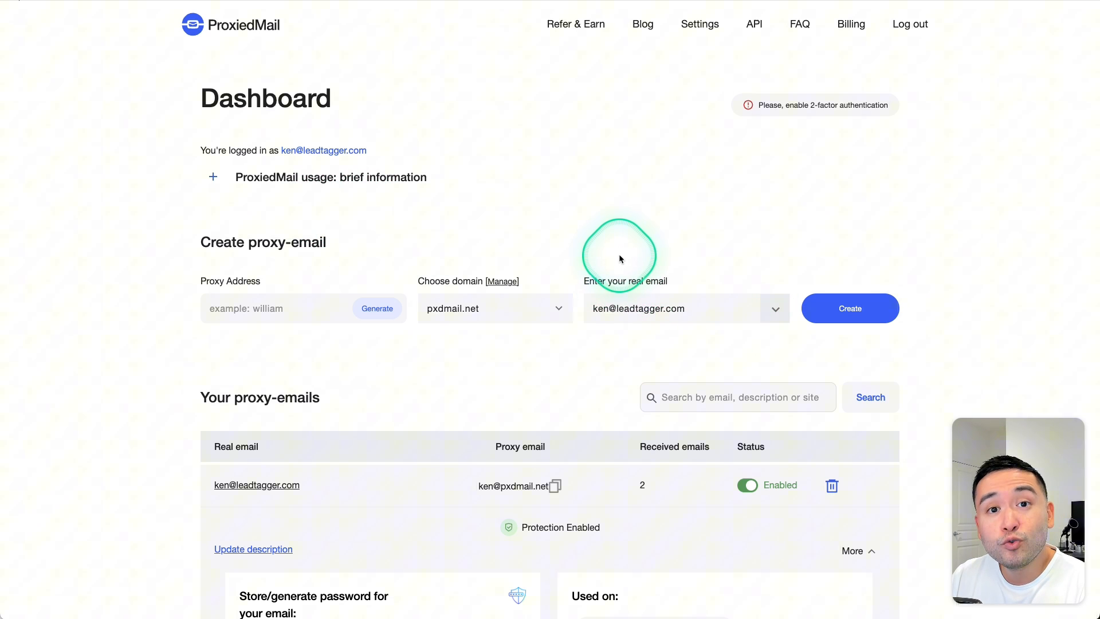
pyautogui.moveTo(369, 243)
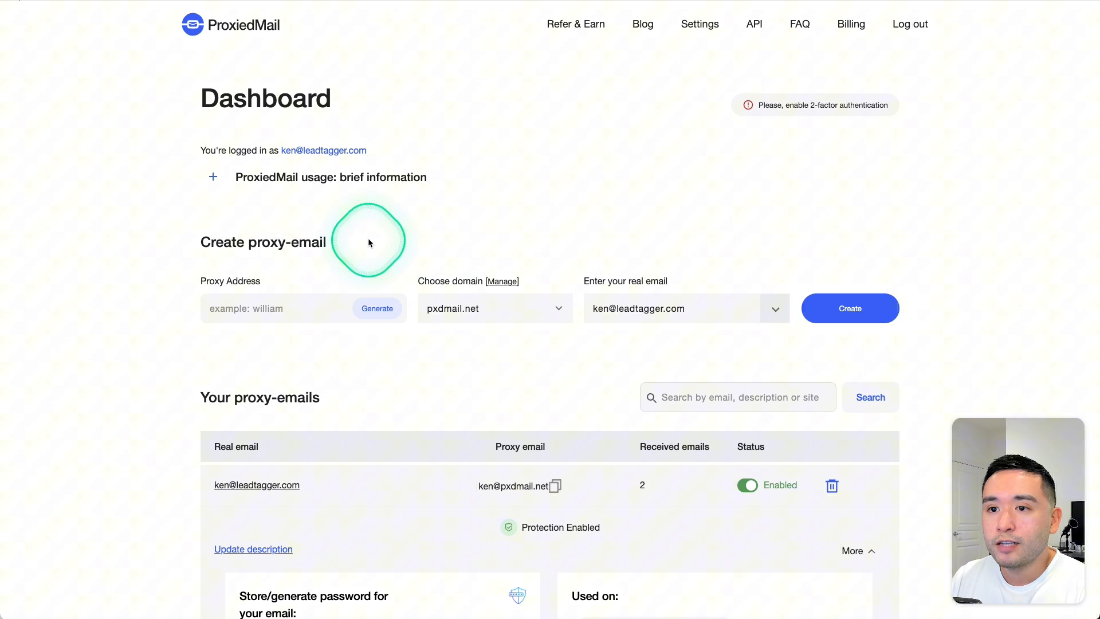
pyautogui.doubleClick(262, 243)
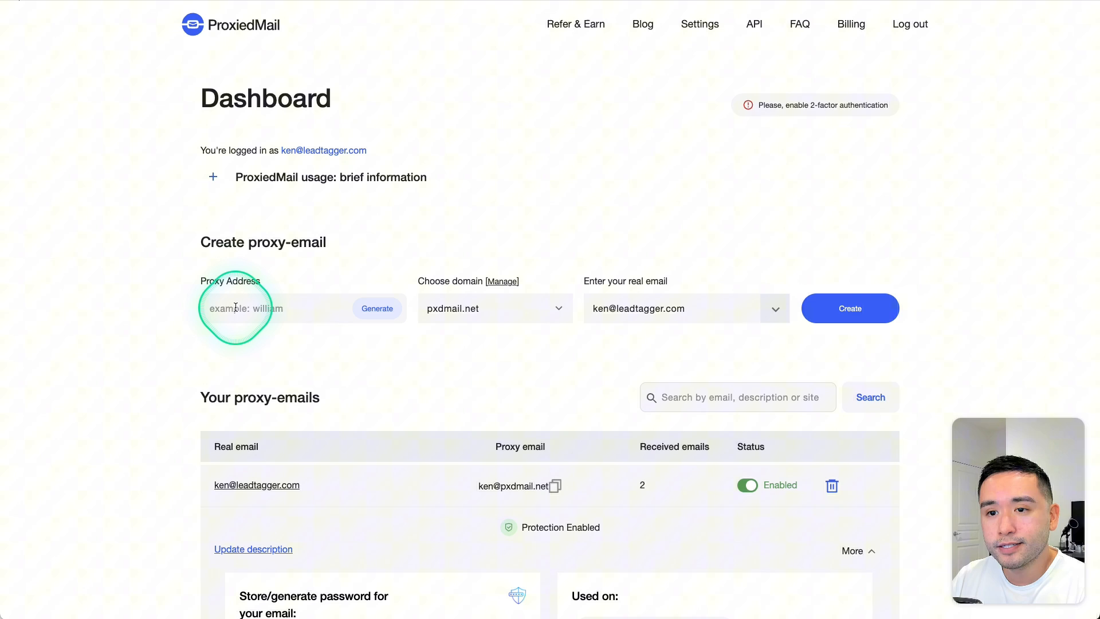
pyautogui.click(377, 308)
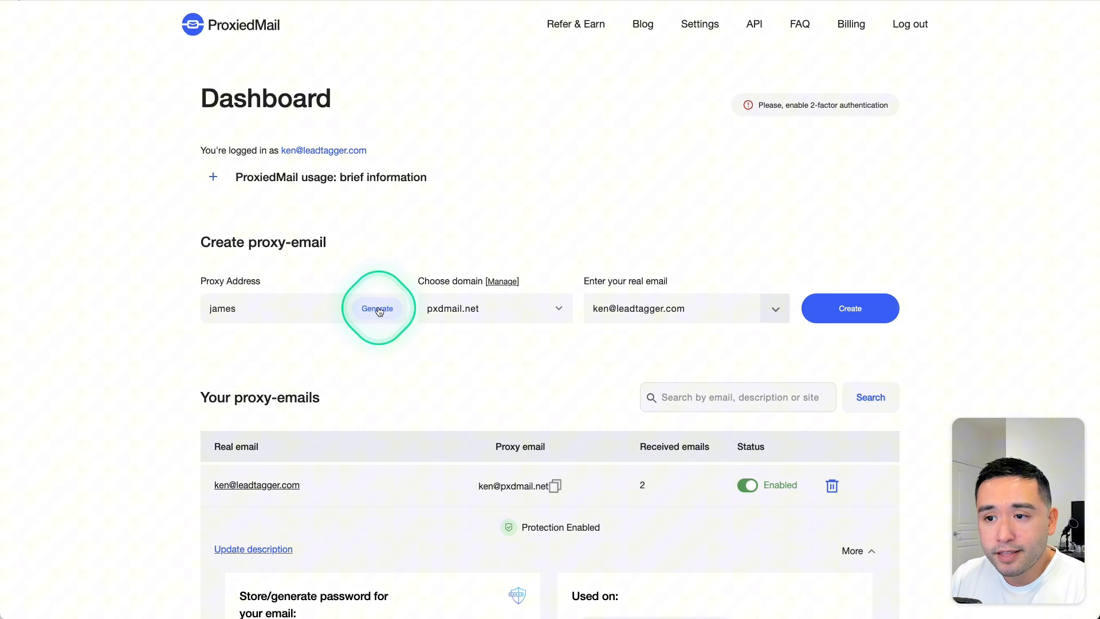
pyautogui.click(377, 308)
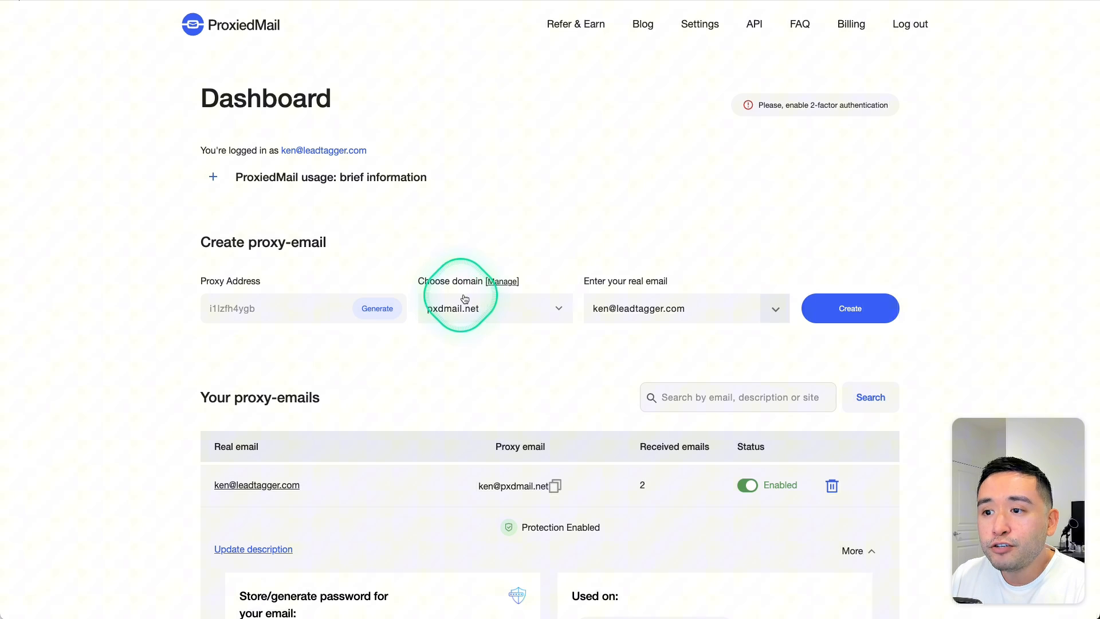
pyautogui.click(495, 308)
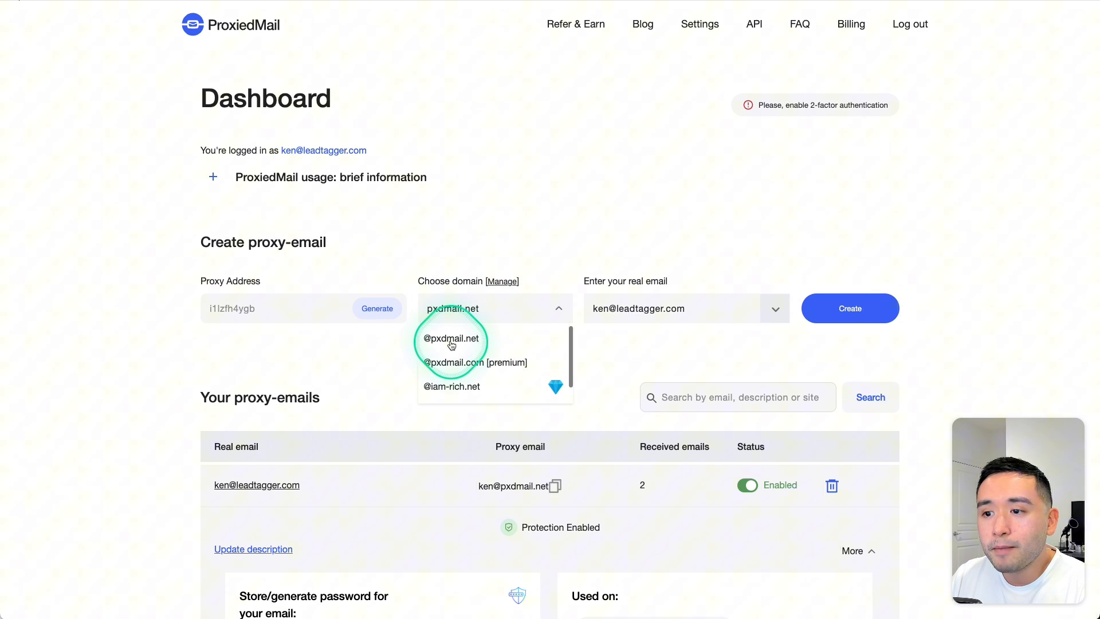
pyautogui.click(451, 338)
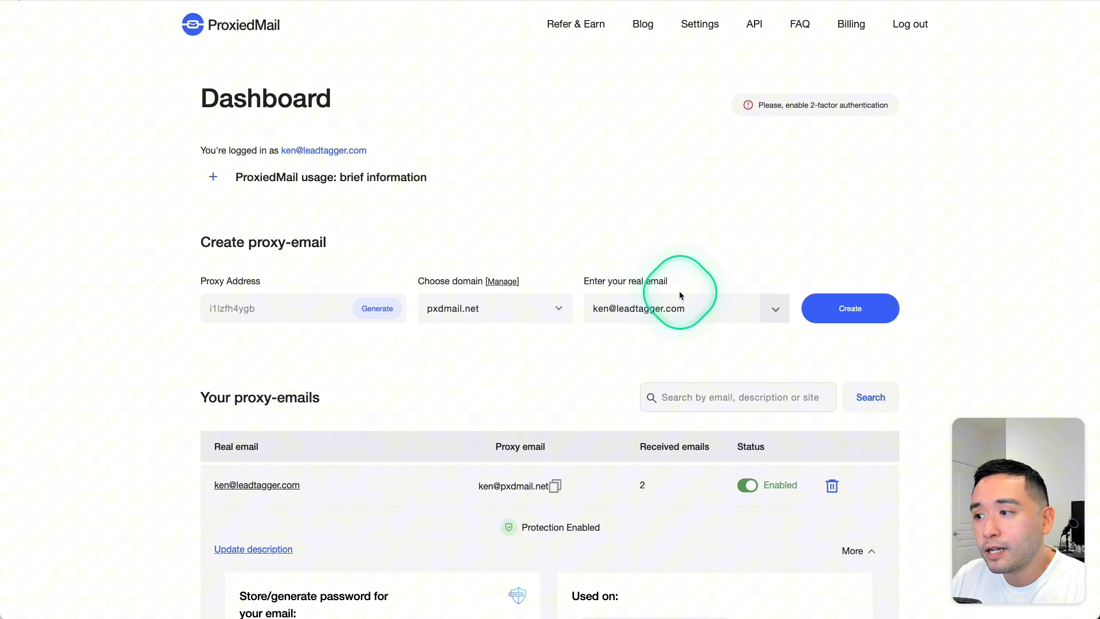
pyautogui.click(850, 308)
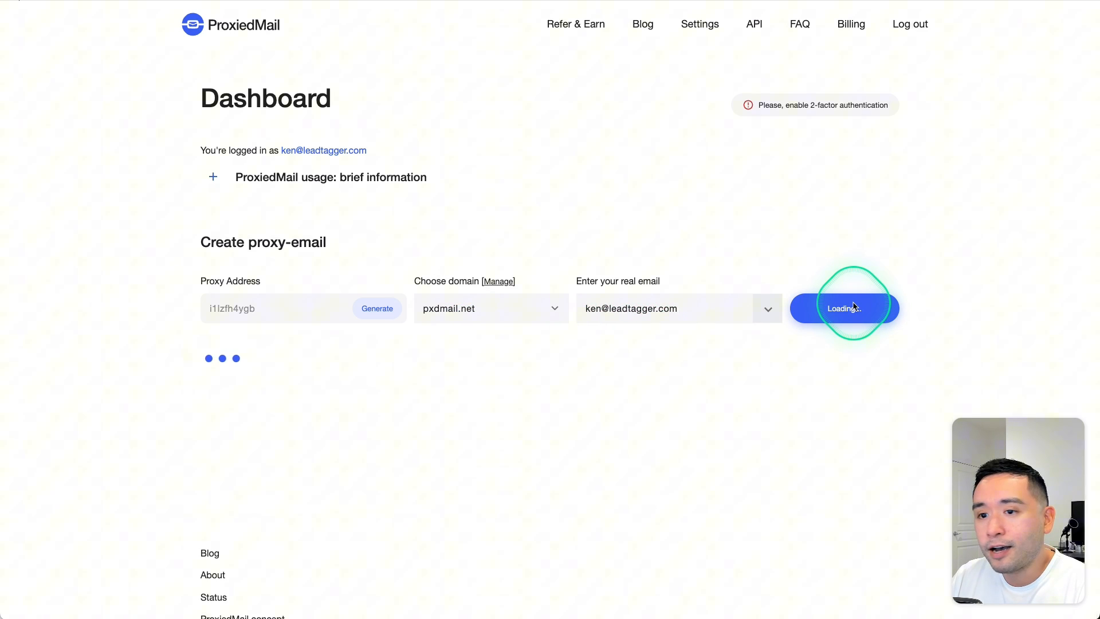
pyautogui.click(844, 308)
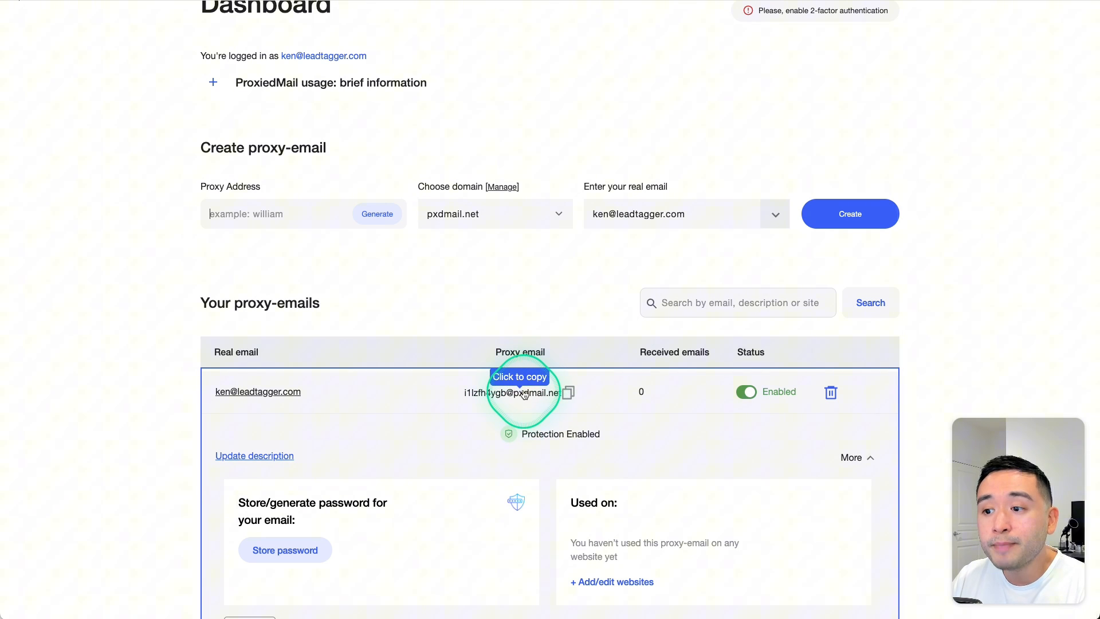
pyautogui.moveTo(257, 392)
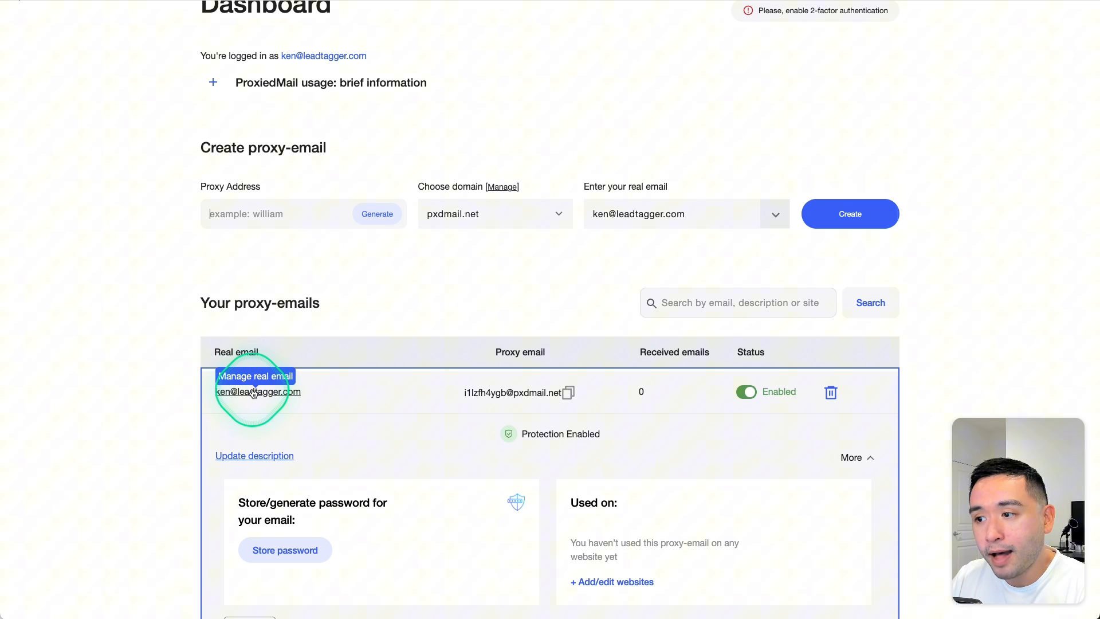
pyautogui.moveTo(654, 361)
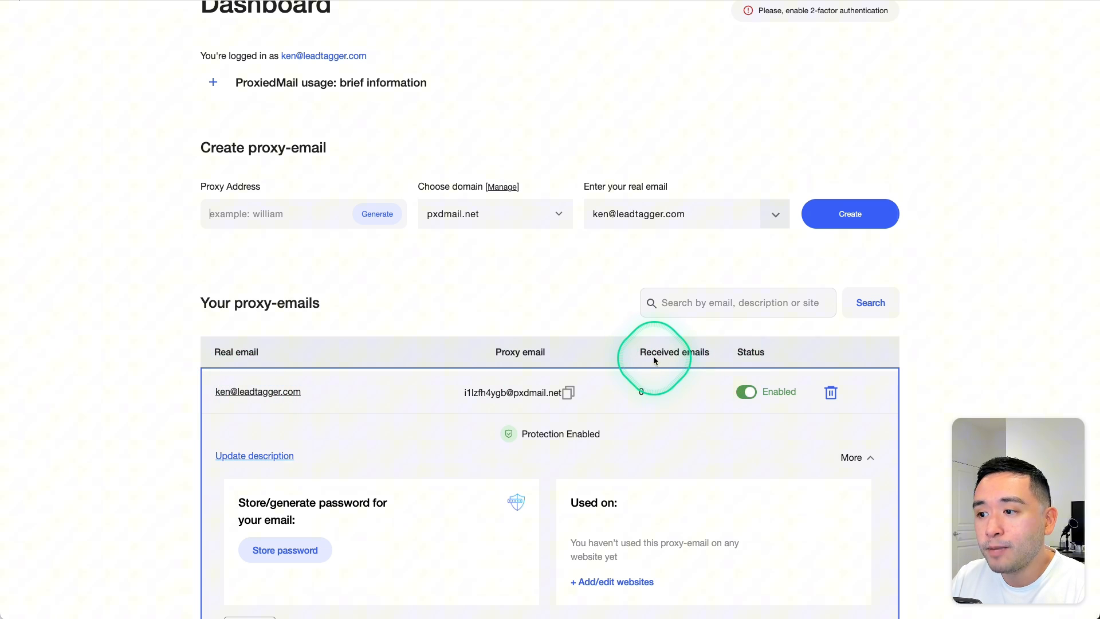
pyautogui.moveTo(658, 401)
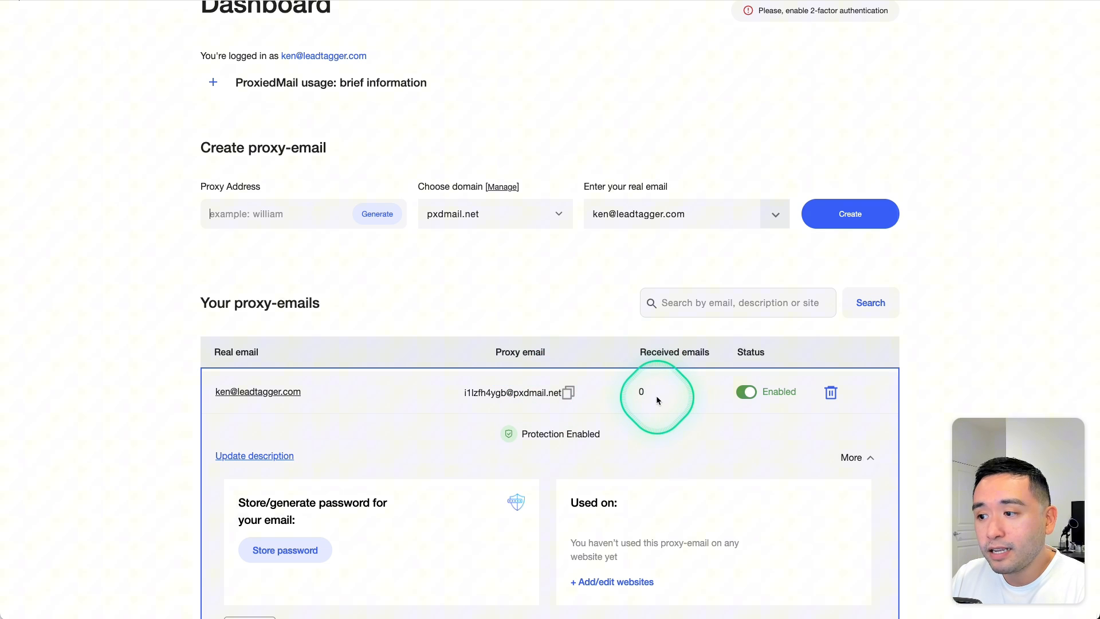
pyautogui.moveTo(747, 392)
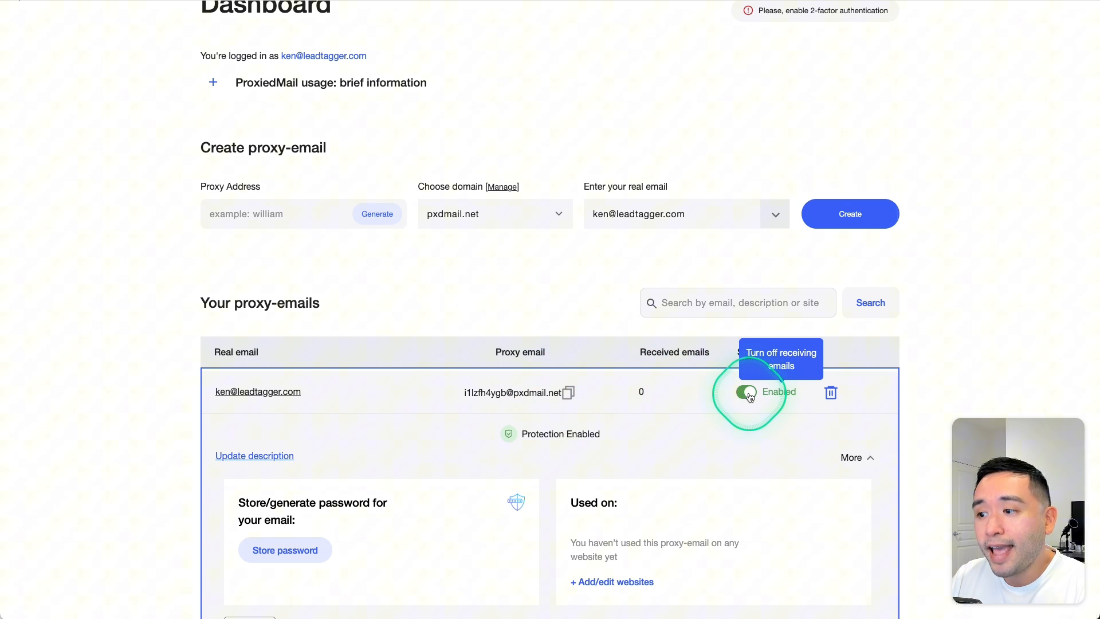
# - Switch the new proxy's receiving status off and then back on
pyautogui.click(748, 392)
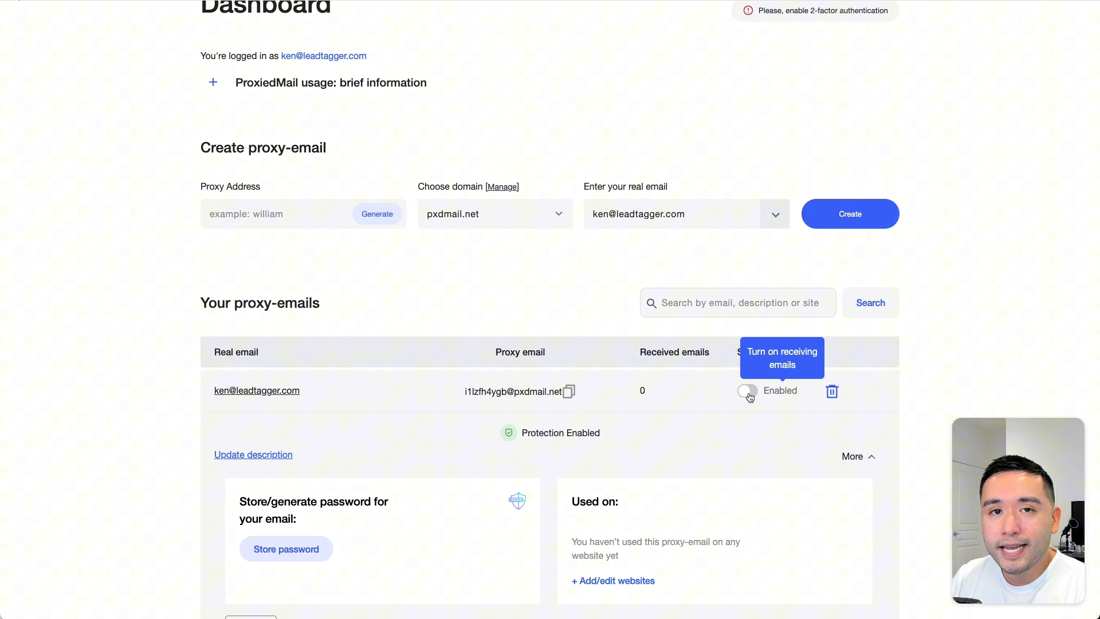
pyautogui.click(747, 391)
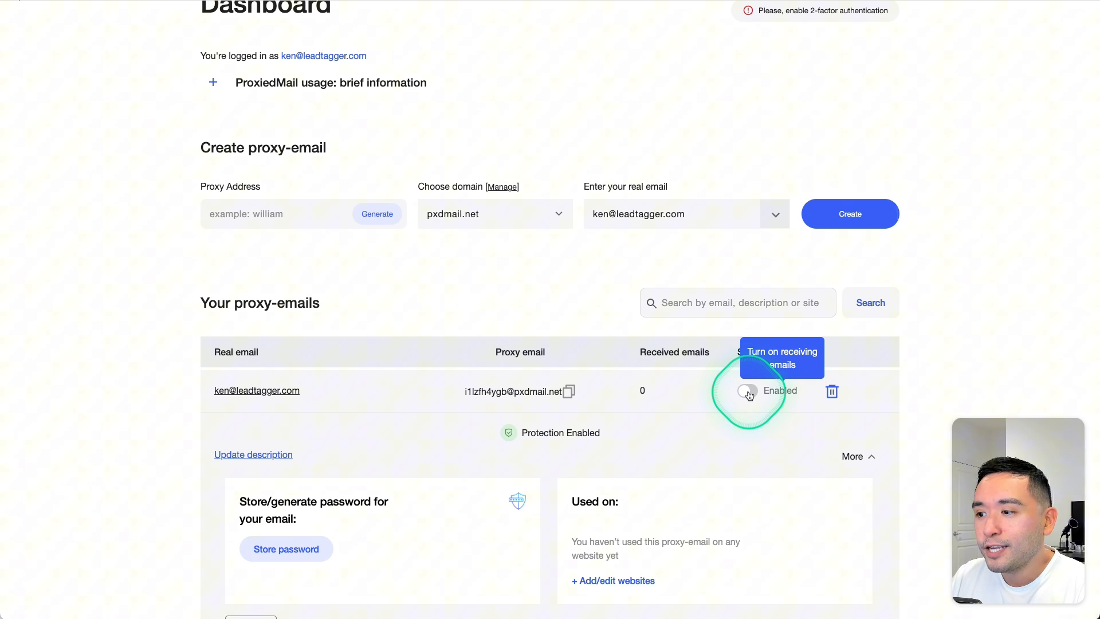
pyautogui.click(747, 391)
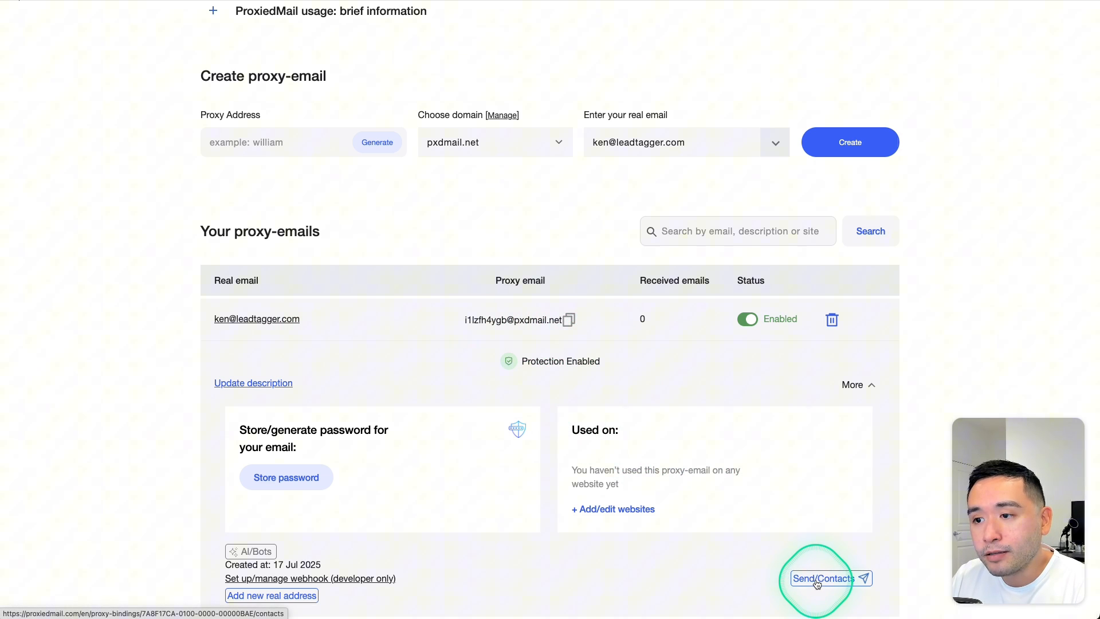
pyautogui.scroll(-3)
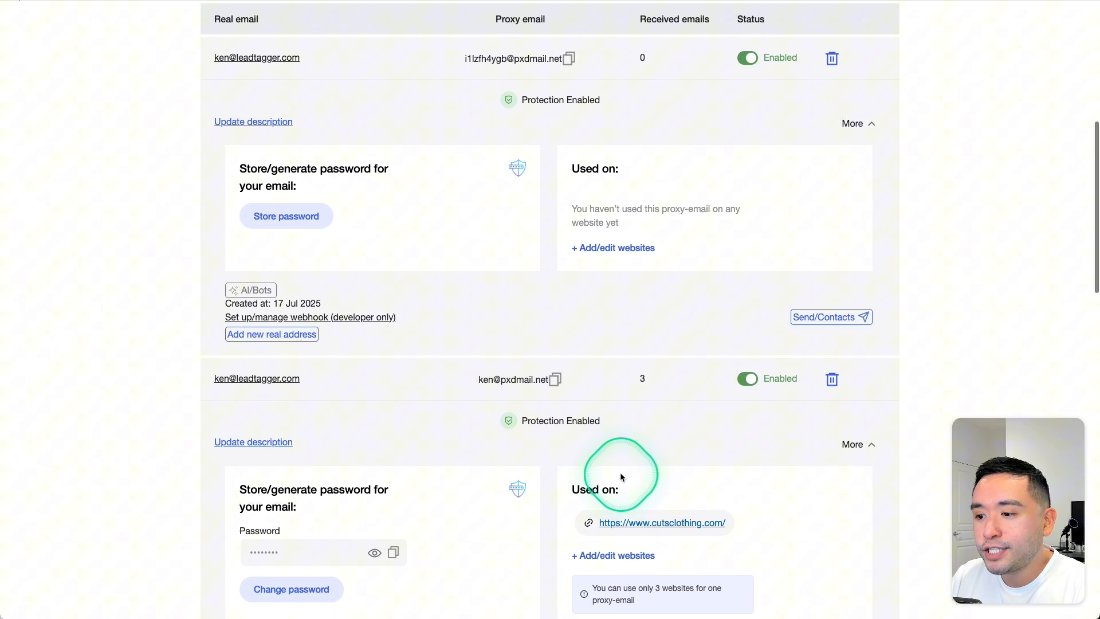
pyautogui.moveTo(699, 523)
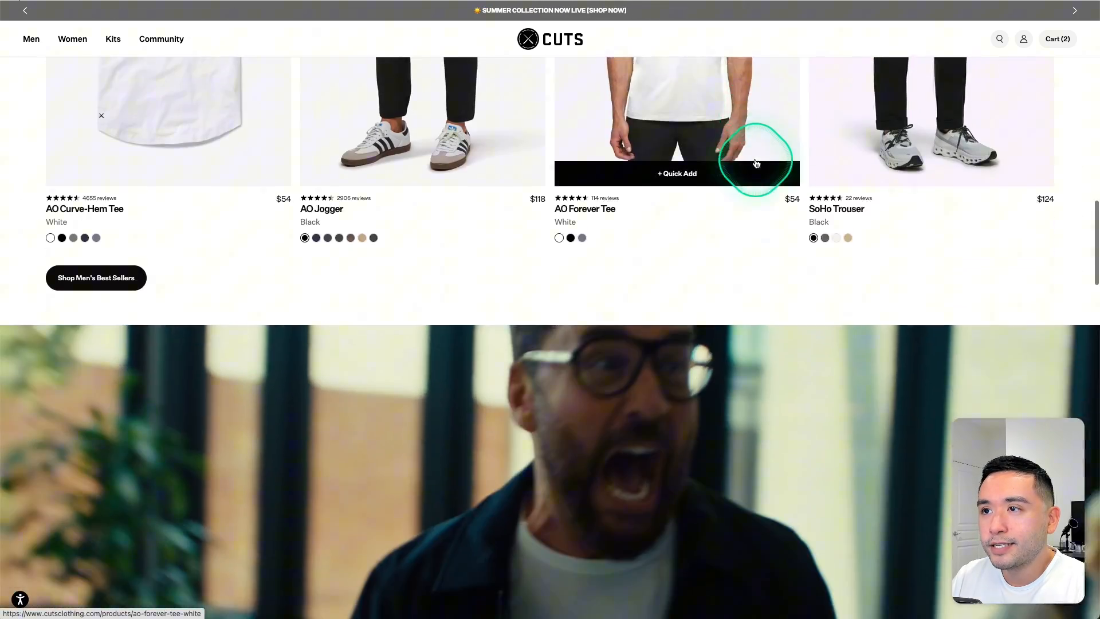
# - Scroll the Cuts homepage down to the footer's Stay Connected 15% off sign-up form
pyautogui.scroll(-3)
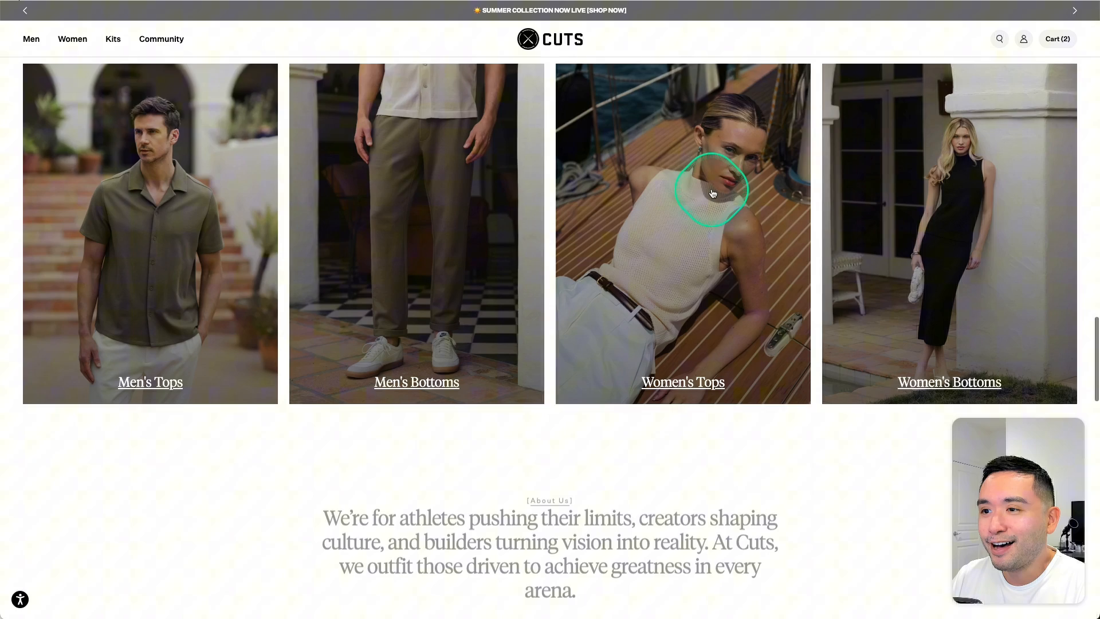
pyautogui.scroll(-3)
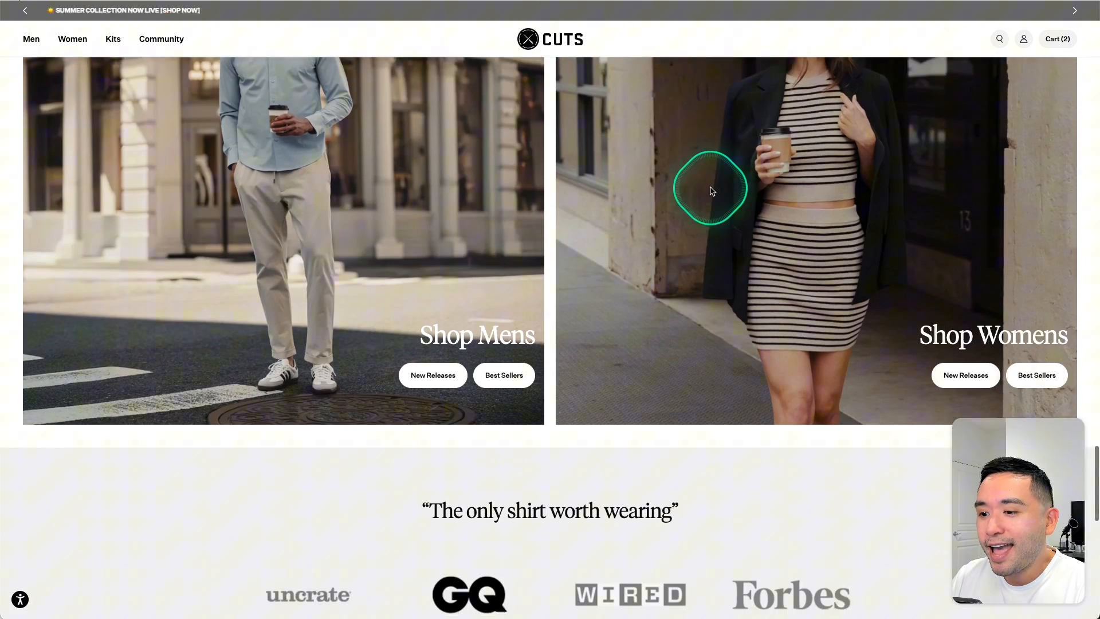
pyautogui.scroll(-3)
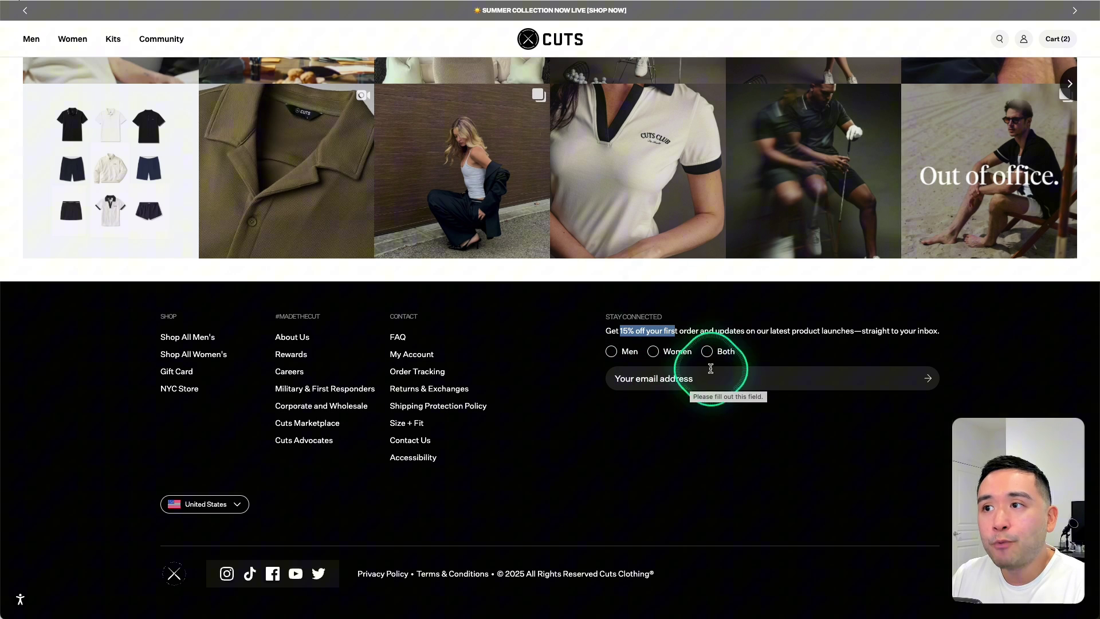
pyautogui.moveTo(509, 275)
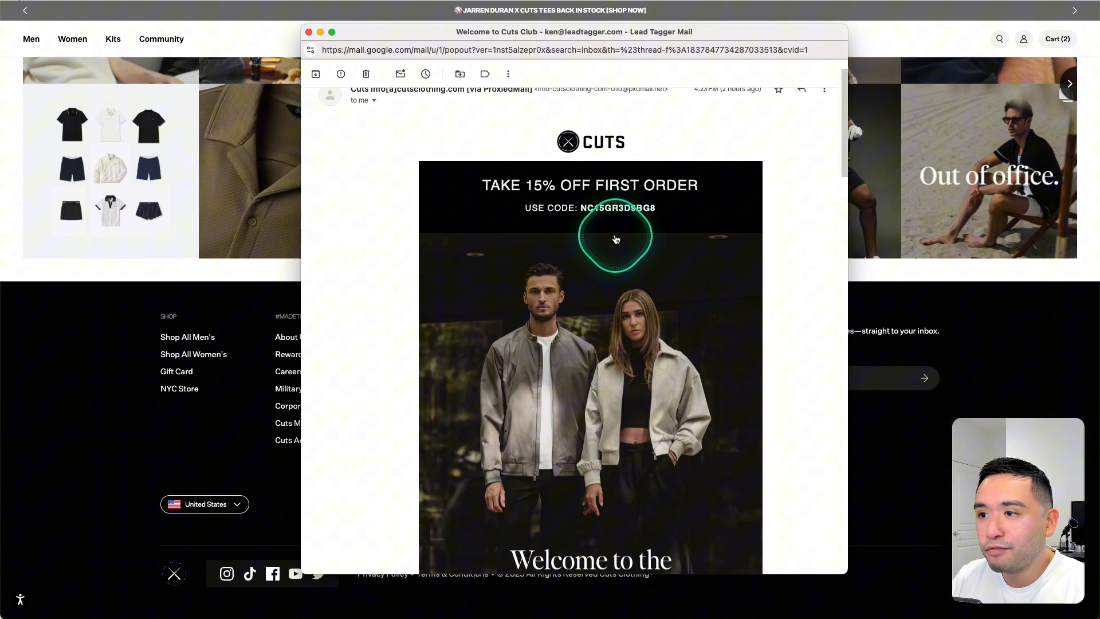
pyautogui.scroll(-3)
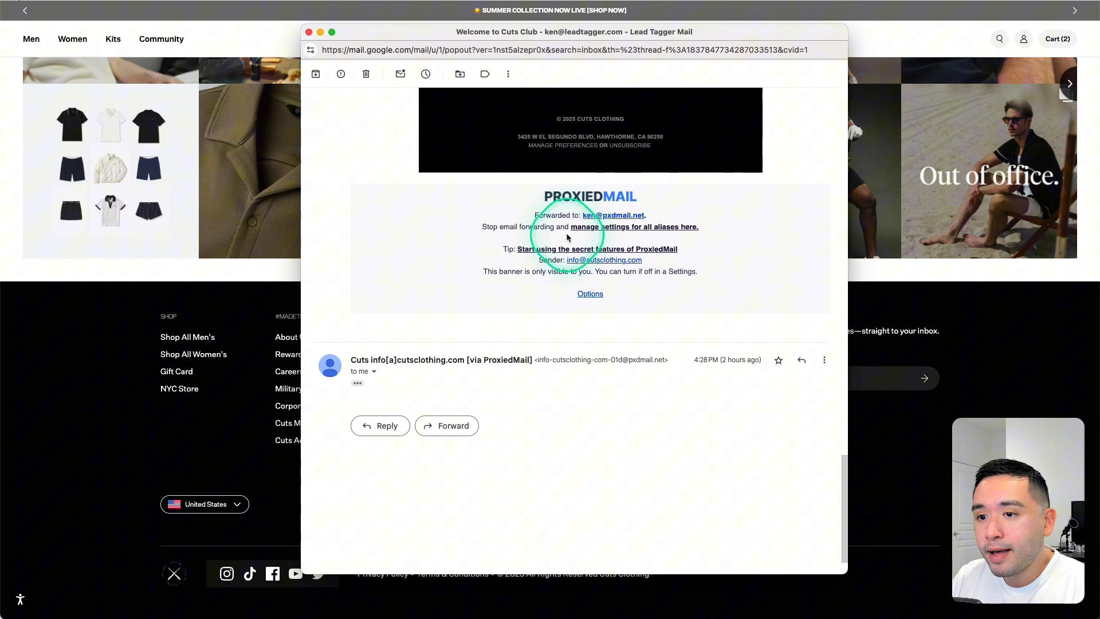
pyautogui.moveTo(550, 202)
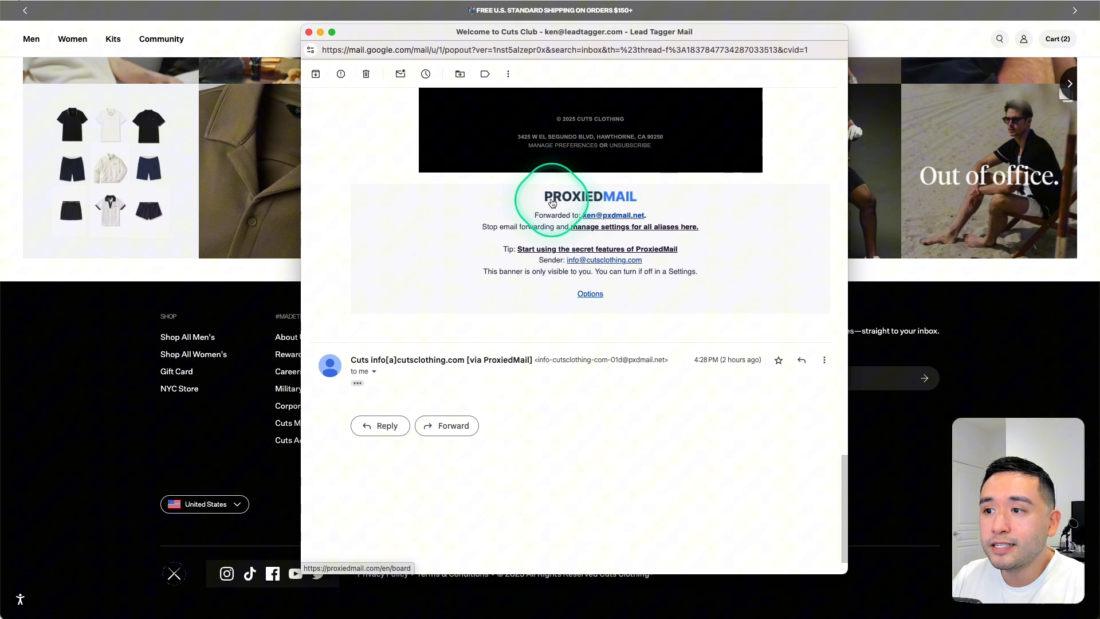
pyautogui.moveTo(642, 259)
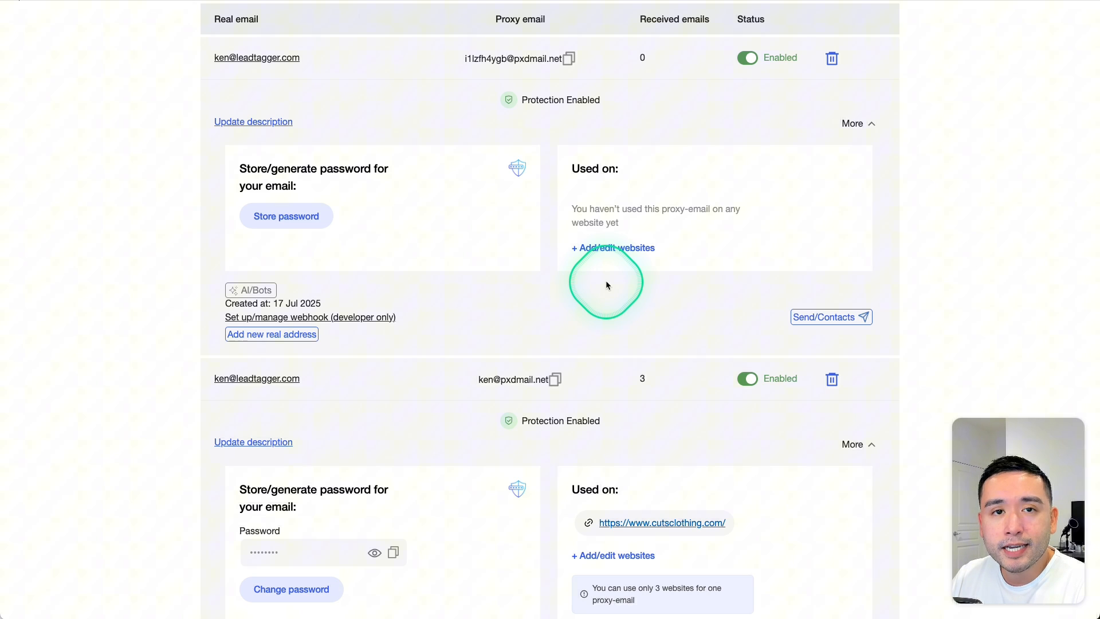
pyautogui.moveTo(748, 378)
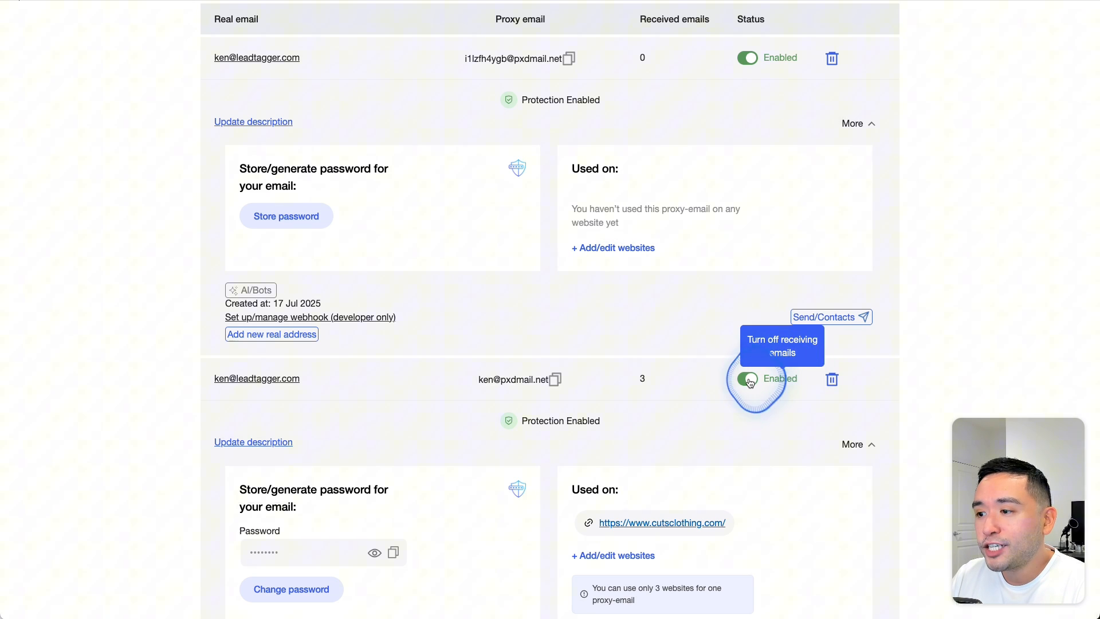
# - Turn off receiving emails for the older proxy address used on the clothing site
pyautogui.click(747, 378)
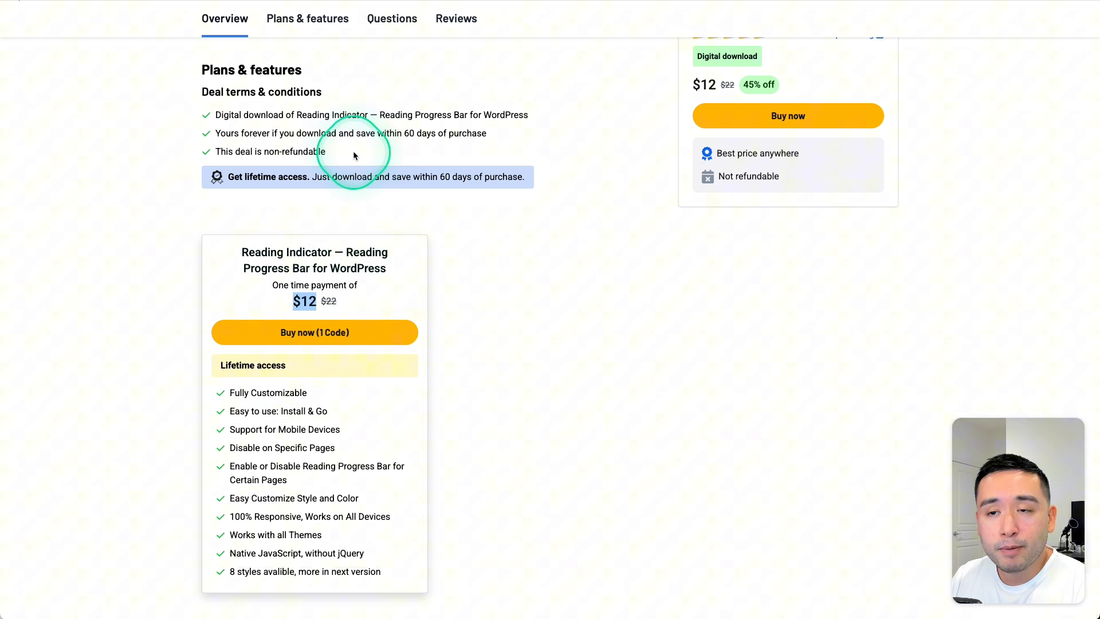
# - Highlight the $12 one-time price and review the Reading Indicator deal terms
pyautogui.doubleClick(277, 151)
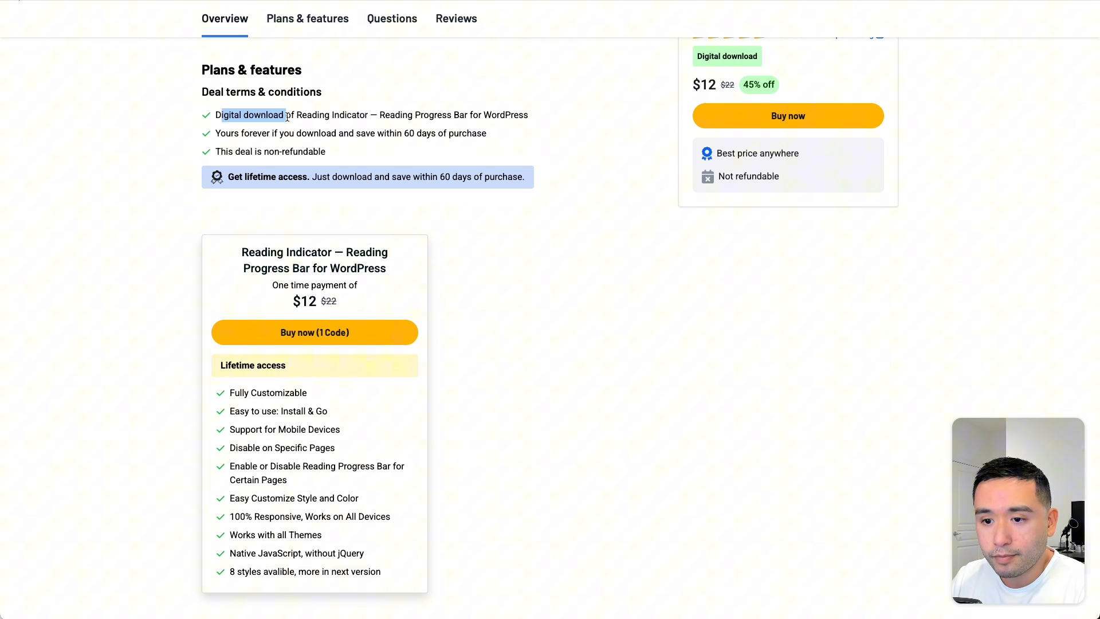
pyautogui.click(469, 321)
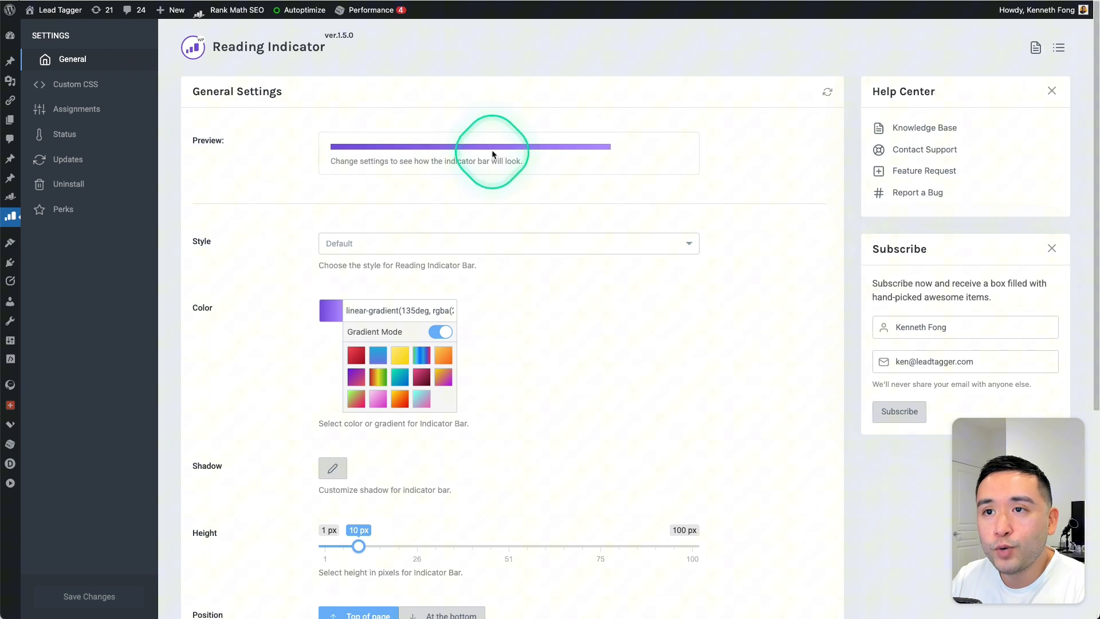
# - Set the progress bar style to Animated after previewing Shine
pyautogui.click(509, 243)
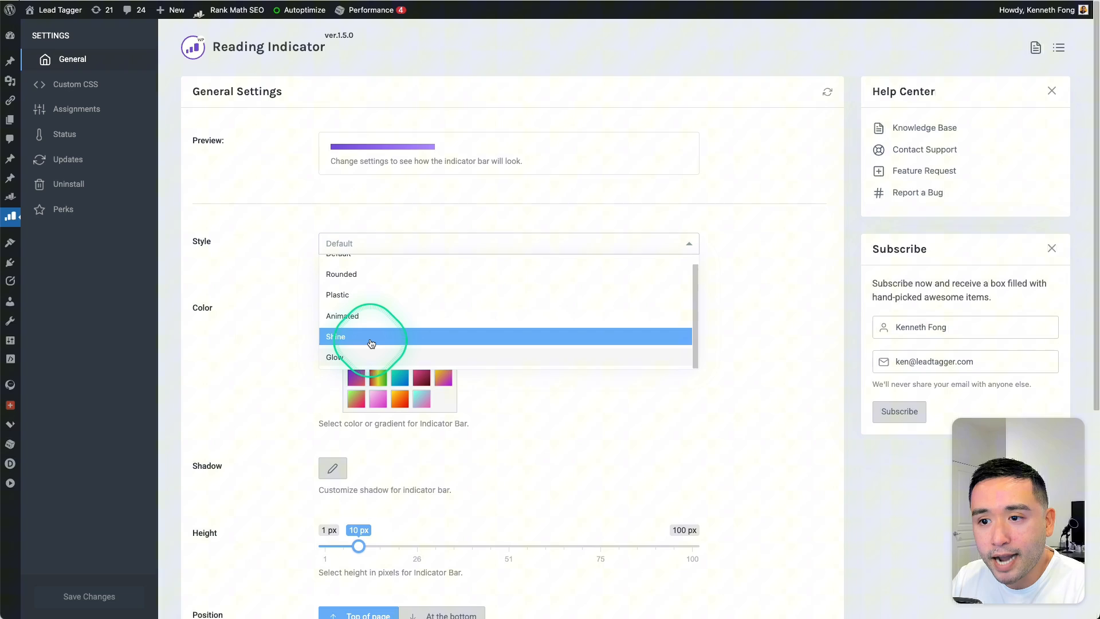
pyautogui.click(336, 337)
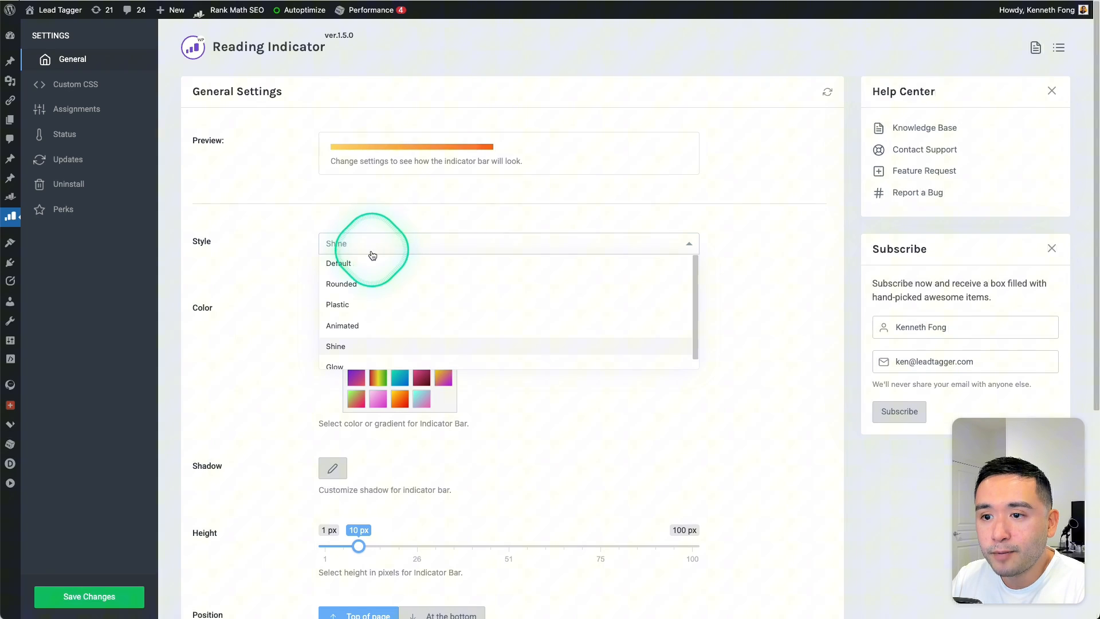
pyautogui.click(343, 325)
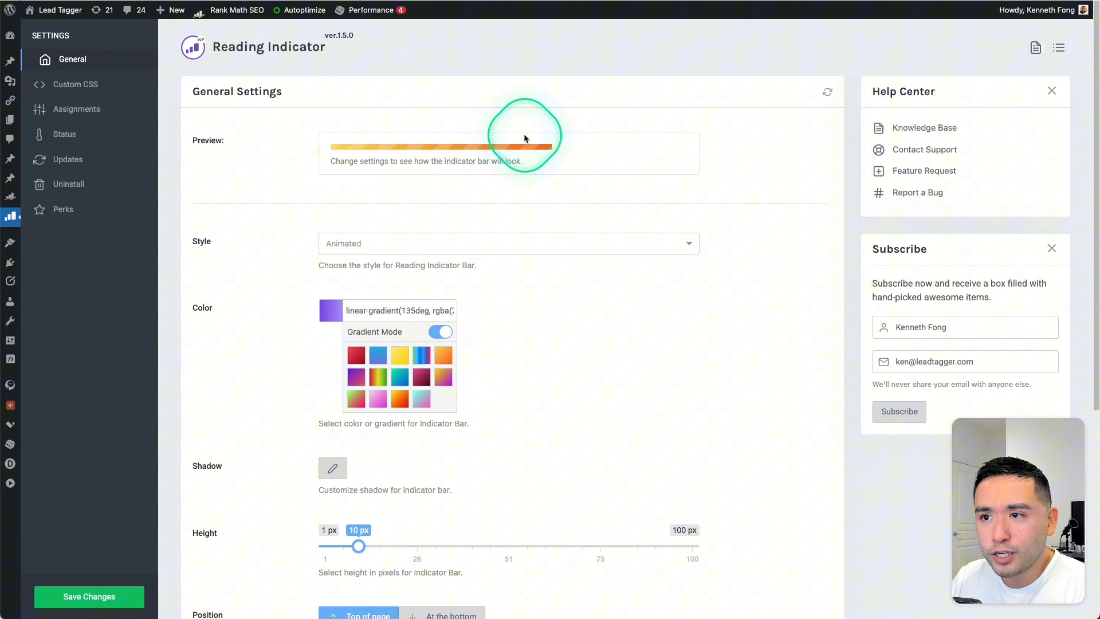
pyautogui.scroll(-3)
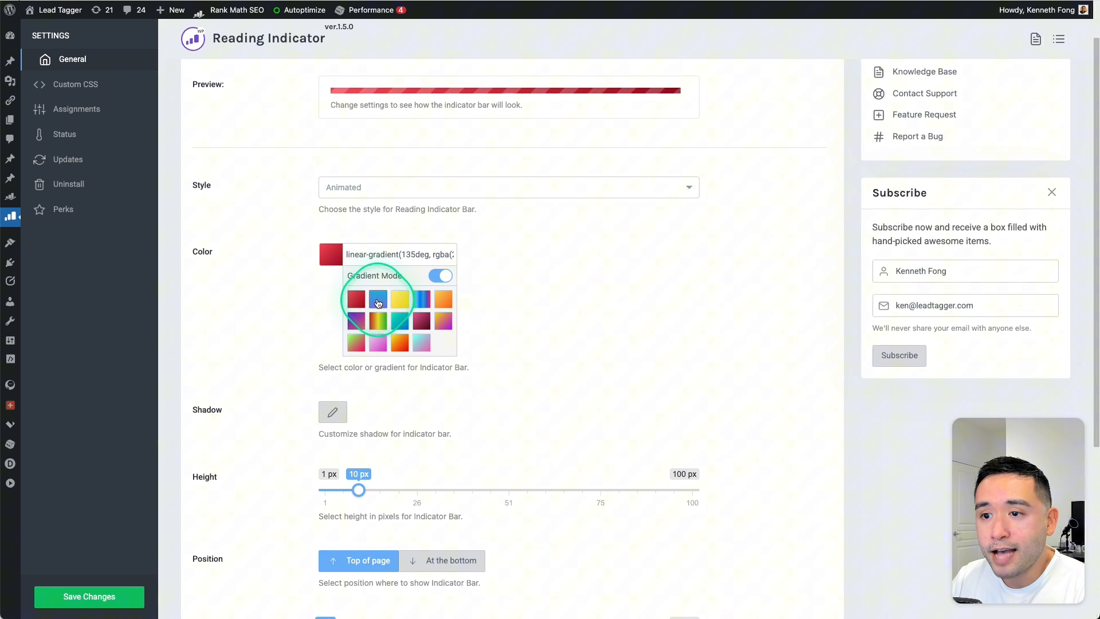
# - Keep Gradient Mode on, choose the orange gradient, and save the settings
pyautogui.click(441, 275)
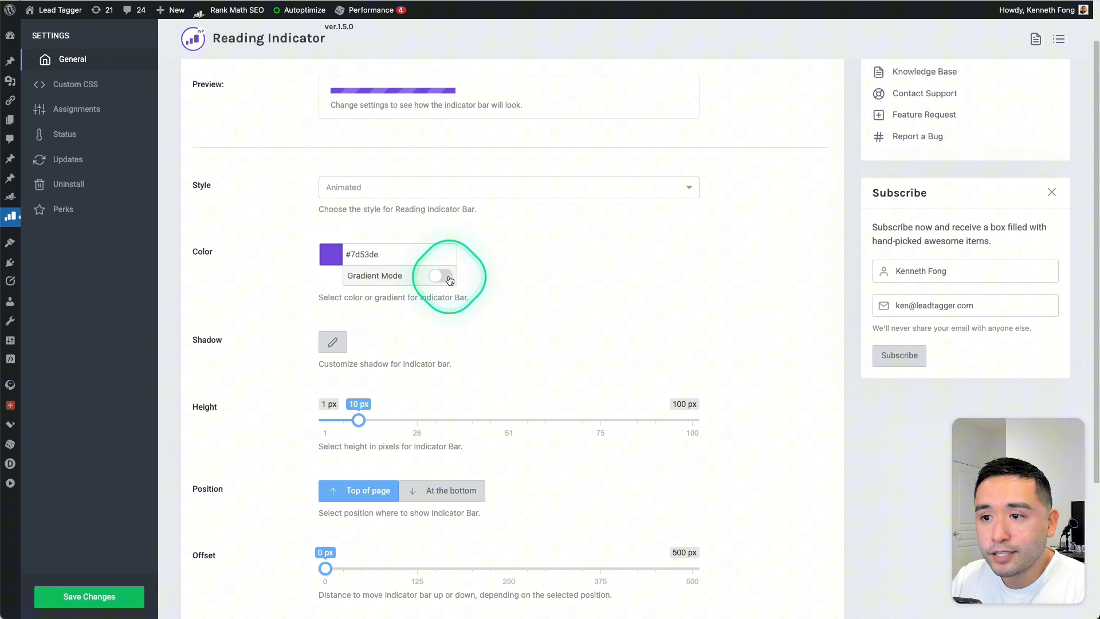
pyautogui.click(440, 275)
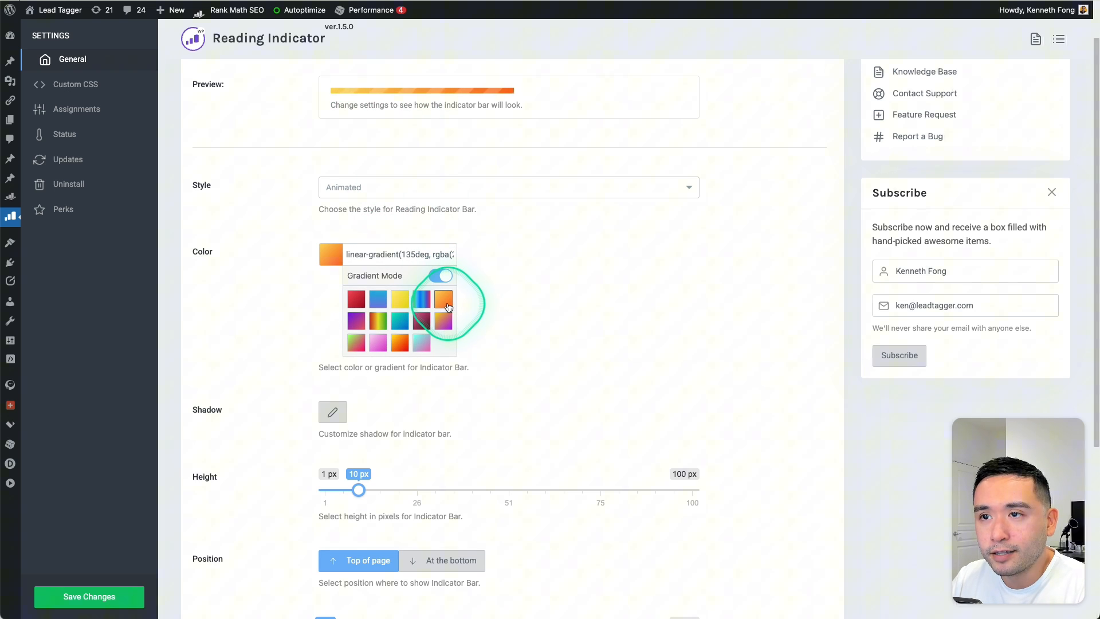
pyautogui.click(332, 412)
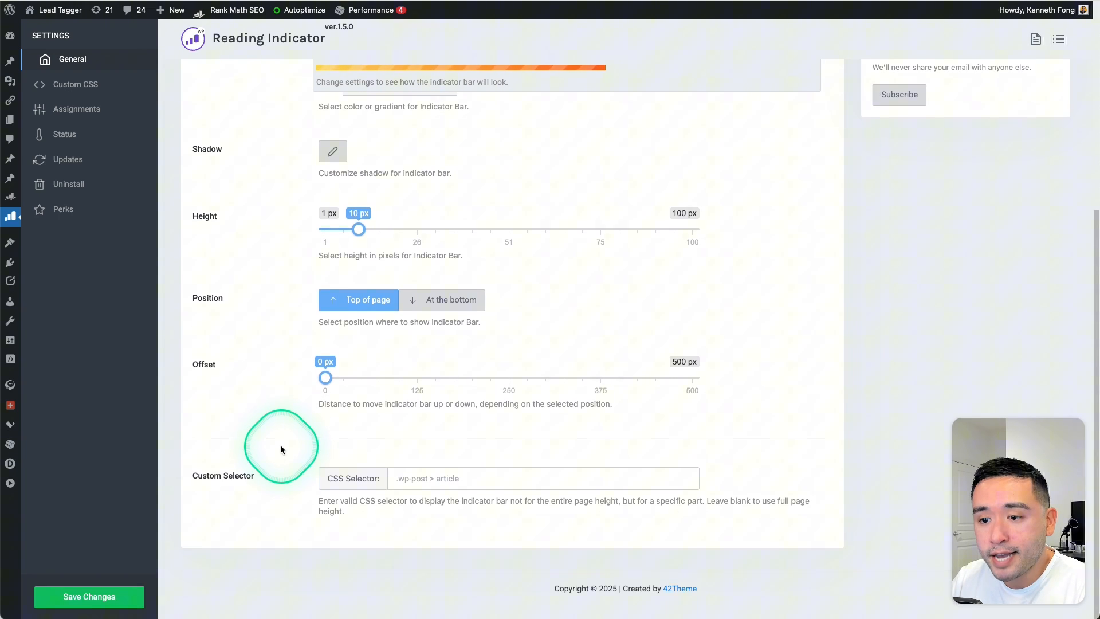
pyautogui.click(88, 595)
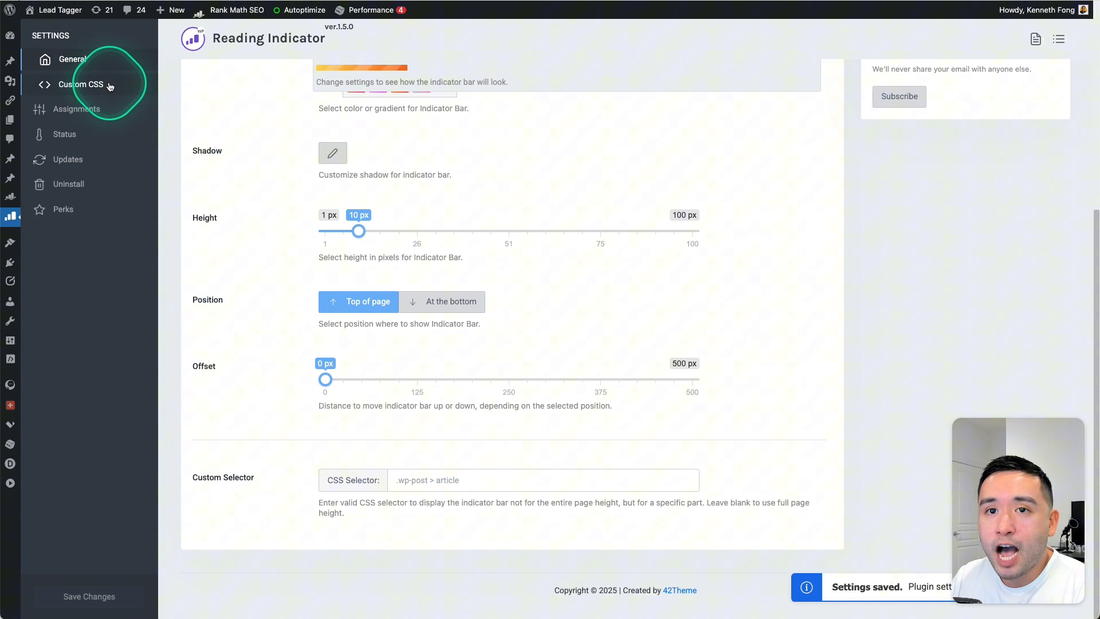
# - View the Custom CSS tab, then the Assignments rules for where the bar appears
pyautogui.click(80, 85)
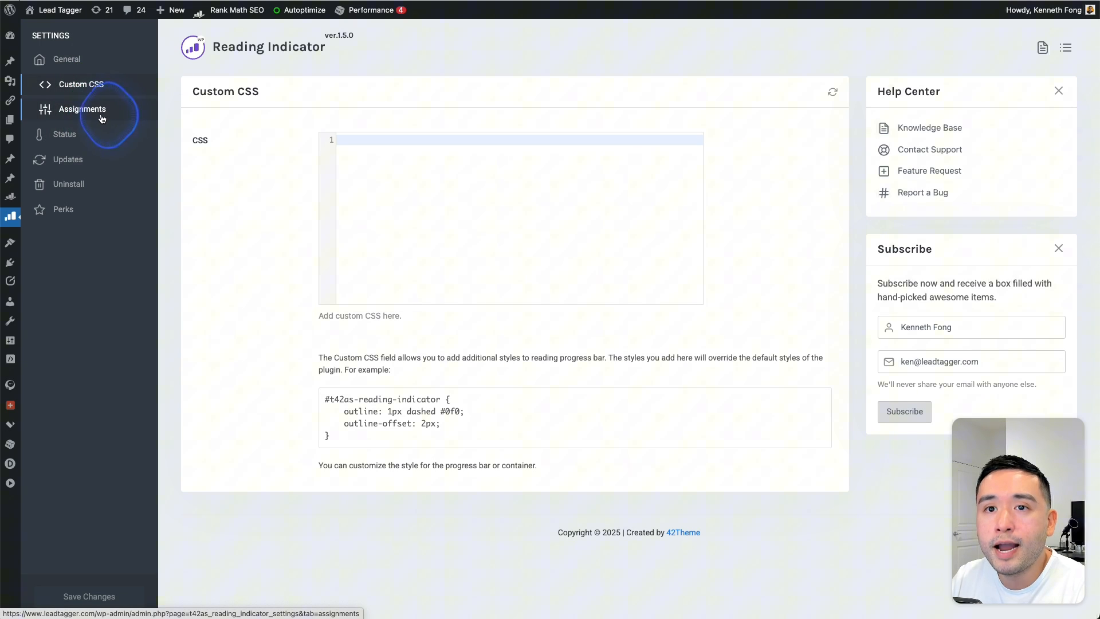
pyautogui.click(83, 109)
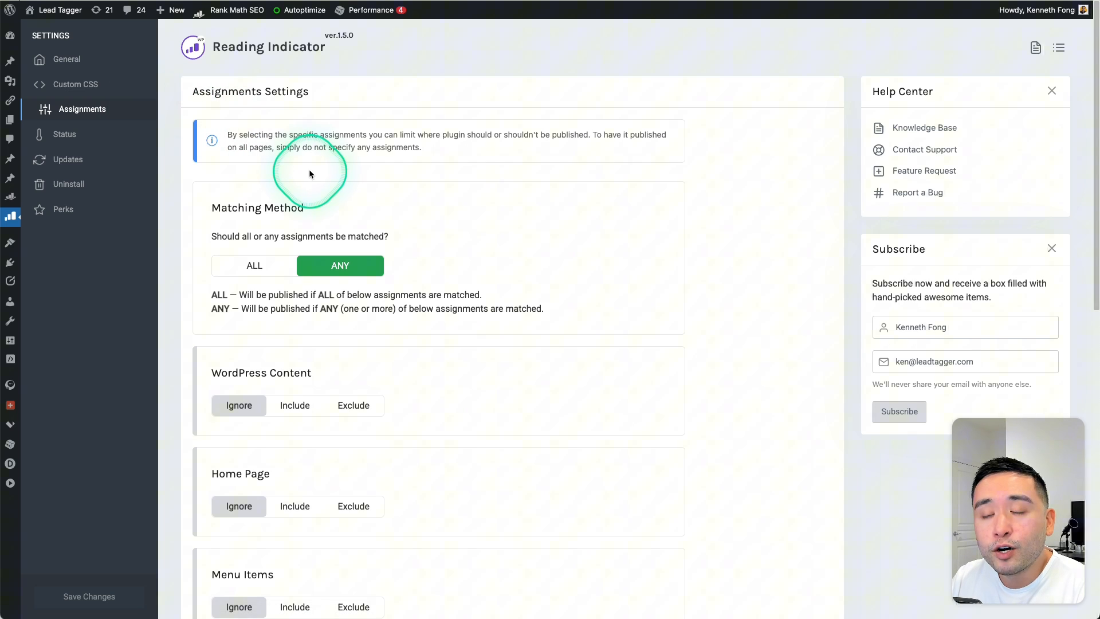
pyautogui.moveTo(339, 177)
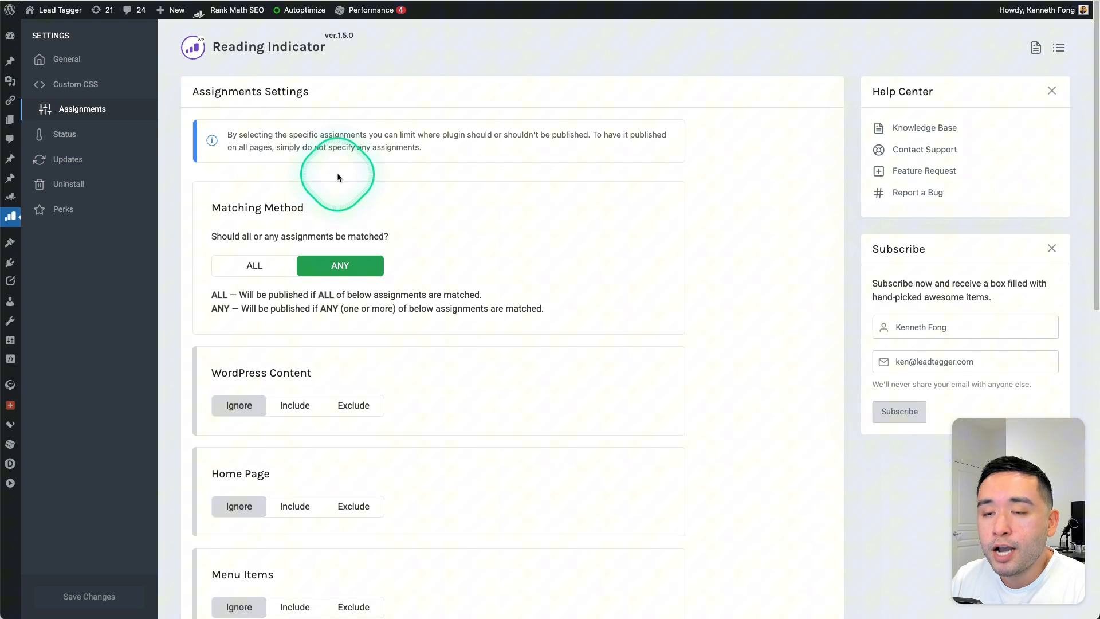
pyautogui.scroll(-3)
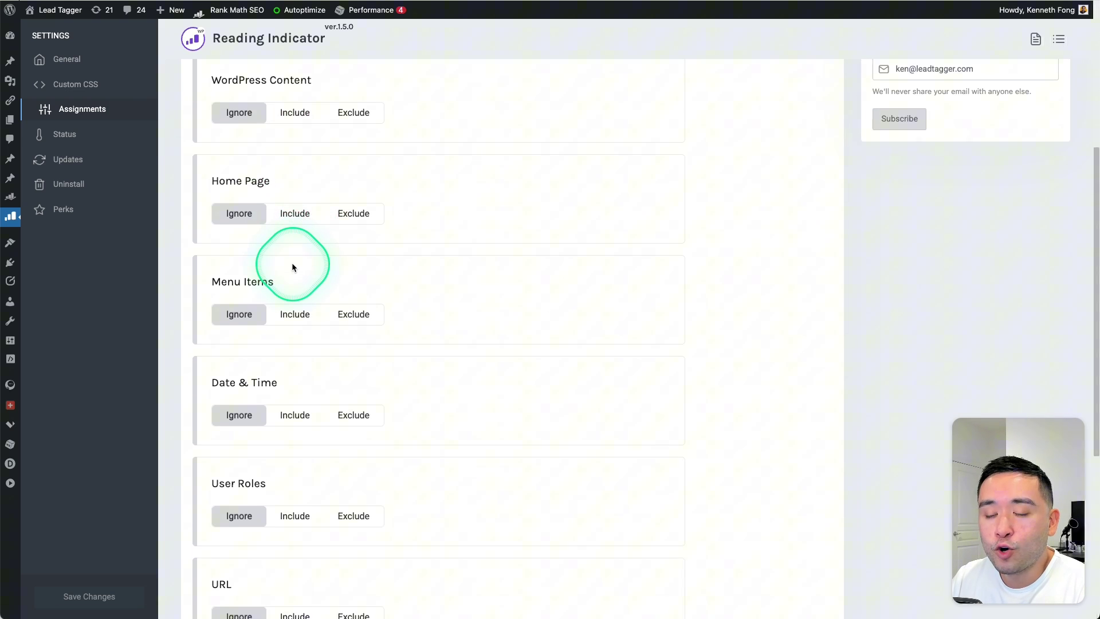
pyautogui.scroll(-3)
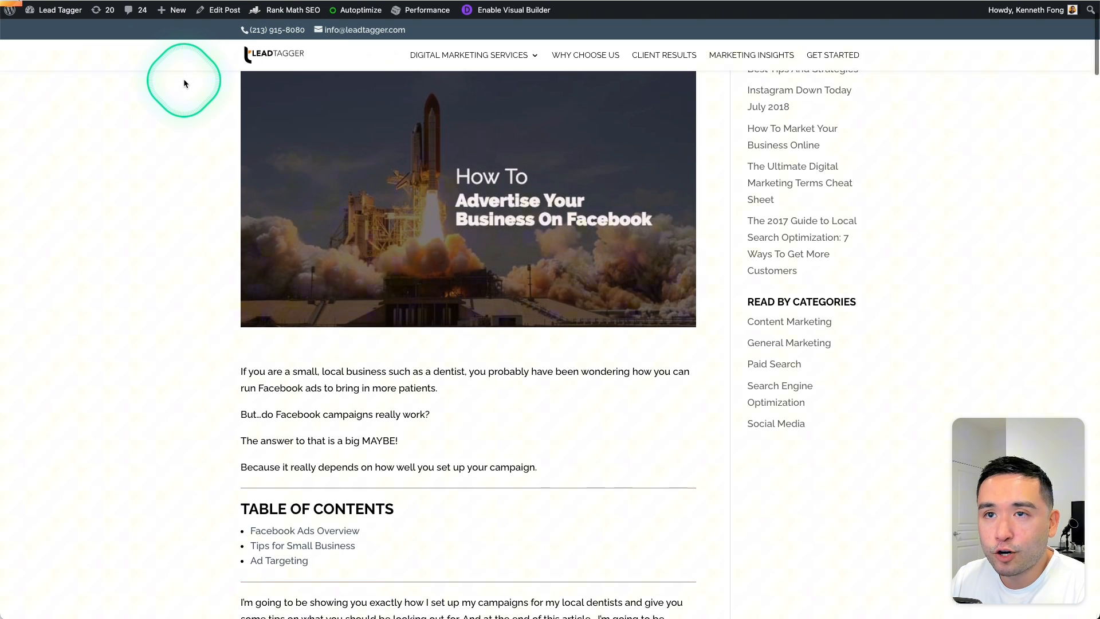
# - Scroll through the How To Advertise Your Business On Facebook post, watching the orange progress bar fill
pyautogui.scroll(-3)
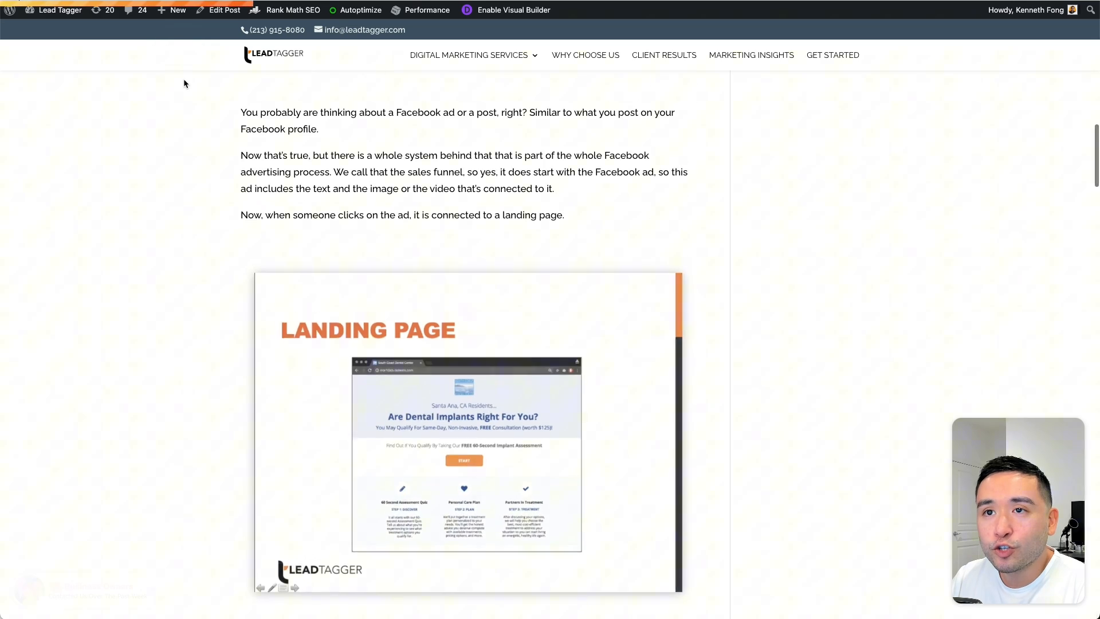
pyautogui.scroll(-3)
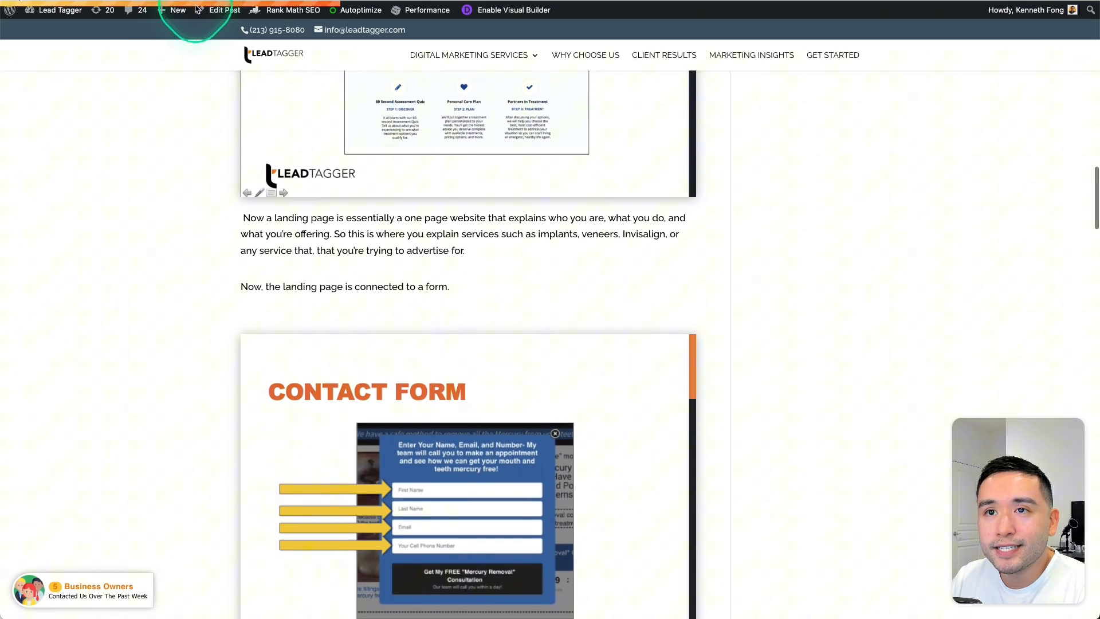
pyautogui.scroll(-3)
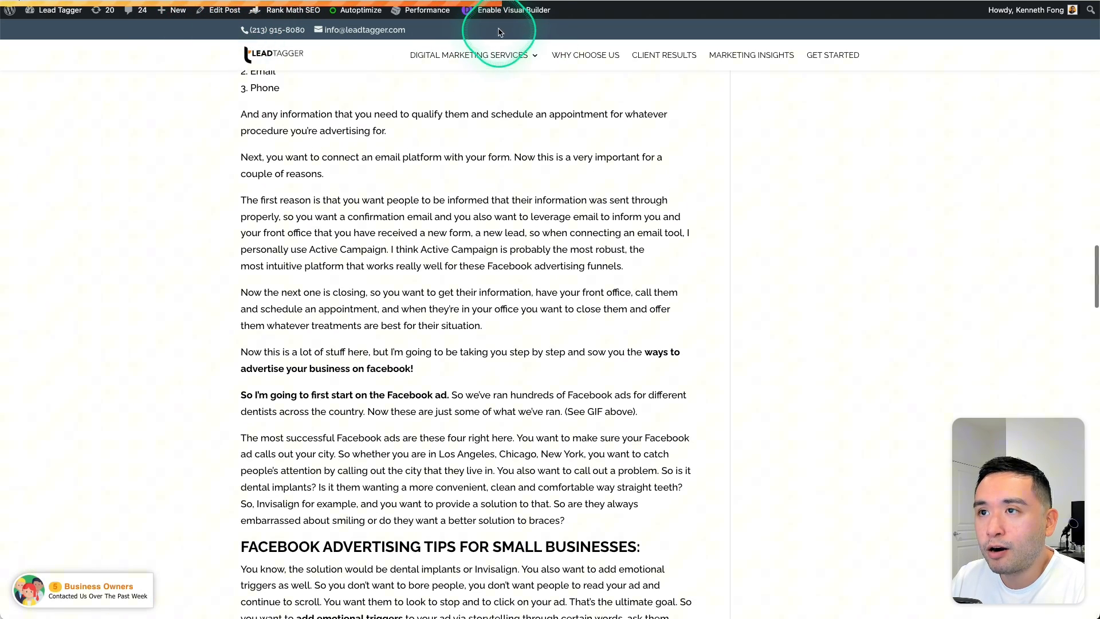
pyautogui.scroll(-3)
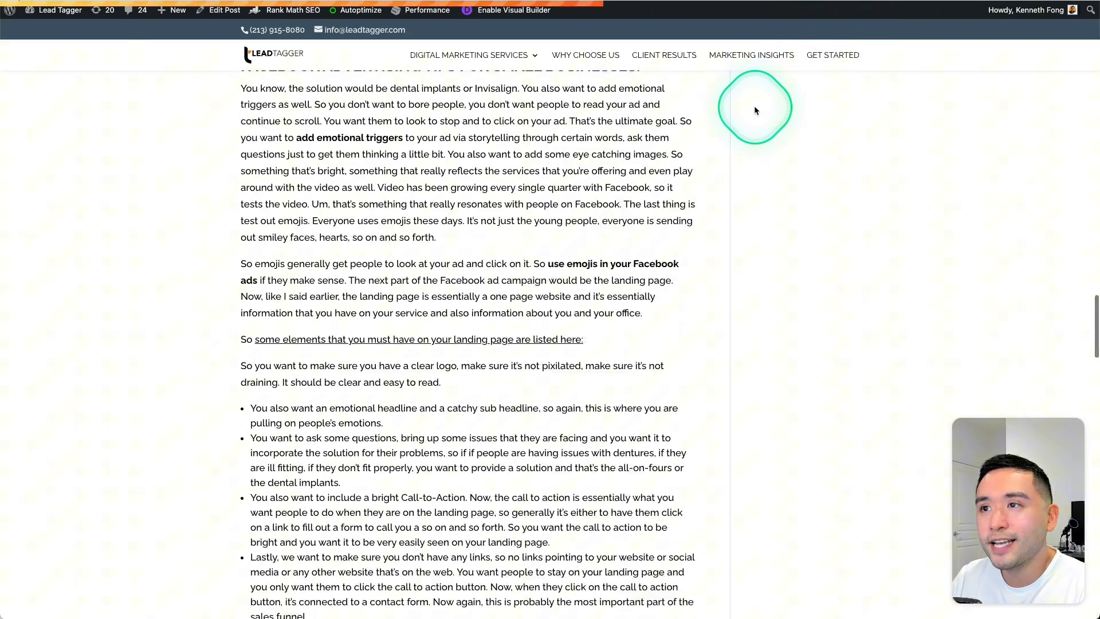
pyautogui.scroll(-3)
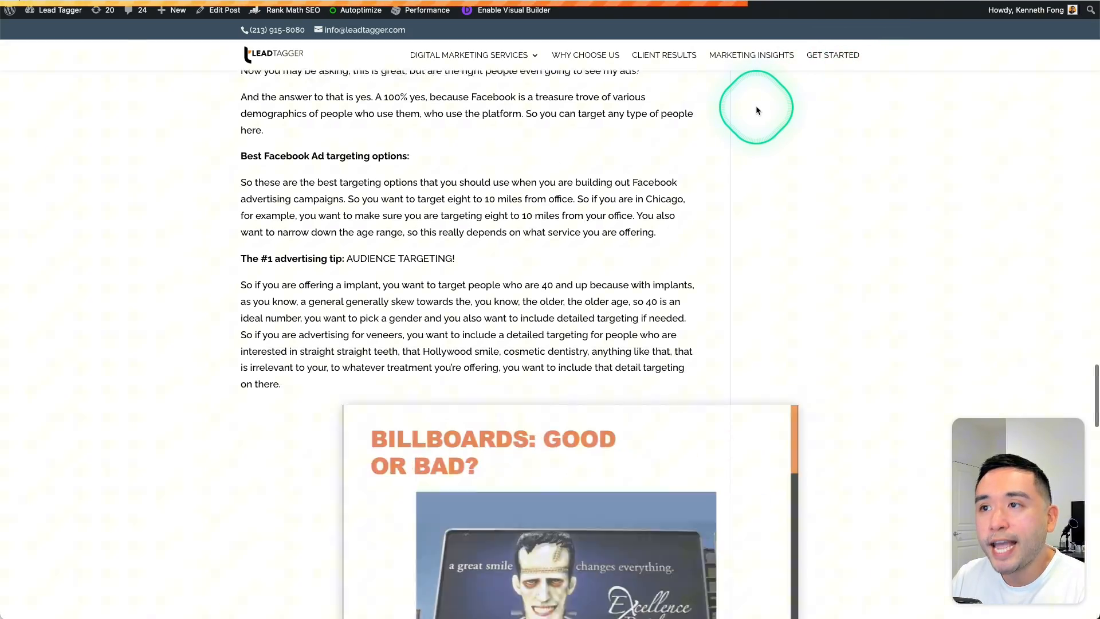
pyautogui.scroll(-3)
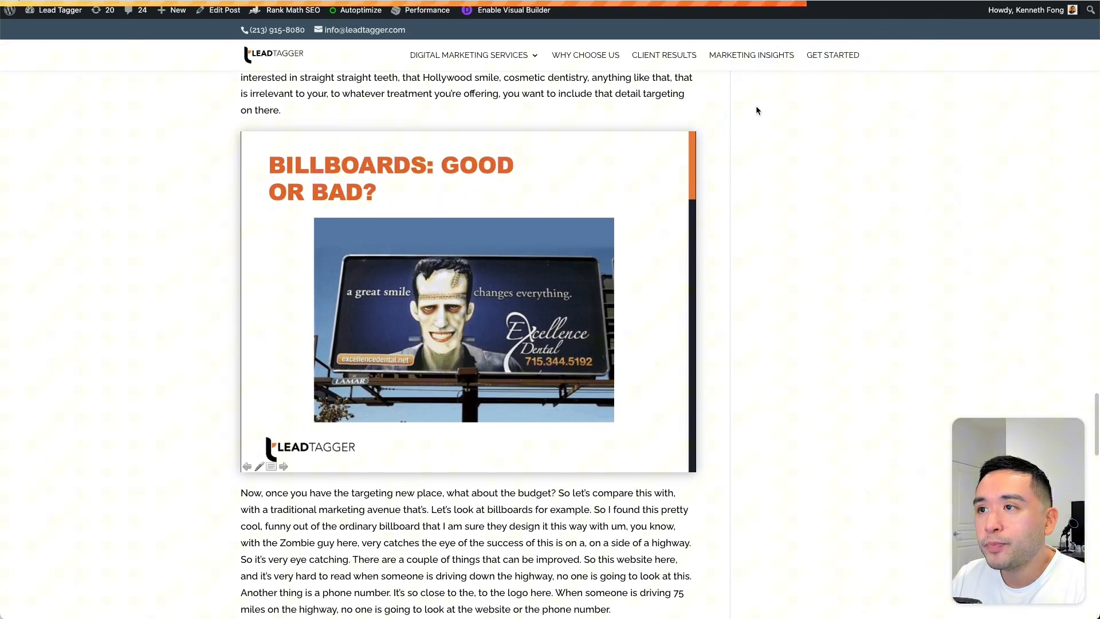
pyautogui.scroll(-3)
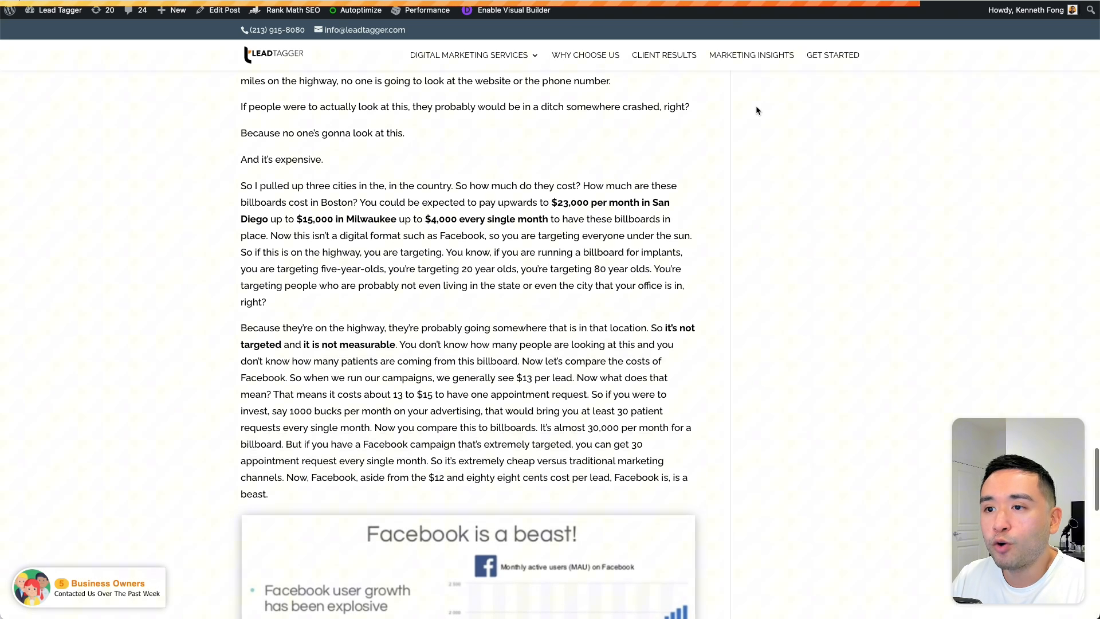
pyautogui.scroll(-3)
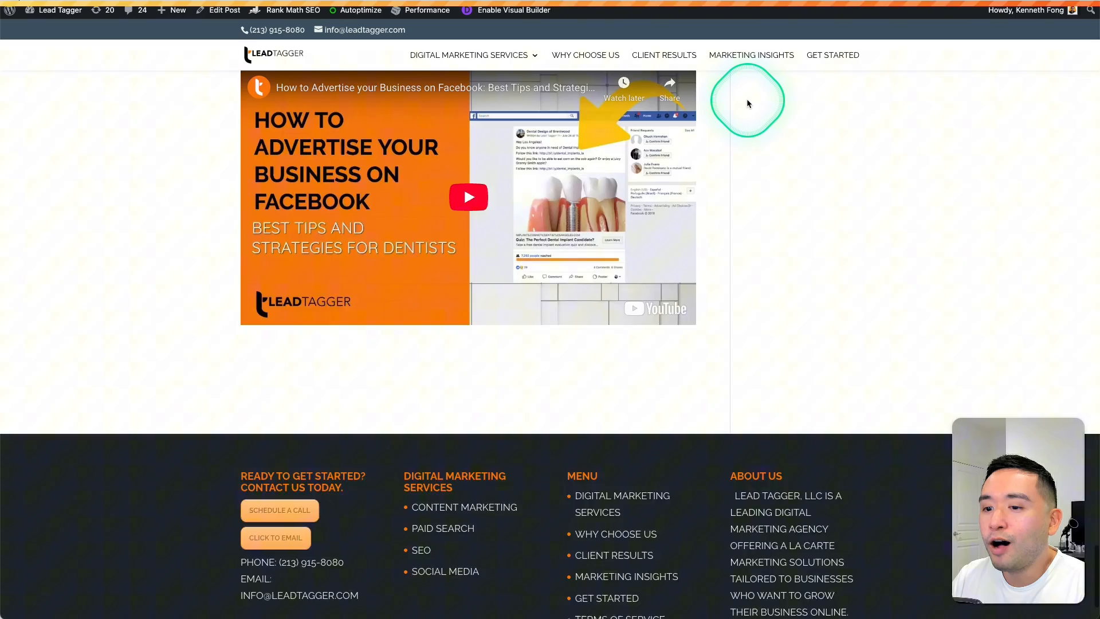
pyautogui.scroll(-3)
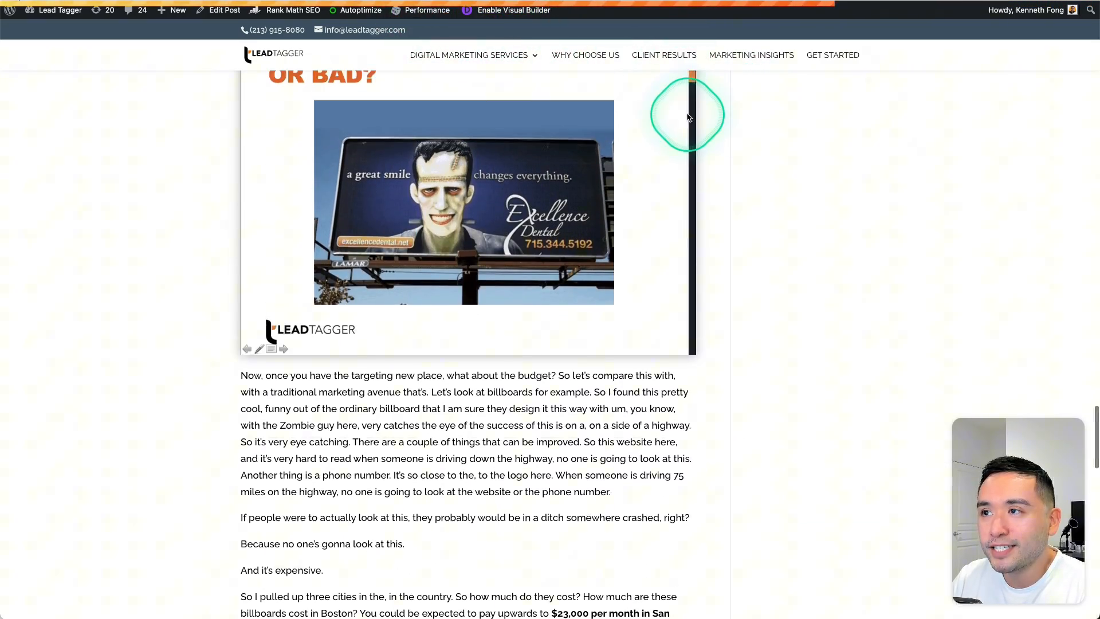
pyautogui.scroll(-3)
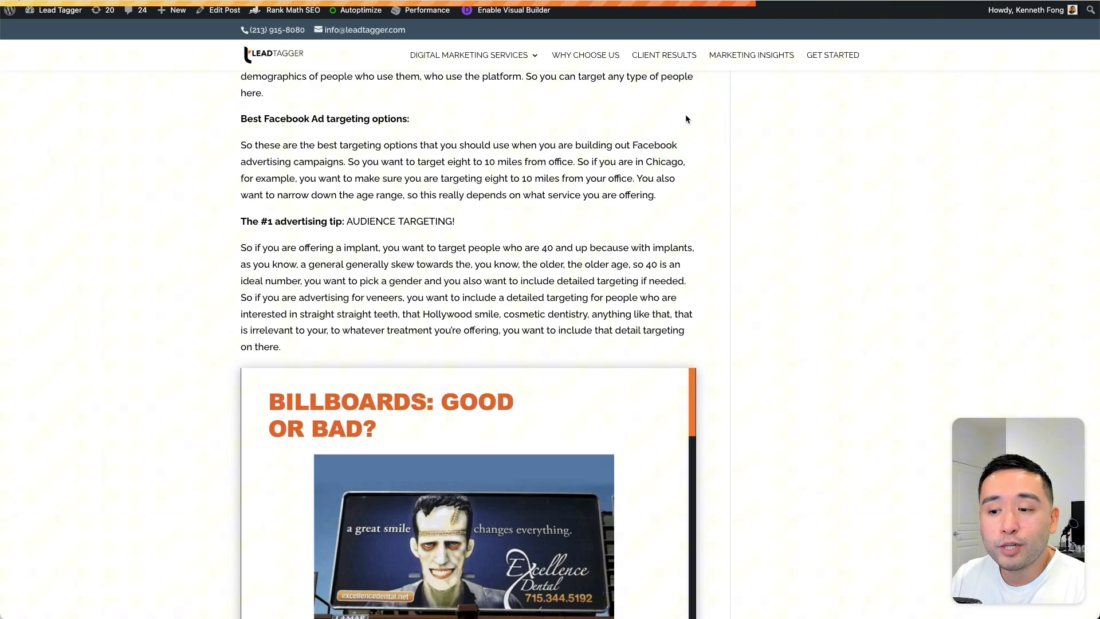
pyautogui.scroll(3)
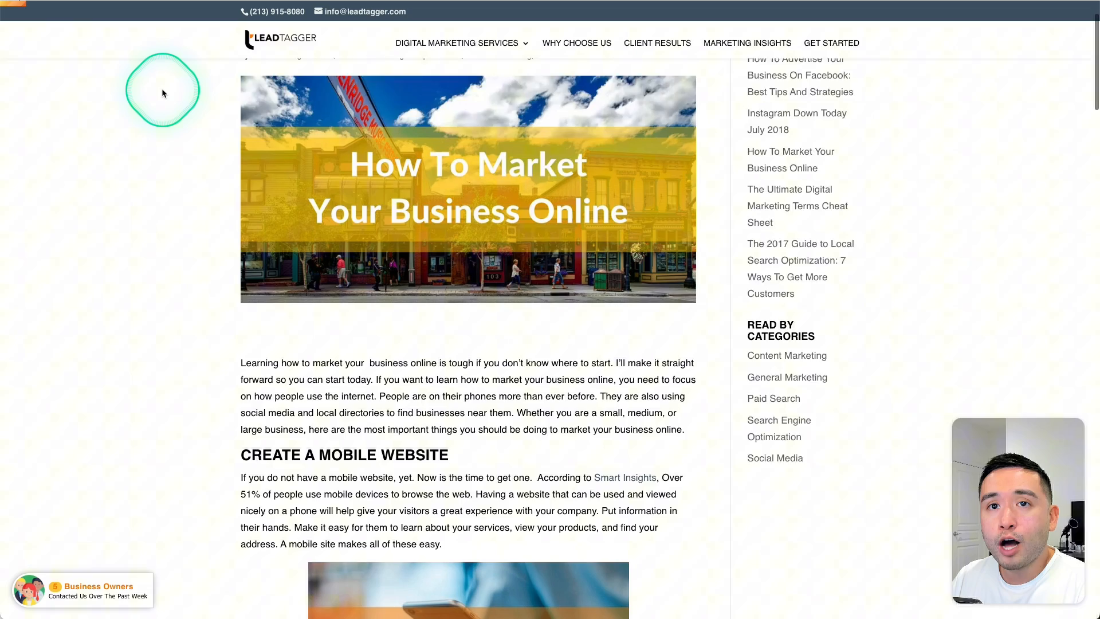
# - Scroll down through the How To Market Your Business Online post before moving to the Xnapper deal
pyautogui.scroll(-3)
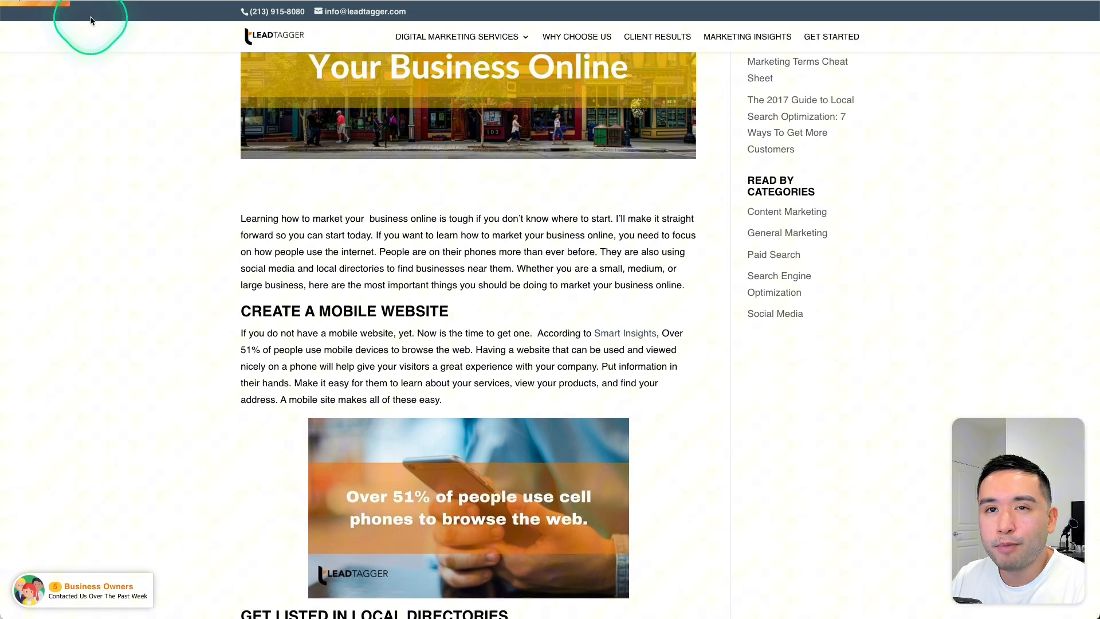
pyautogui.scroll(-3)
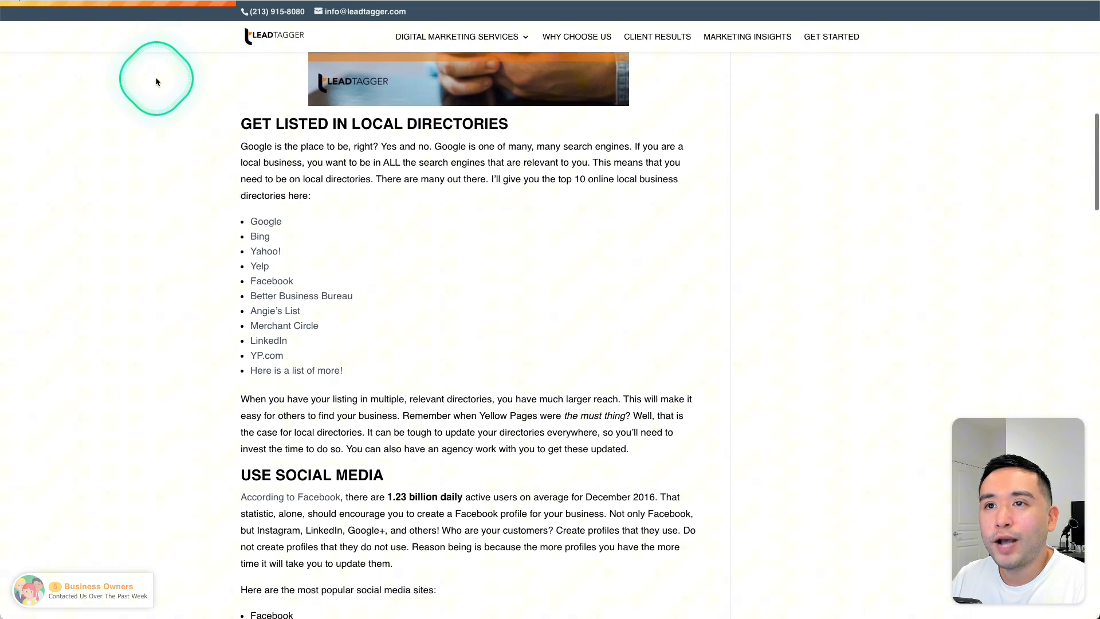
pyautogui.scroll(-3)
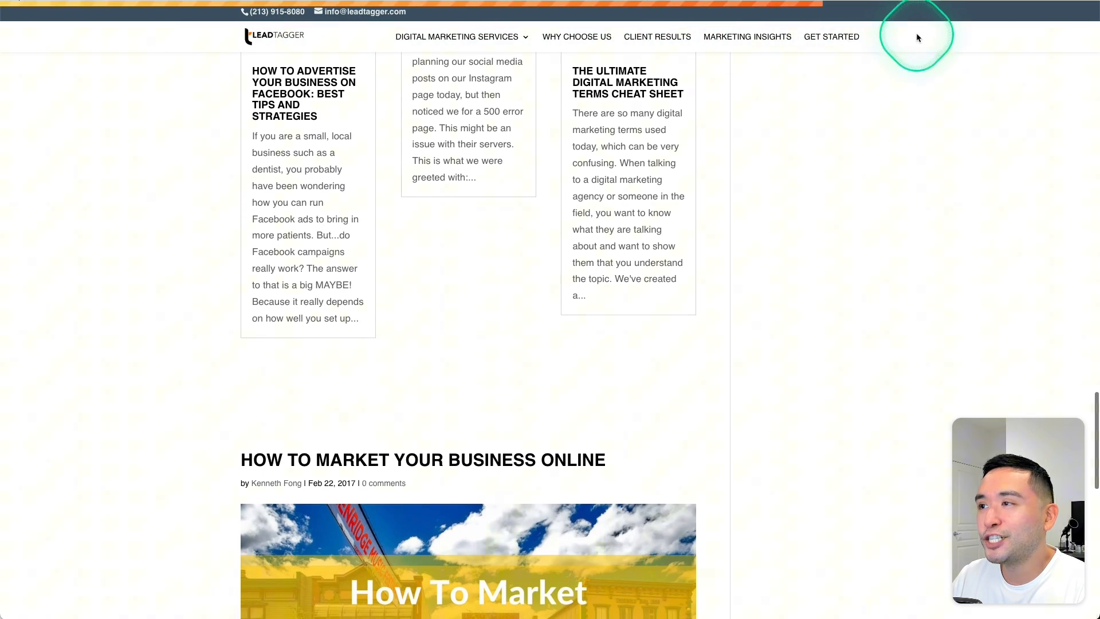
pyautogui.scroll(-3)
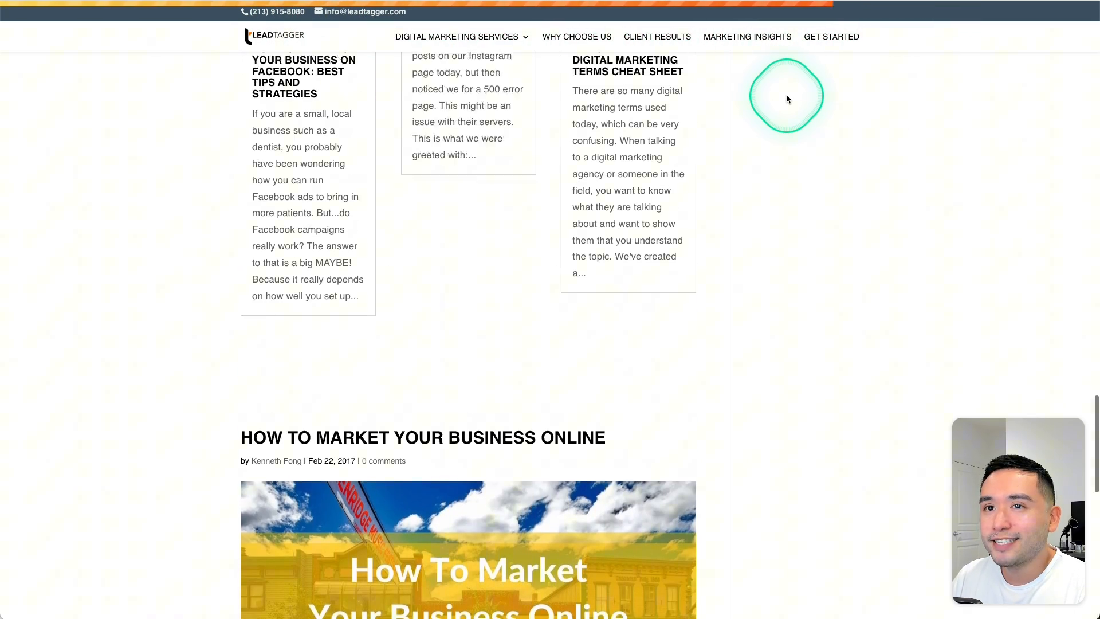
pyautogui.scroll(-3)
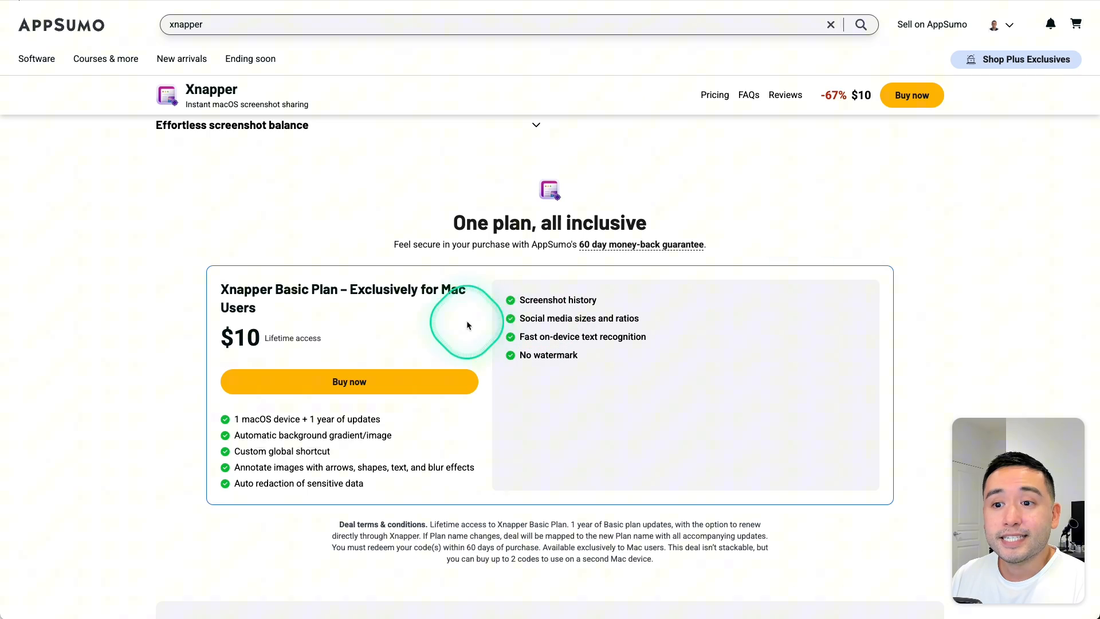
pyautogui.moveTo(368, 291)
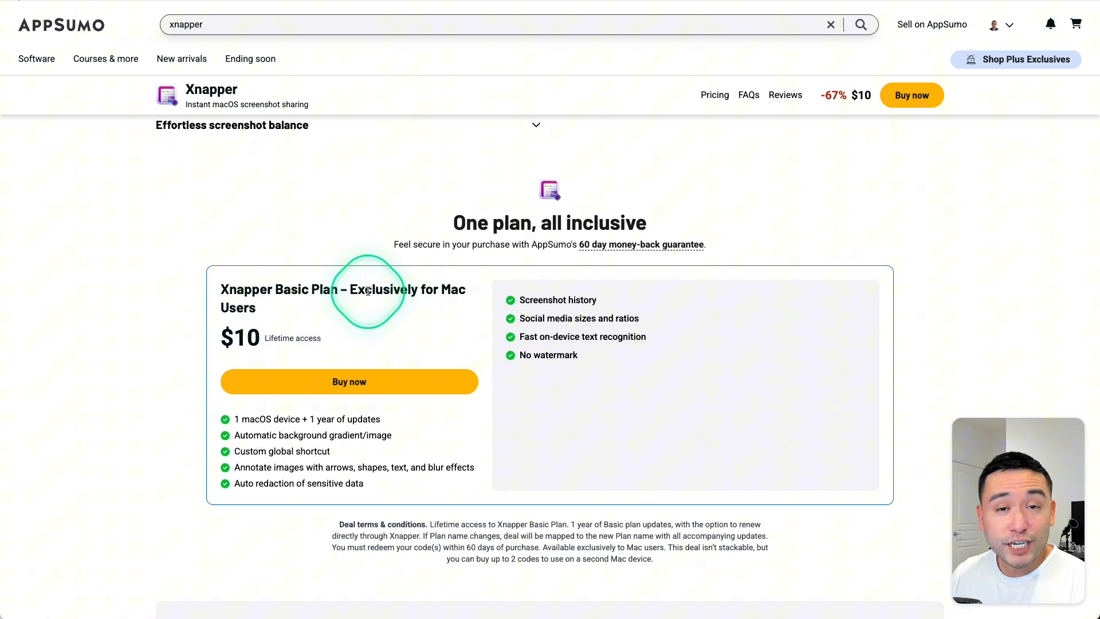
pyautogui.doubleClick(454, 305)
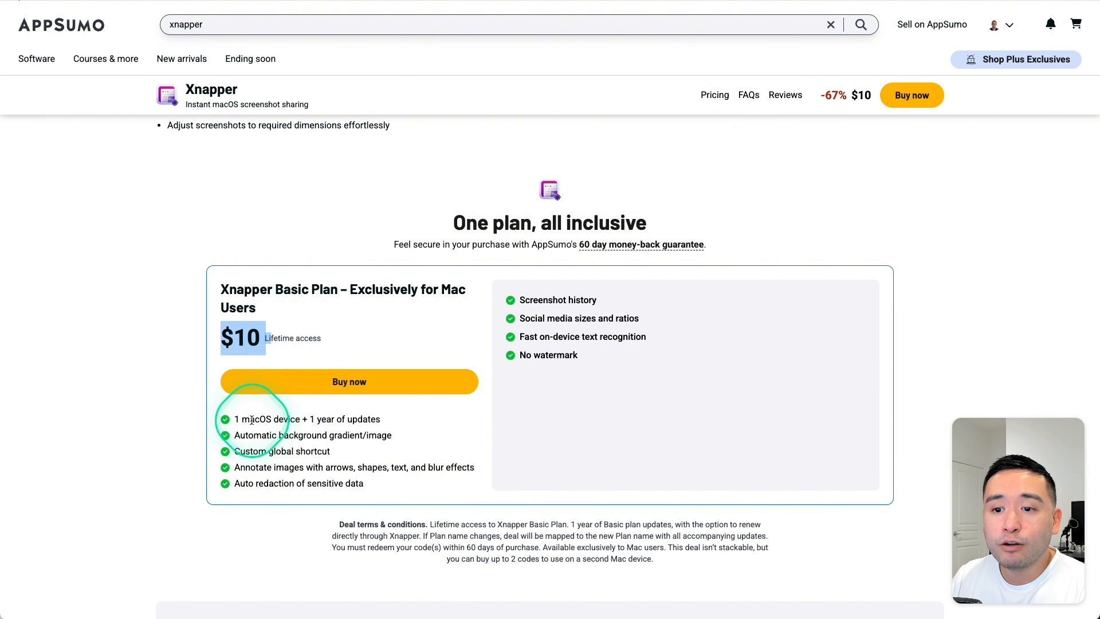
pyautogui.moveTo(235, 420); pyautogui.dragTo(314, 420)
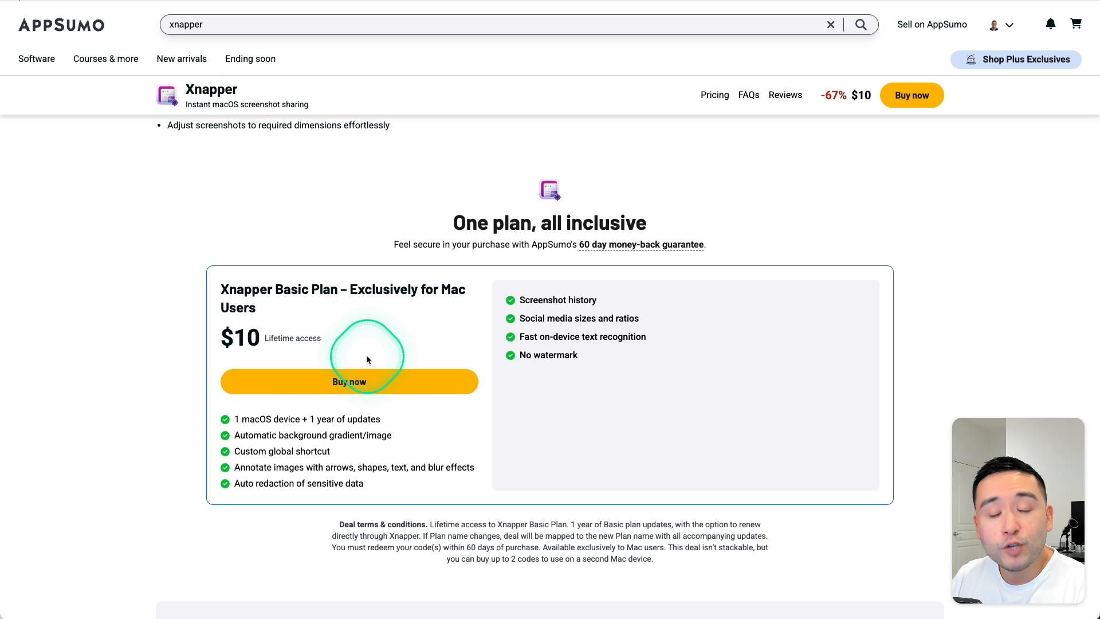
pyautogui.scroll(-3)
pyautogui.write('GRAB THIS DEAL!')
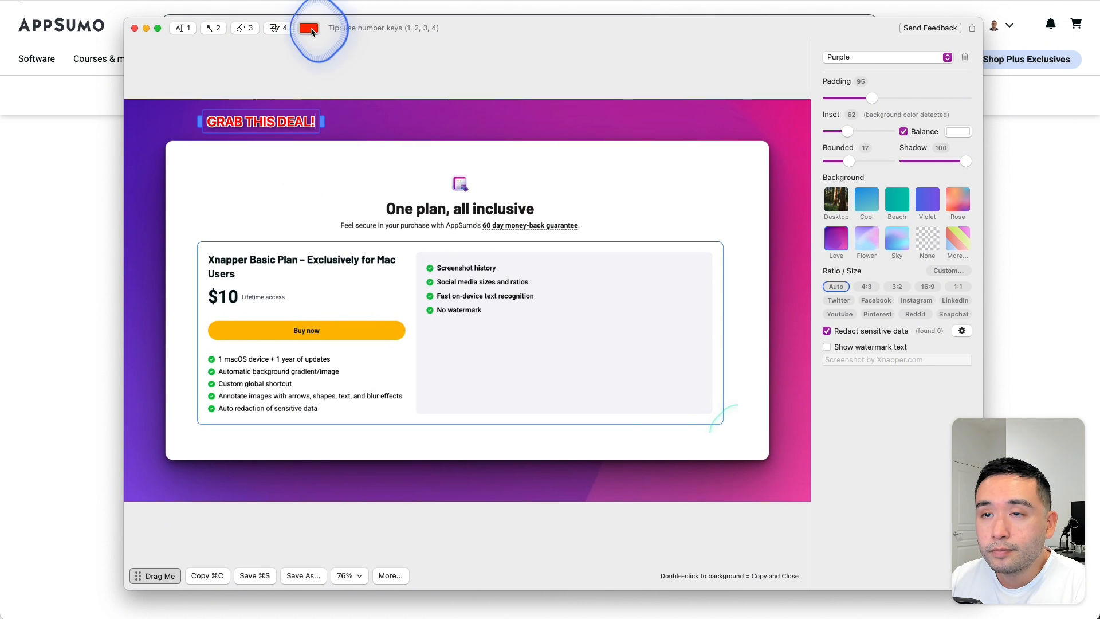
# - Choose a red annotation colour from the palette and draw a red arrow toward the plan heading
pyautogui.click(307, 28)
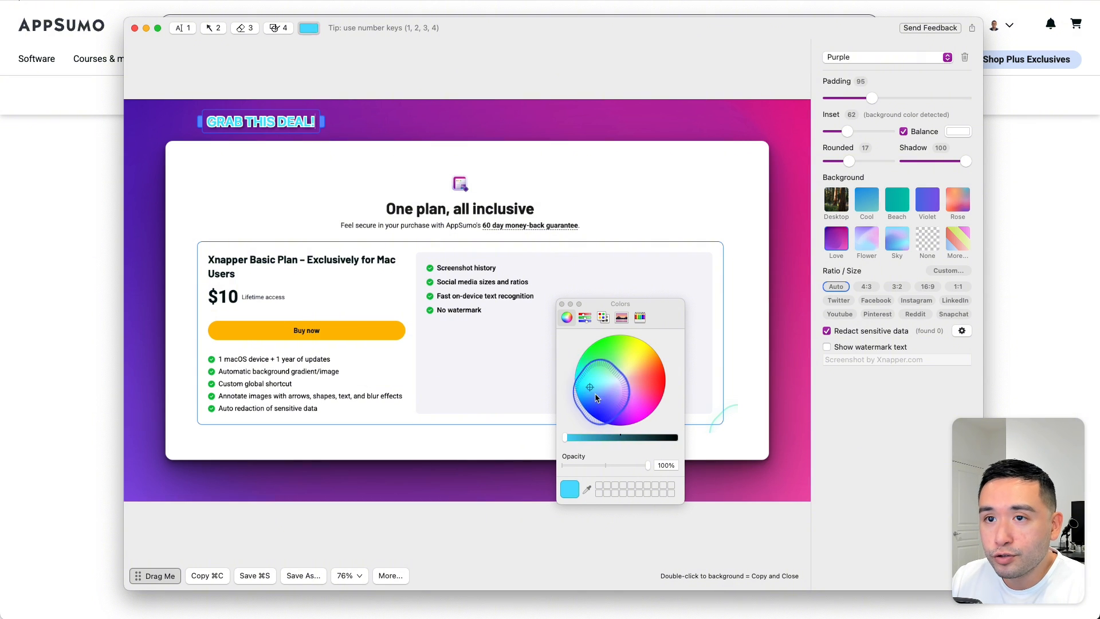
pyautogui.click(654, 358)
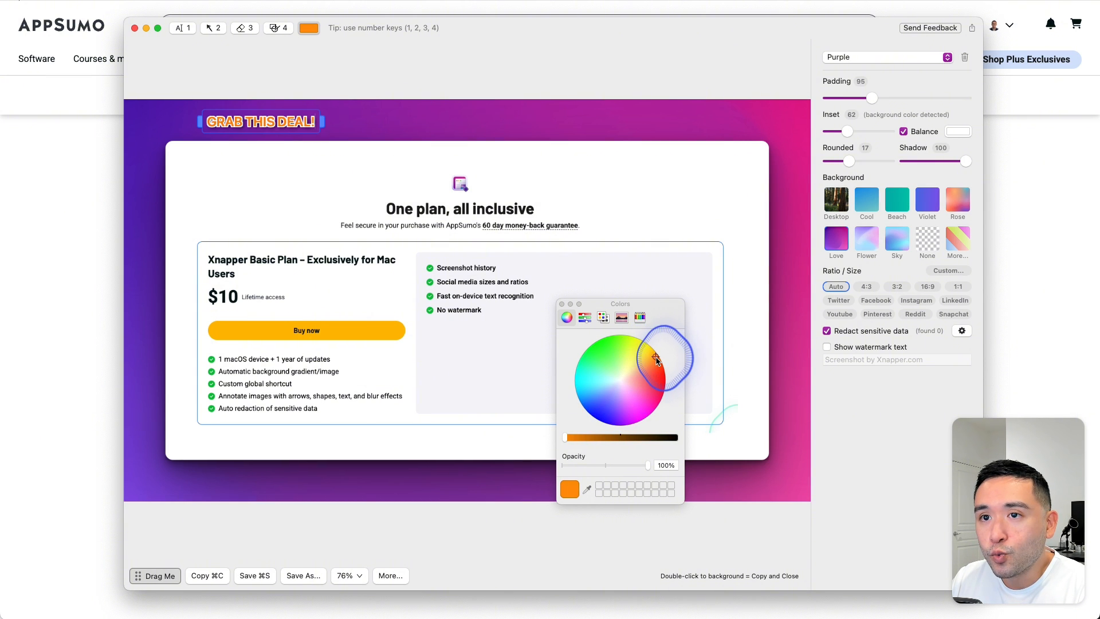
pyautogui.click(639, 318)
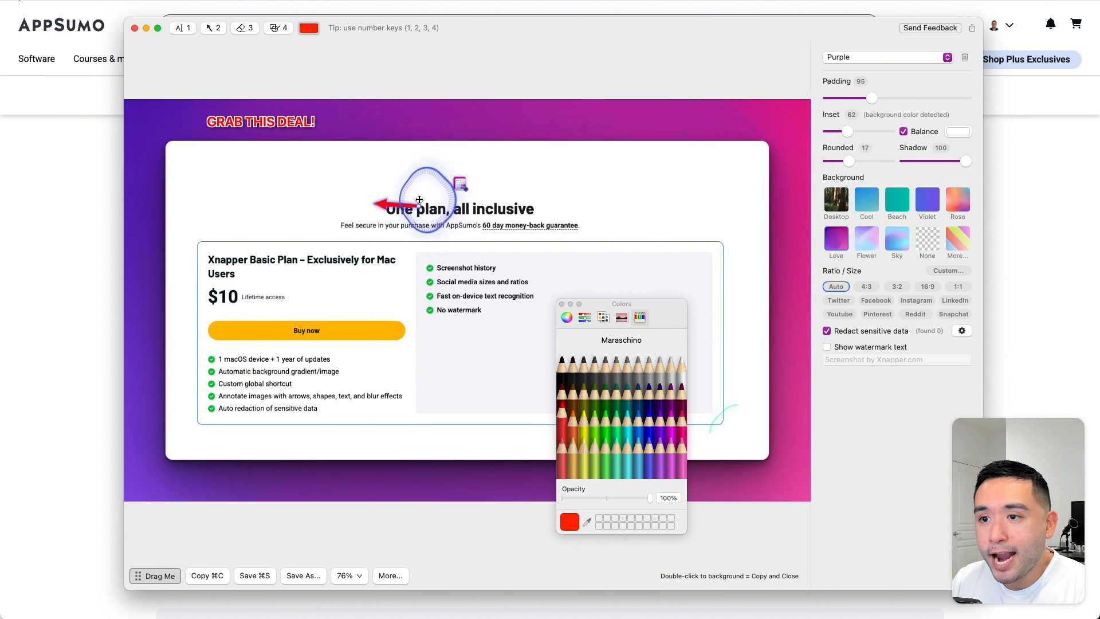
pyautogui.moveTo(419, 200); pyautogui.dragTo(260, 136)
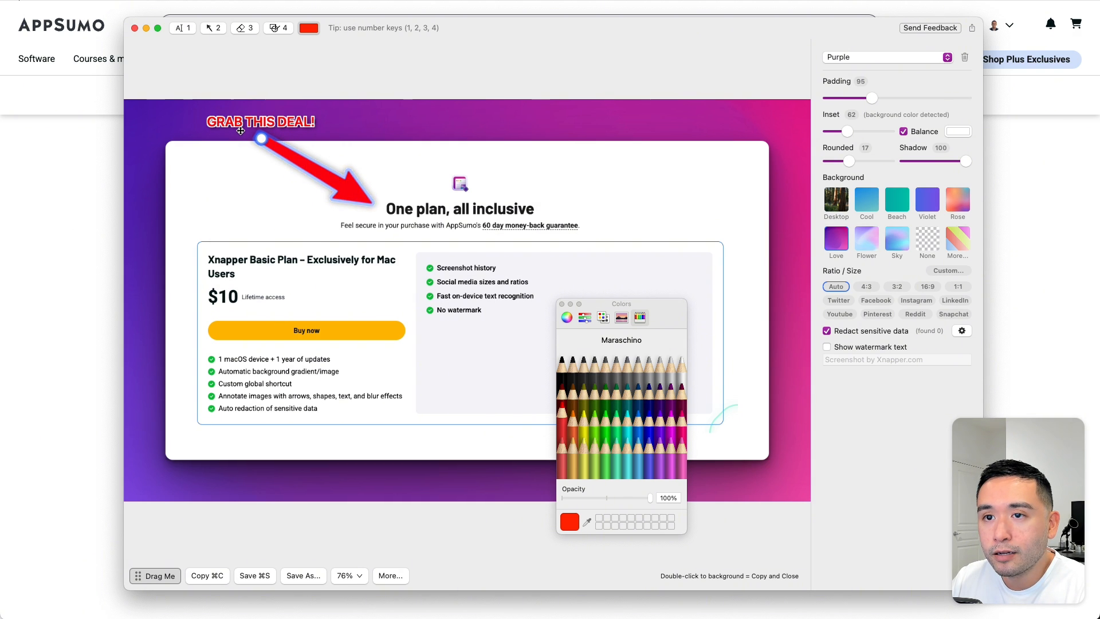
pyautogui.click(278, 28)
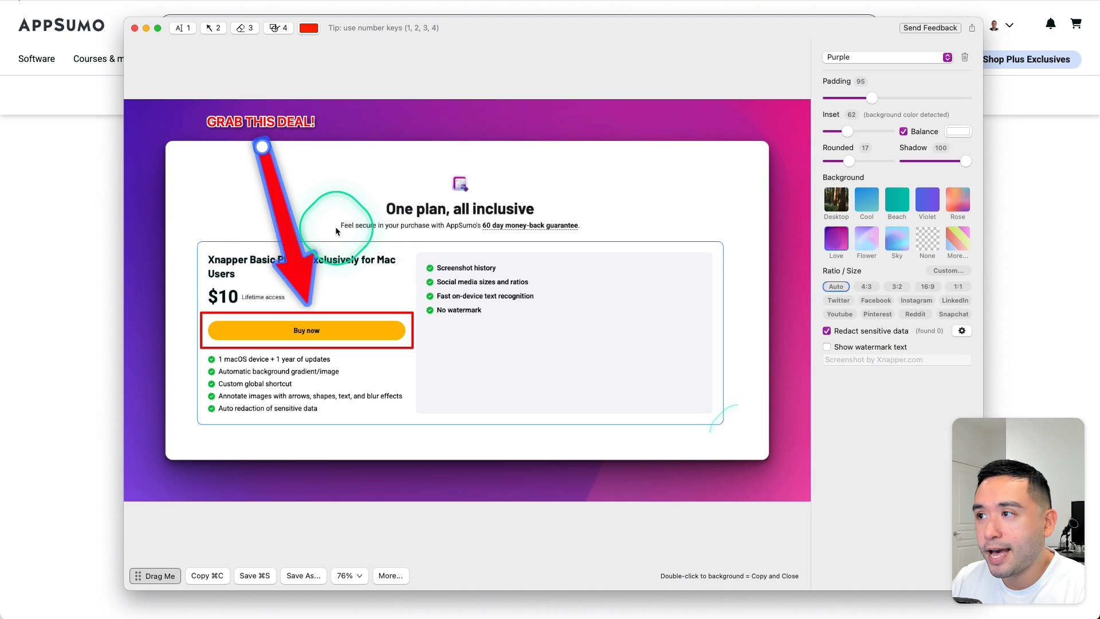
# - Finish the arrow and reposition its tail up beside the GRAB THIS DEAL! label
pyautogui.click(213, 27)
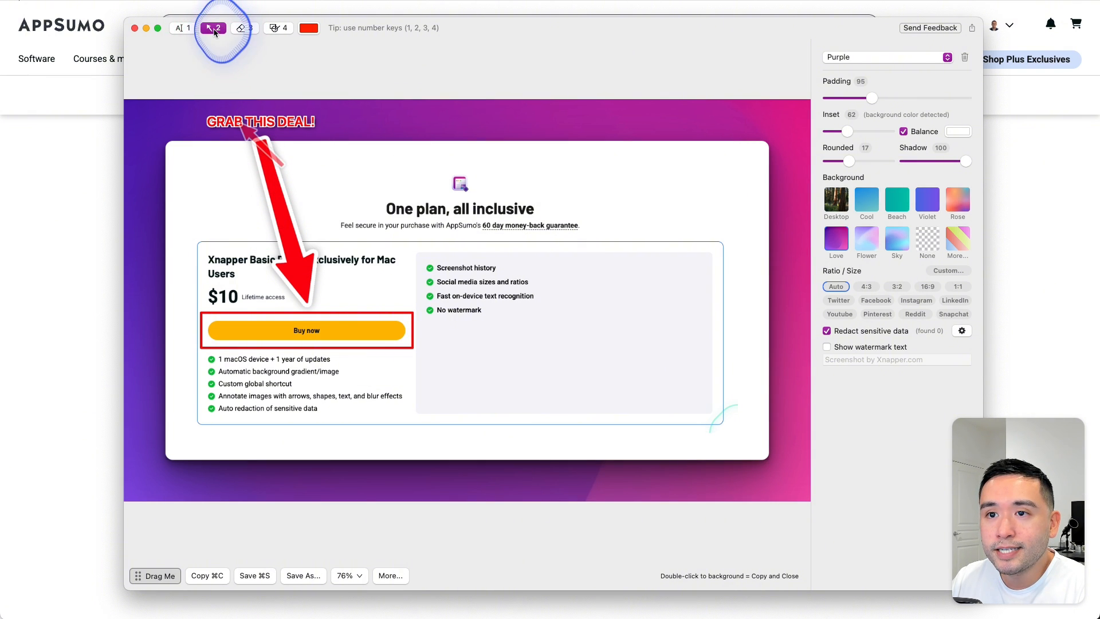
pyautogui.click(213, 27)
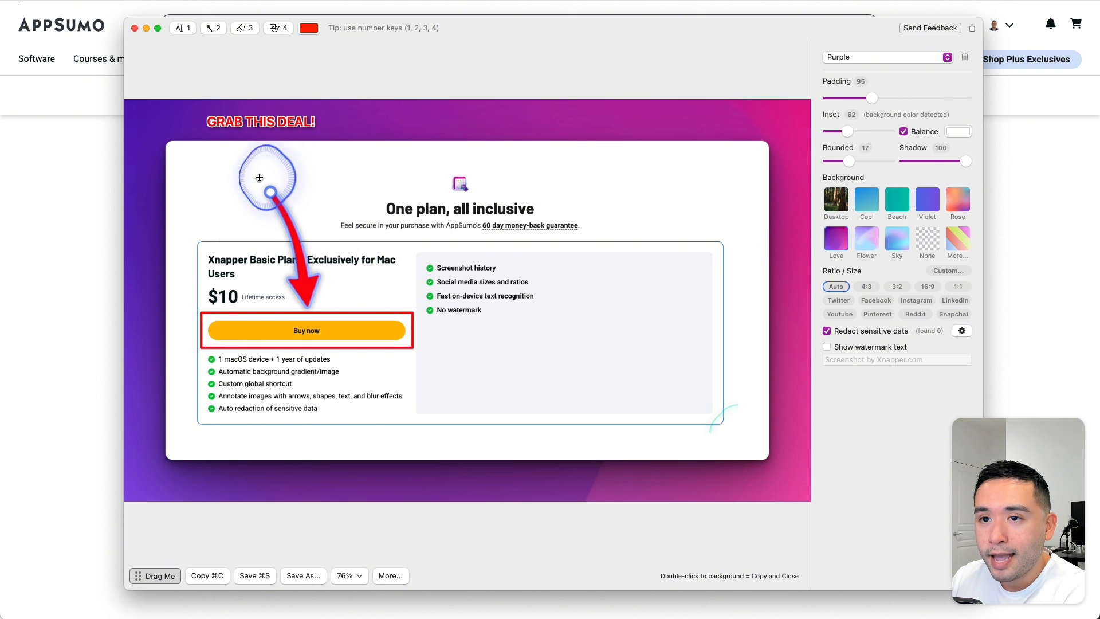
pyautogui.moveTo(264, 176); pyautogui.dragTo(358, 91)
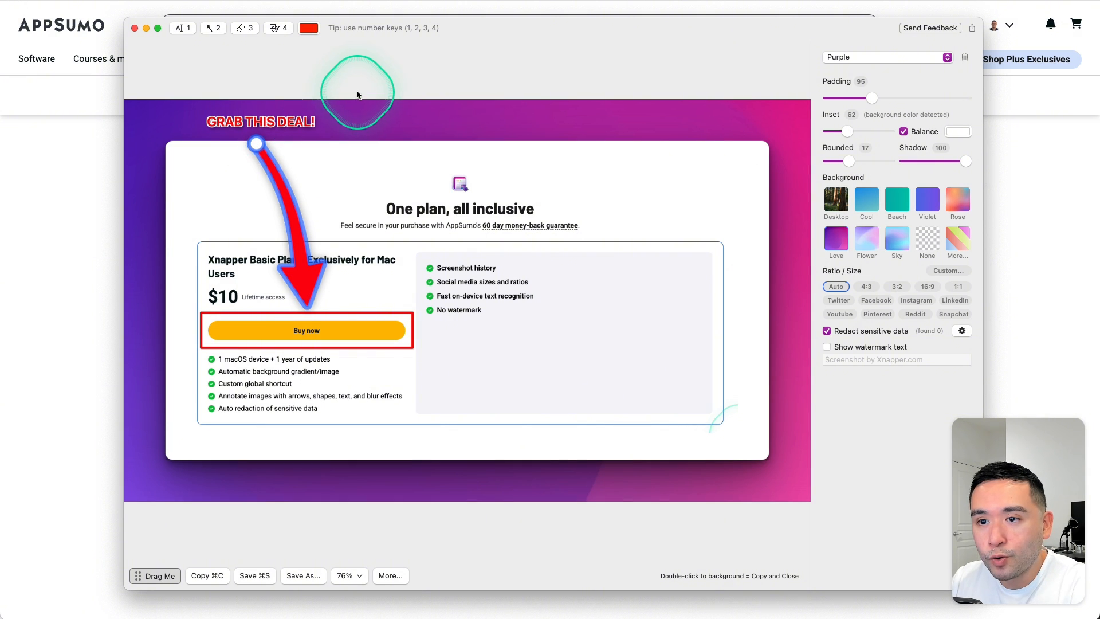
pyautogui.moveTo(861, 383)
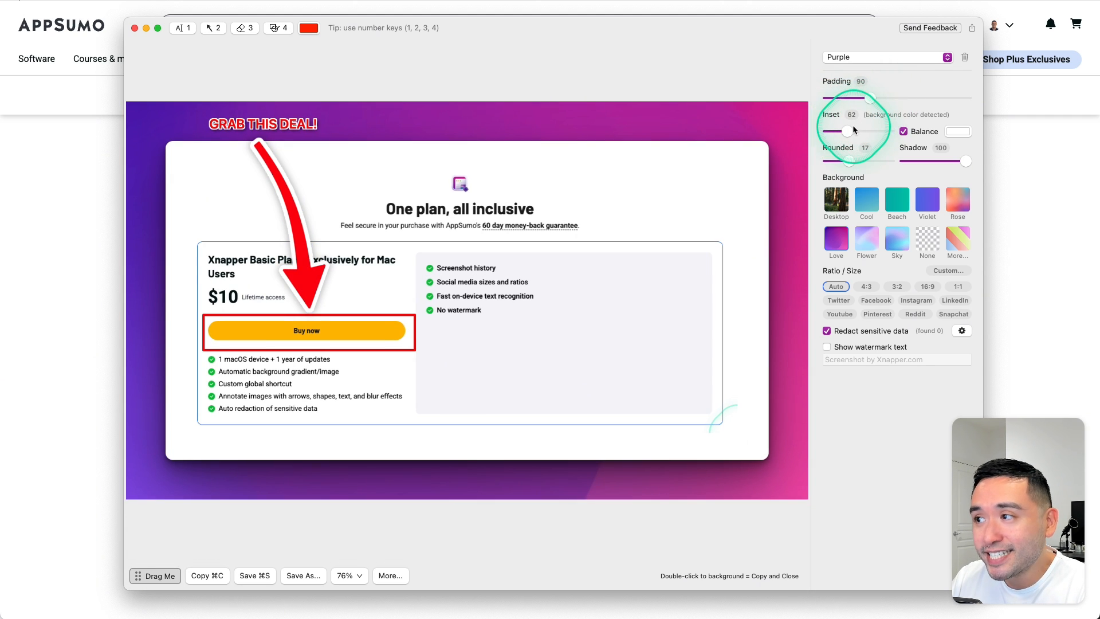
# - Adjust the inset sliders back to about 65 and turn the Balance option back on
pyautogui.moveTo(855, 130); pyautogui.dragTo(866, 131)
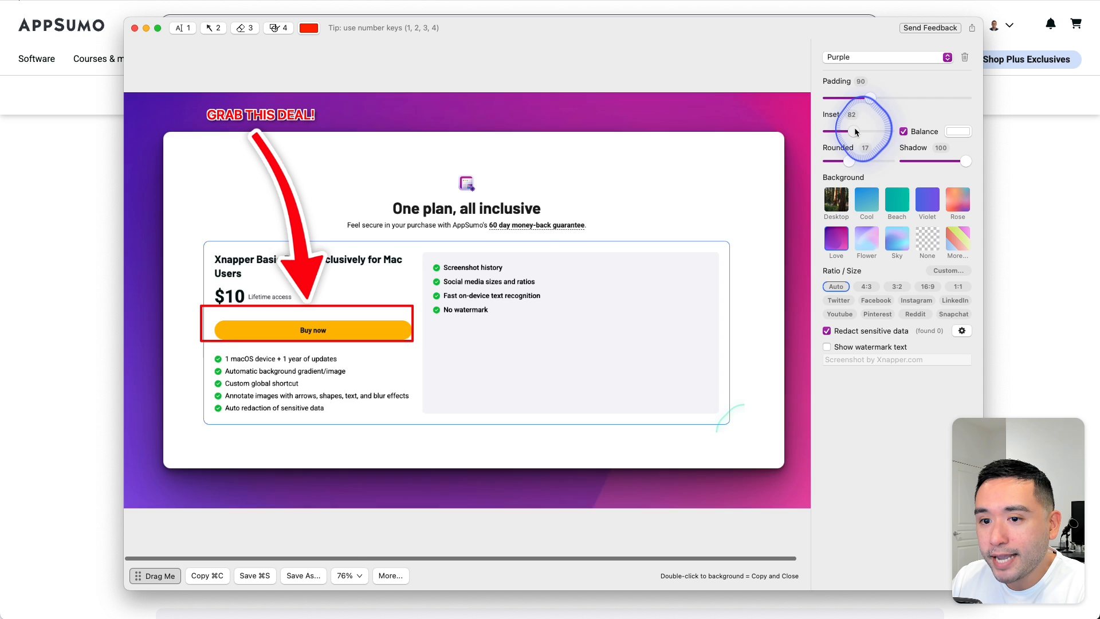
pyautogui.moveTo(884, 141); pyautogui.dragTo(827, 141)
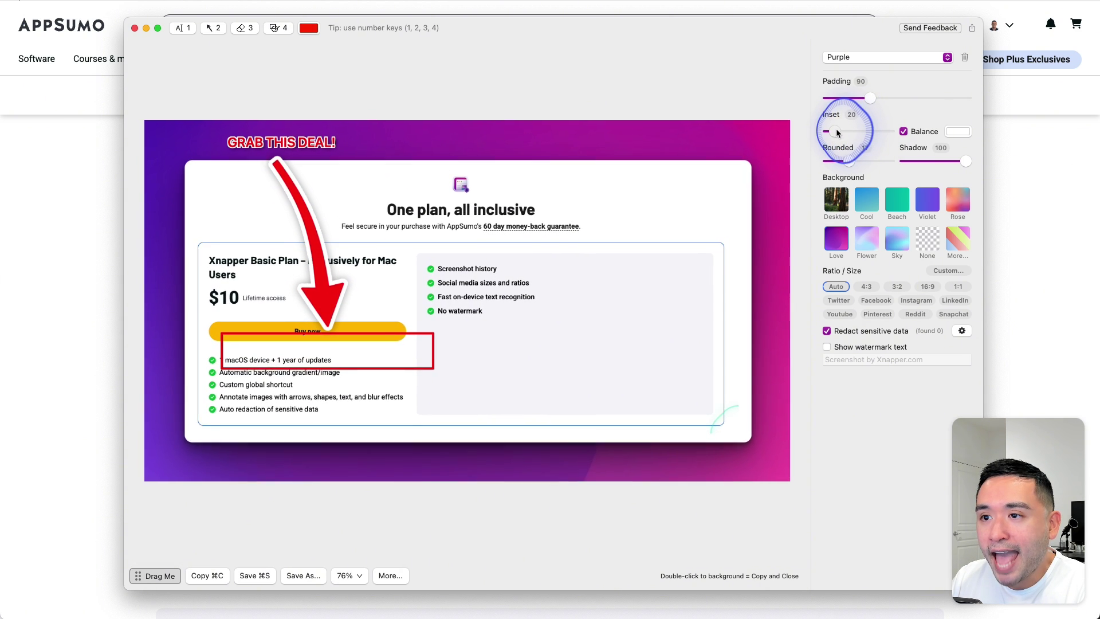
pyautogui.moveTo(828, 131); pyautogui.dragTo(824, 130)
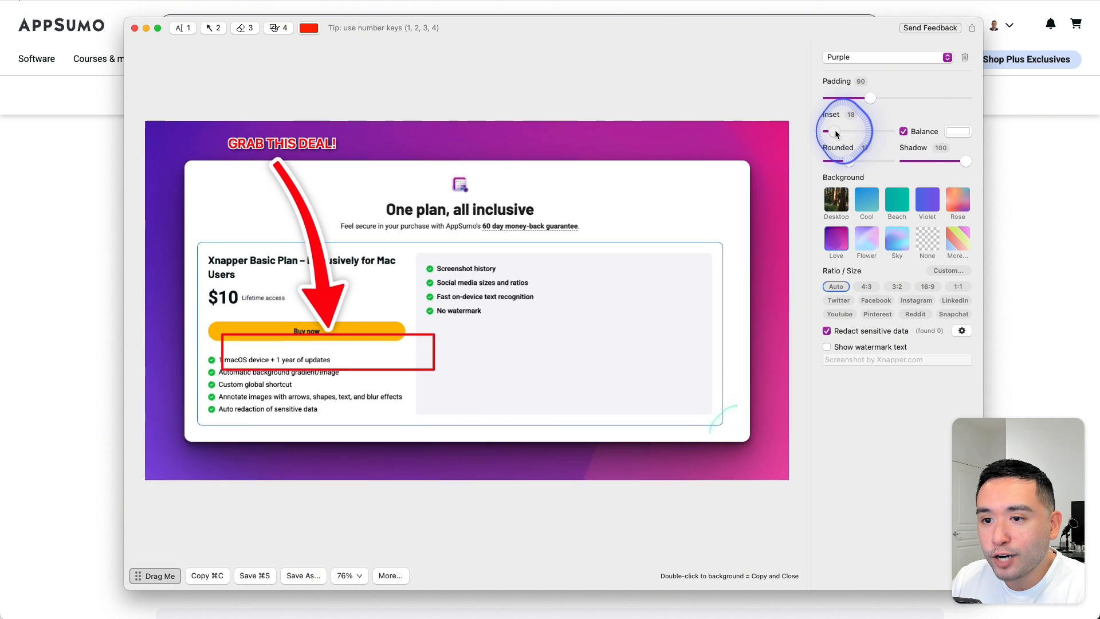
pyautogui.moveTo(839, 133); pyautogui.dragTo(852, 133)
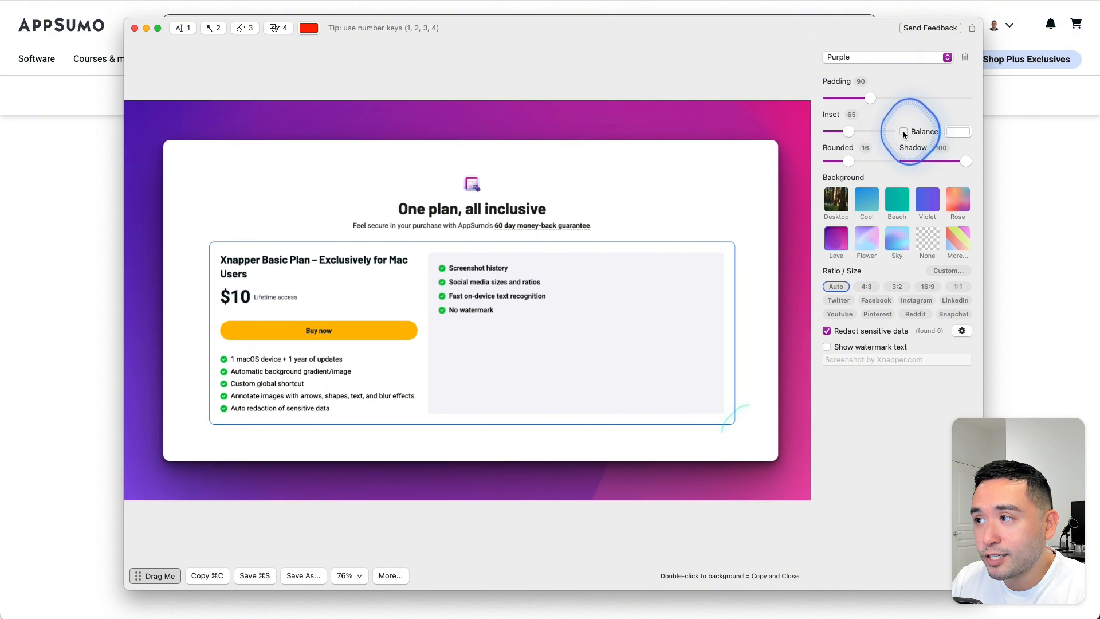
pyautogui.click(903, 132)
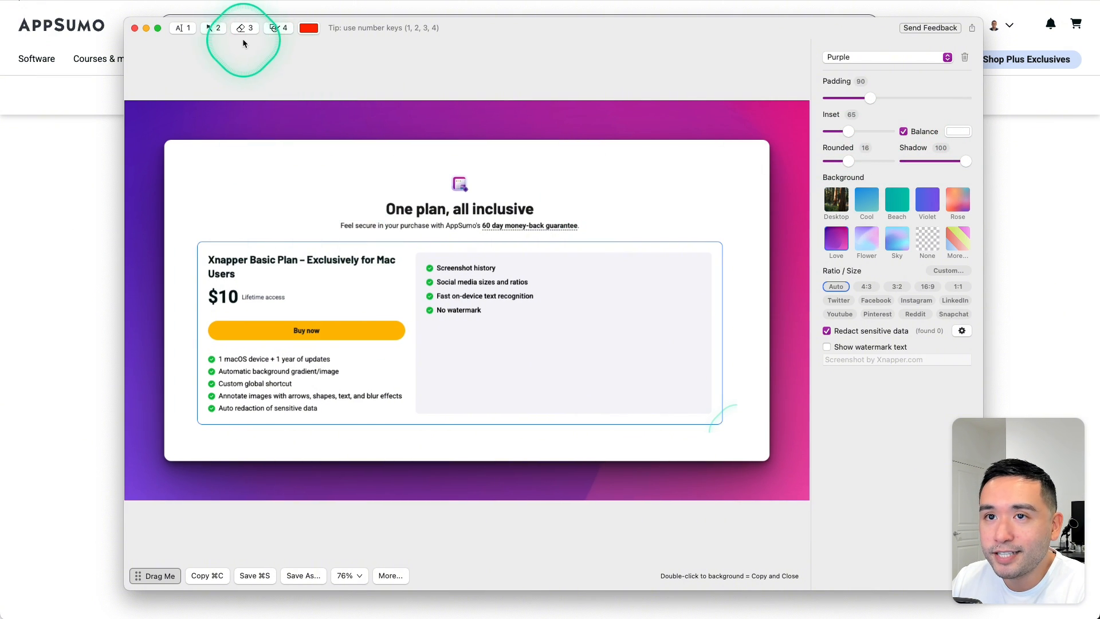
# - With the Arrow tool, draw a single red arrow pointing down at Buy now
pyautogui.click(216, 28)
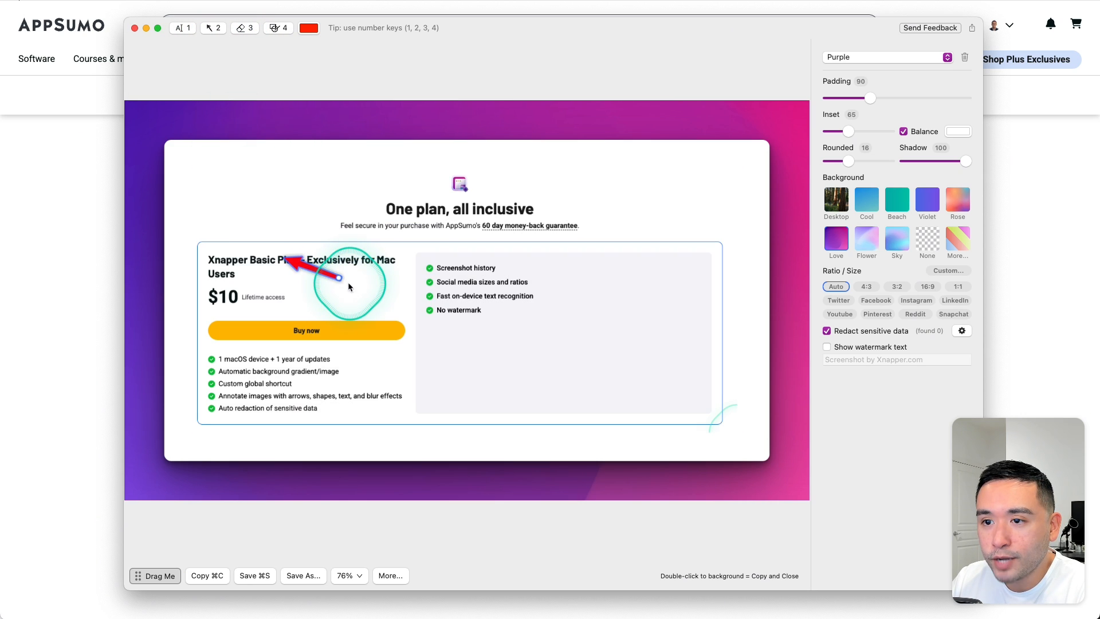
pyautogui.moveTo(340, 274); pyautogui.dragTo(251, 135)
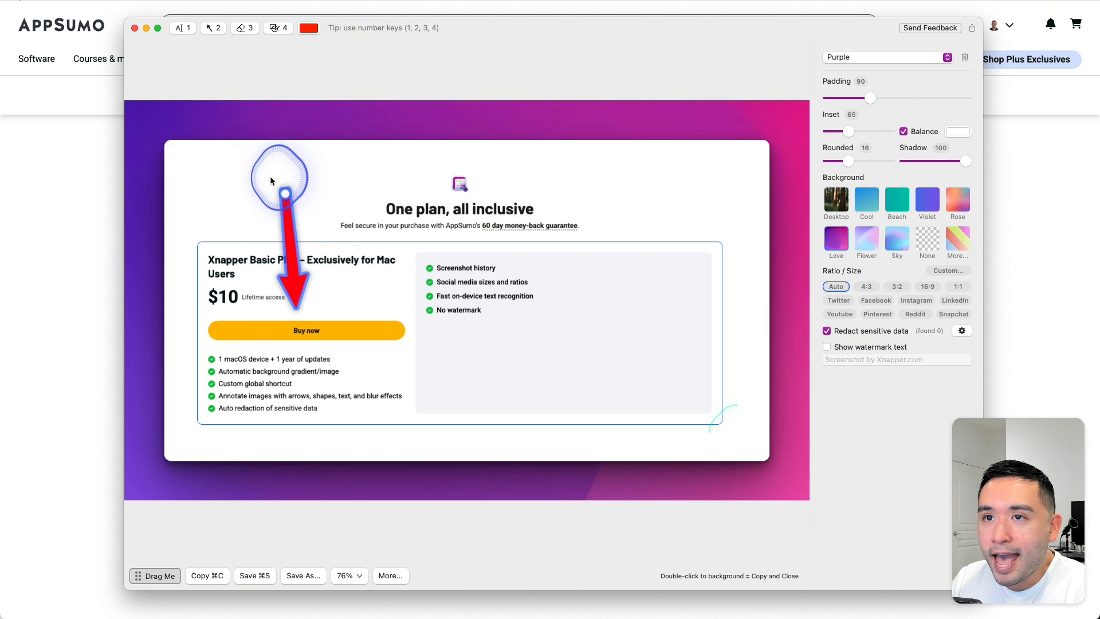
pyautogui.moveTo(280, 177); pyautogui.dragTo(383, 180)
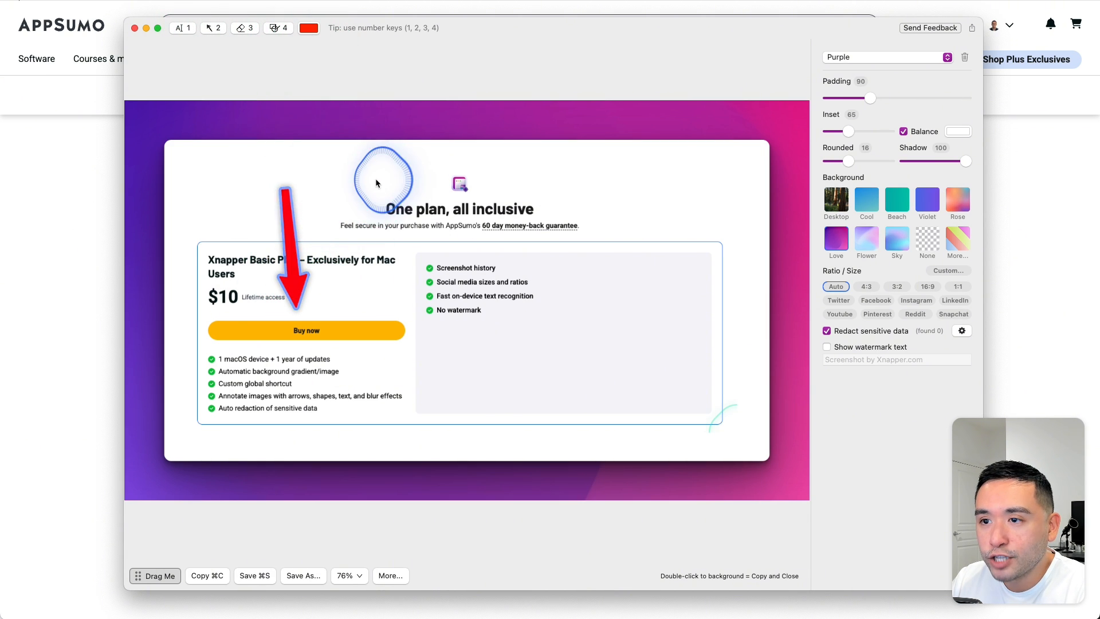
# - Try the Desktop, Cool and Beach background presets, then settle on the Flower lavender-pink gradient
pyautogui.click(835, 197)
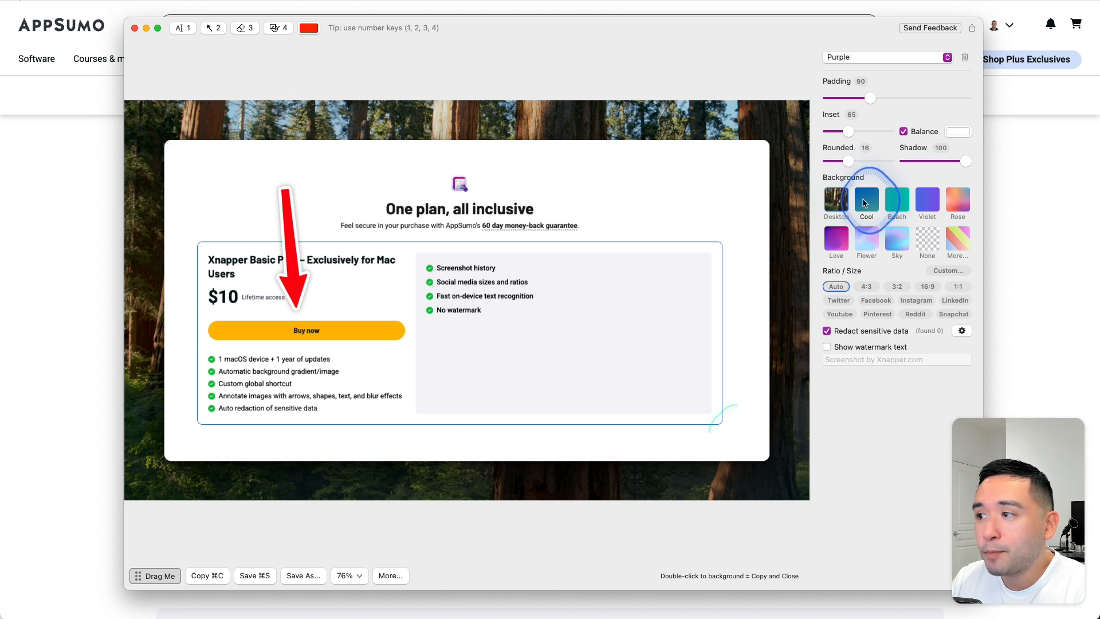
pyautogui.click(896, 201)
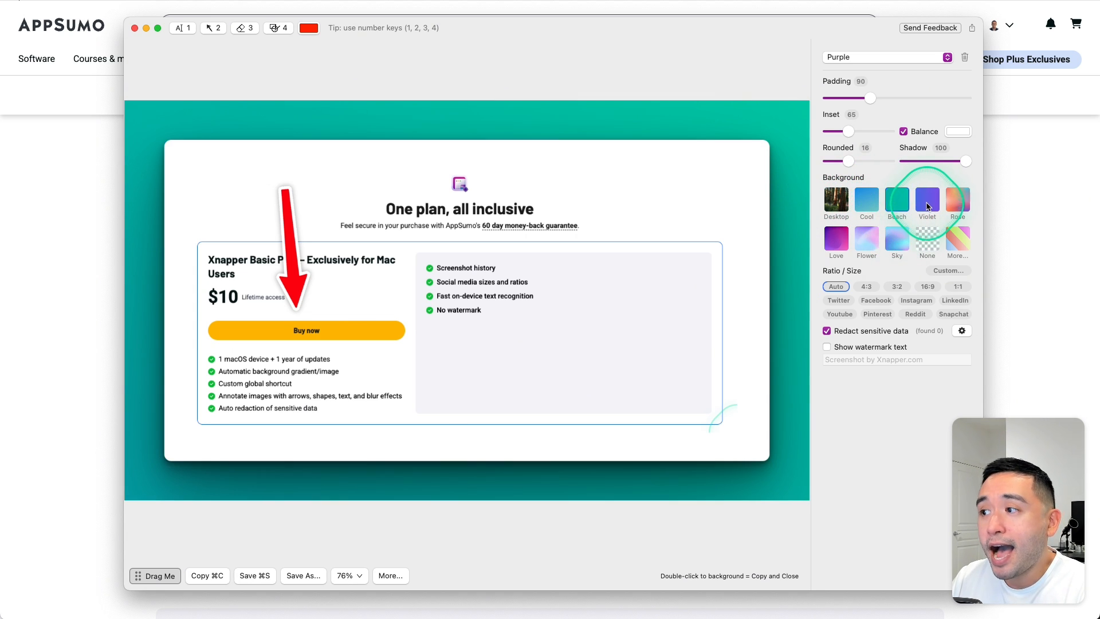
pyautogui.click(867, 238)
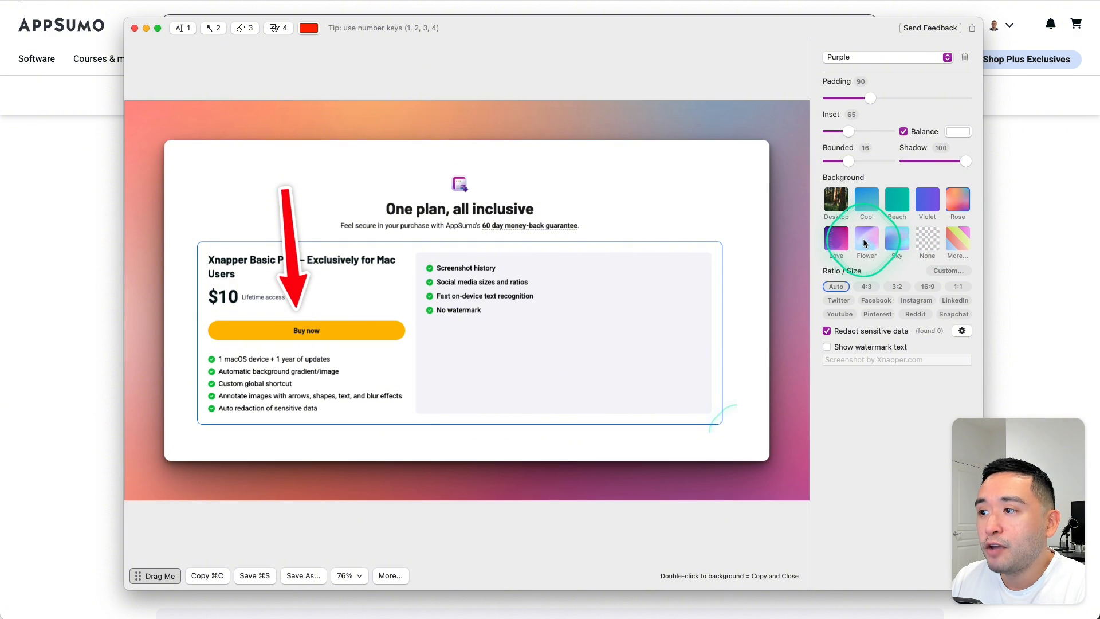
pyautogui.click(897, 239)
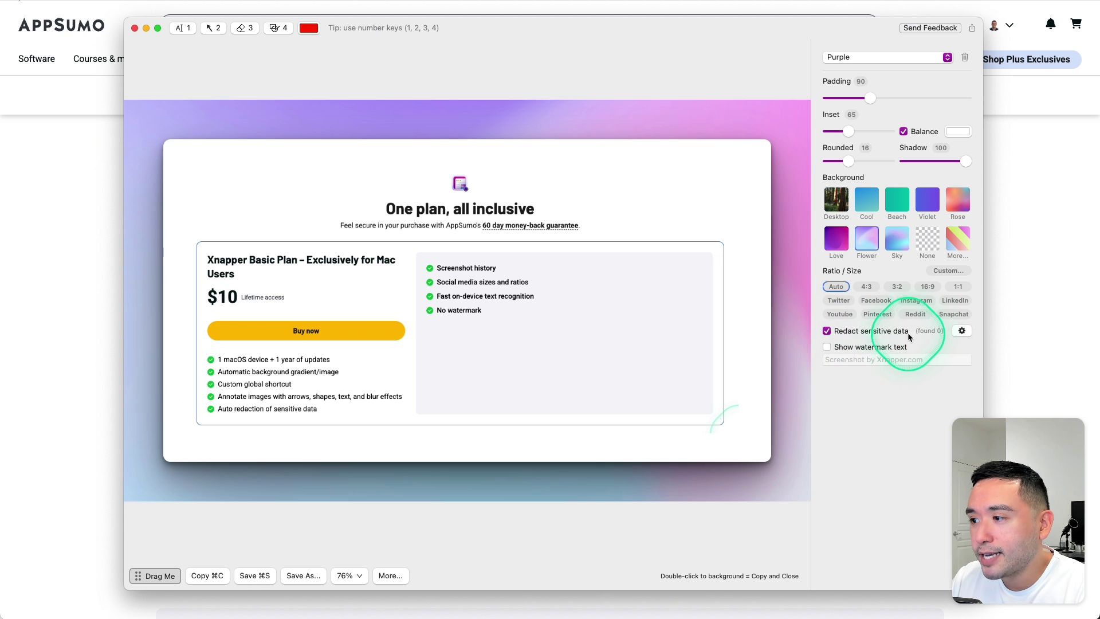
pyautogui.moveTo(931, 335)
pyautogui.write('xnapper')
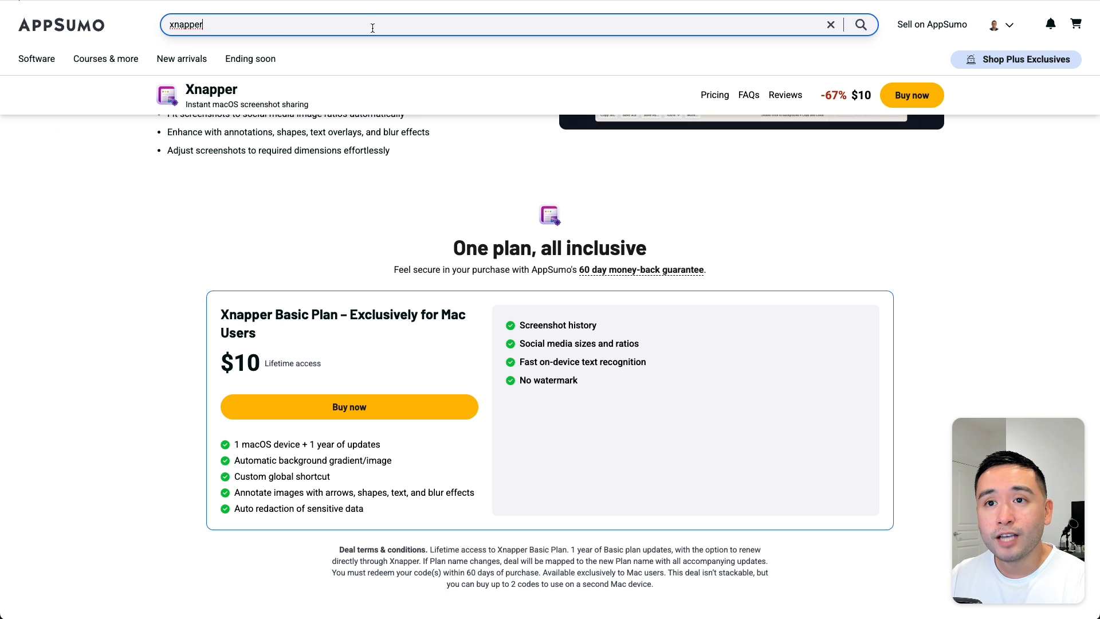
# - Submit the AppSumo site search for 'xnapper', landing on a no-results page with suggested deals
pyautogui.press('Enter')
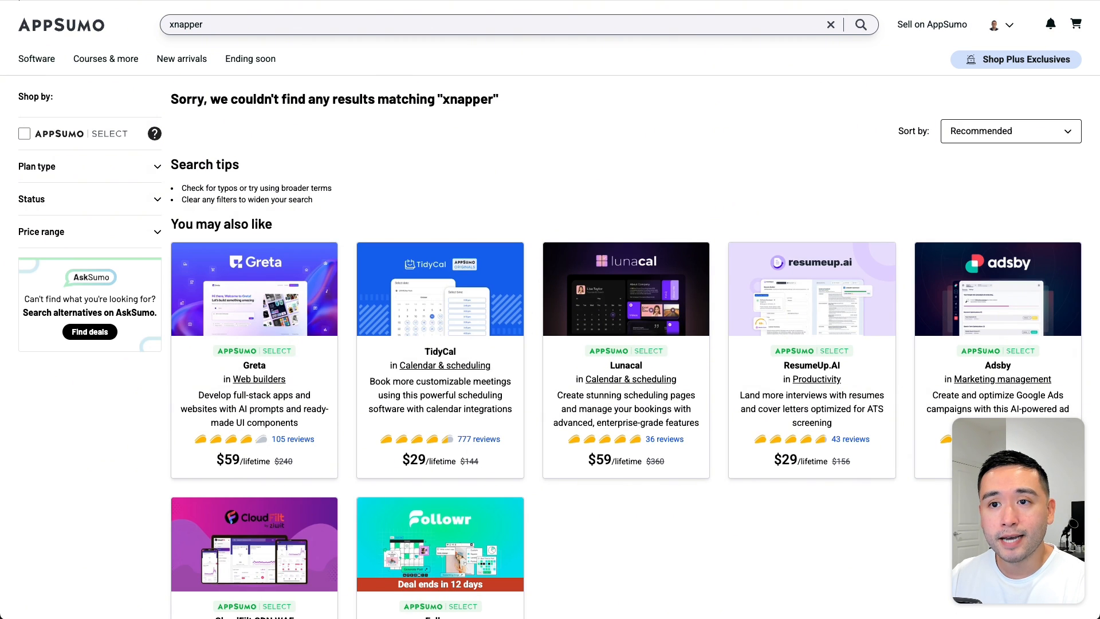